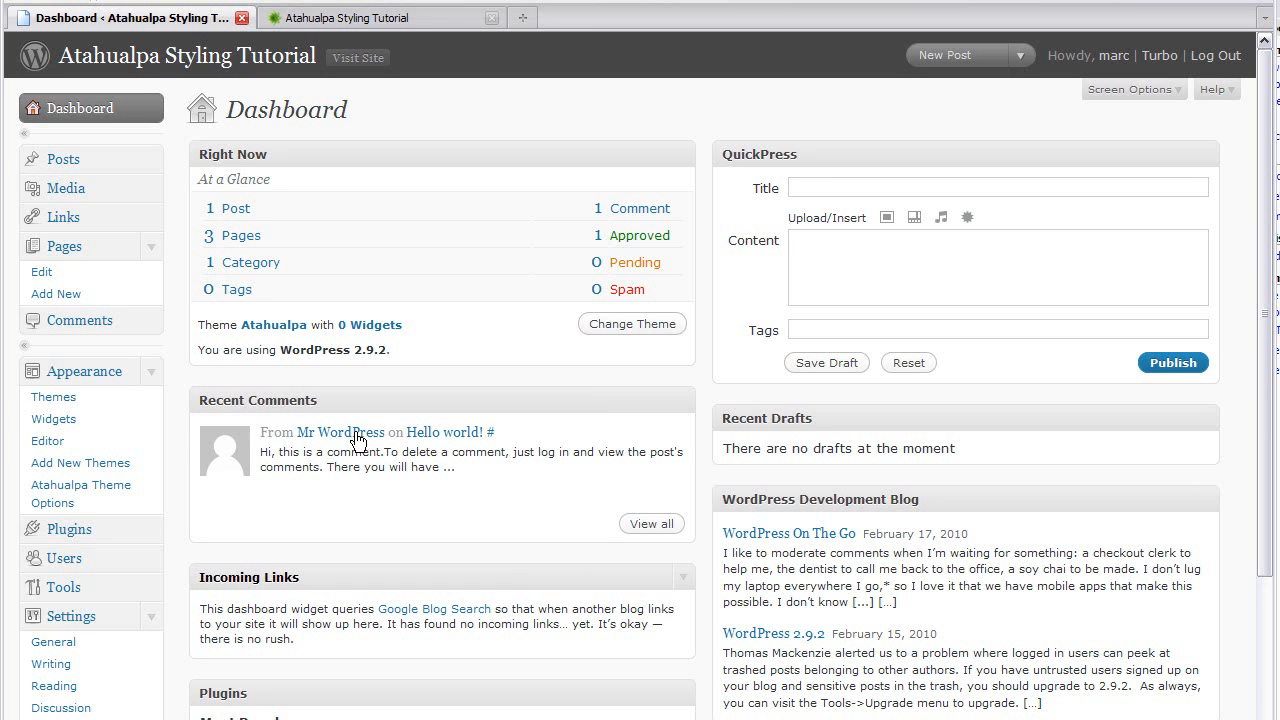
{"action": "mouse_move", "coordinate": [53, 397]}
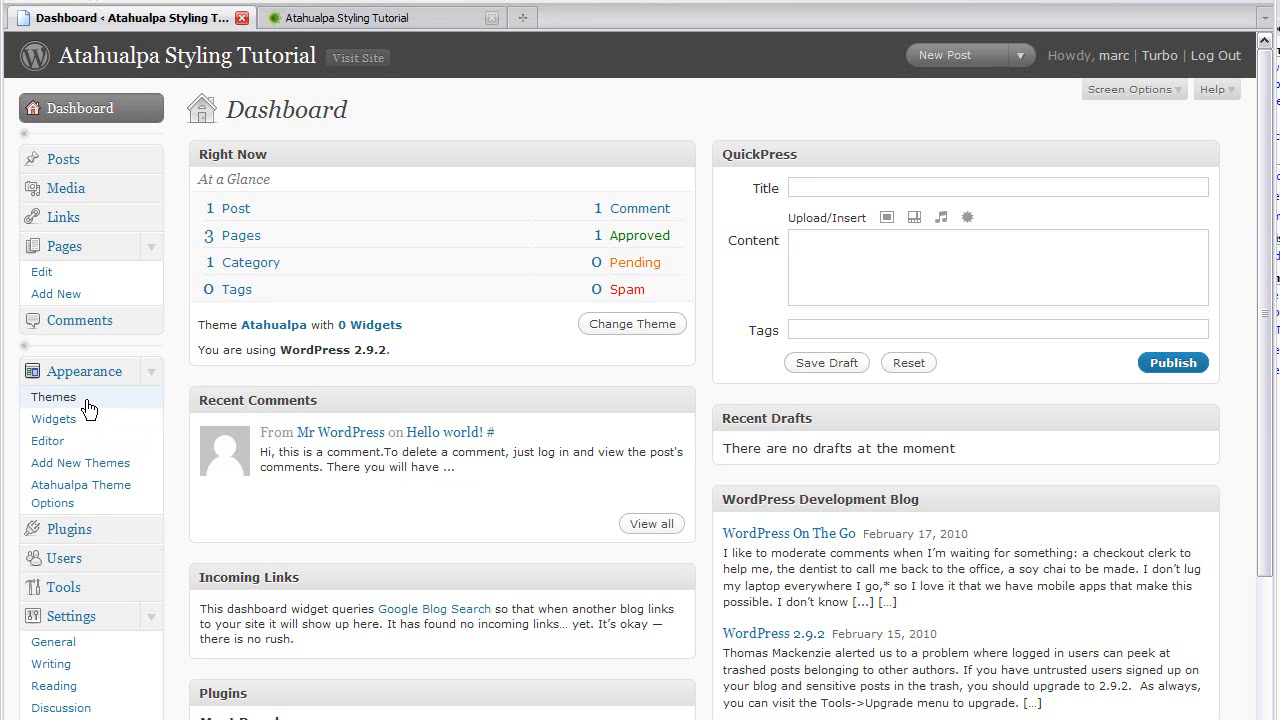
{"action": "mouse_move", "coordinate": [89, 463]}
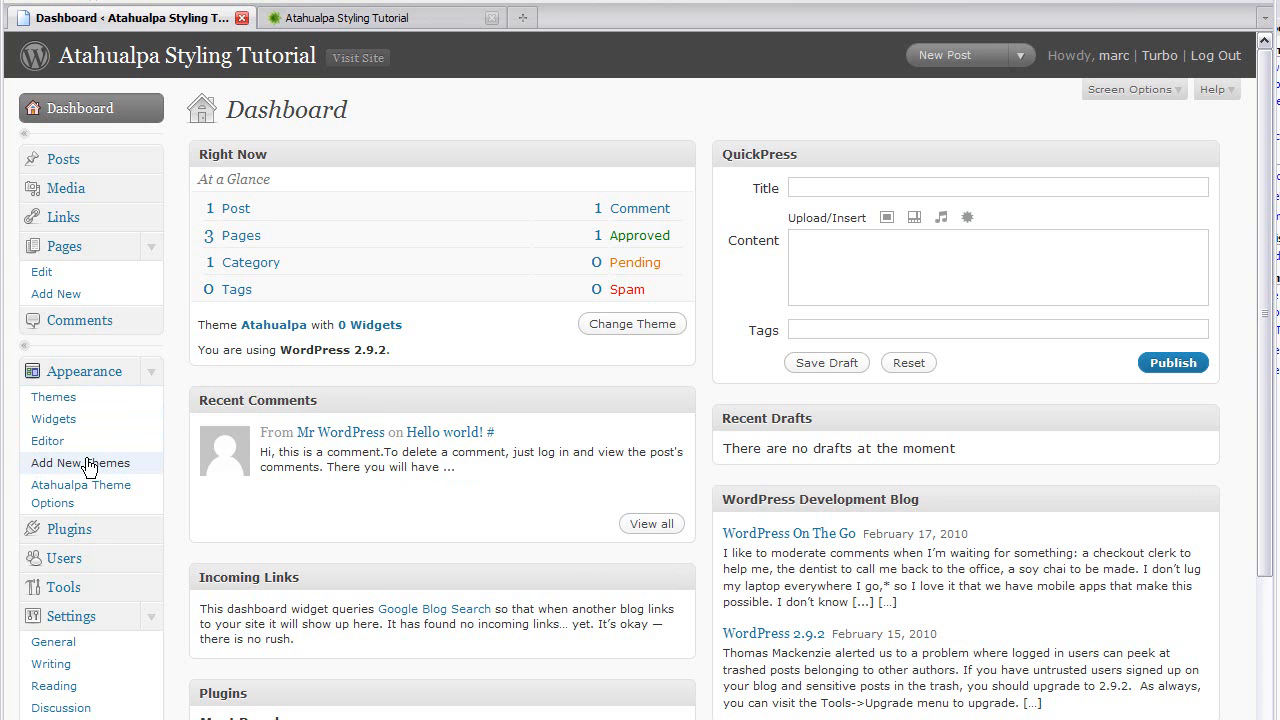
- Search the Add New Themes page for 'atahualpa' to list the Atahualpa theme
{"action": "left_click", "coordinate": [80, 462]}
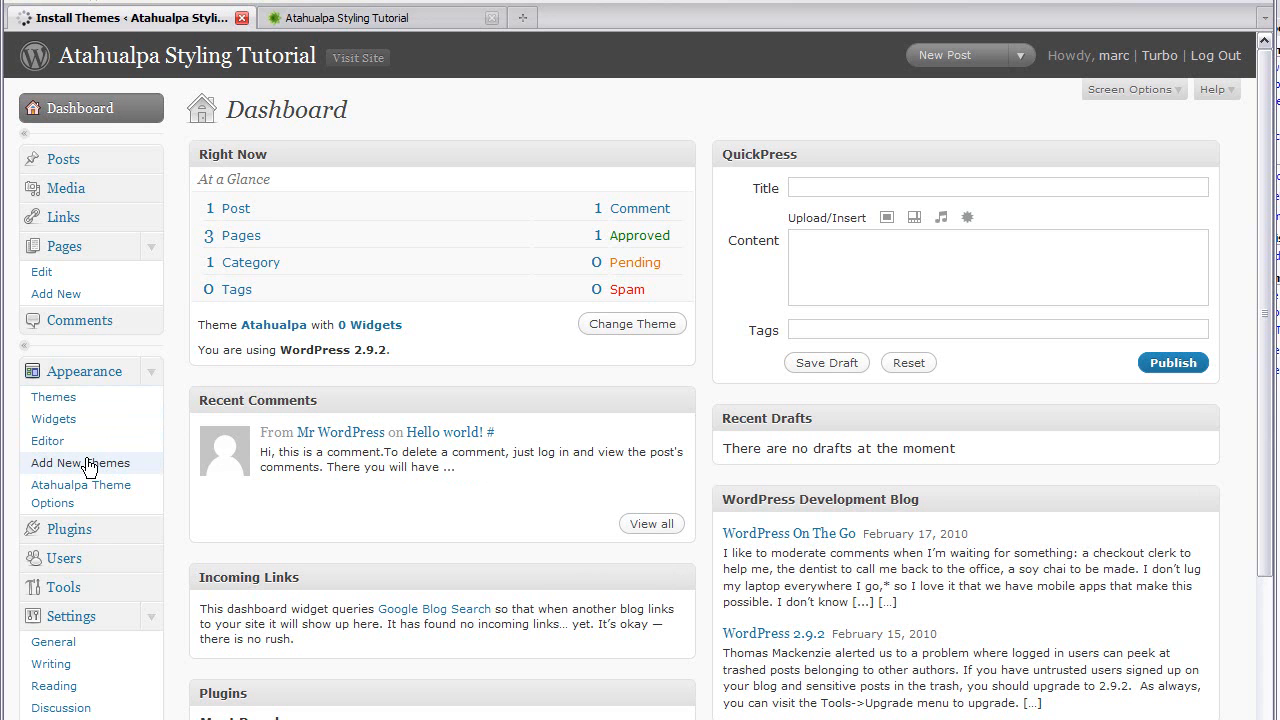
{"action": "left_click", "coordinate": [80, 462]}
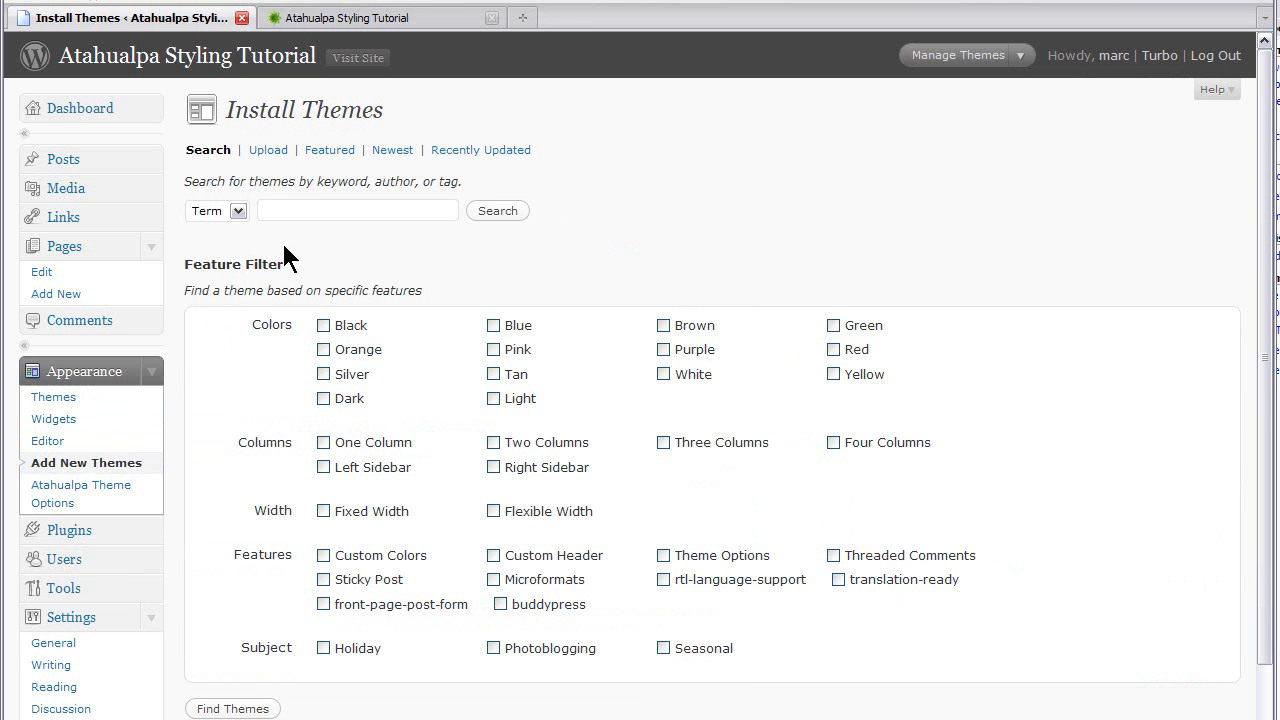
{"action": "type", "text": "atahualpa"}
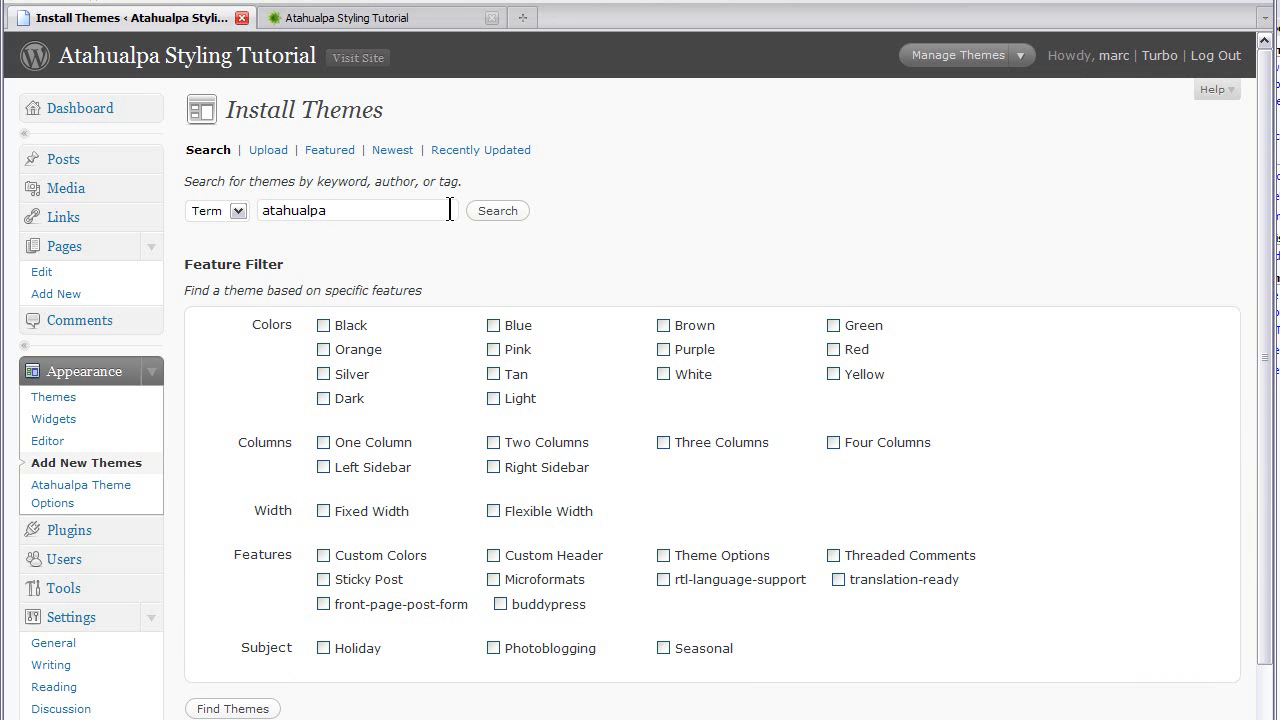
{"action": "left_click", "coordinate": [497, 210]}
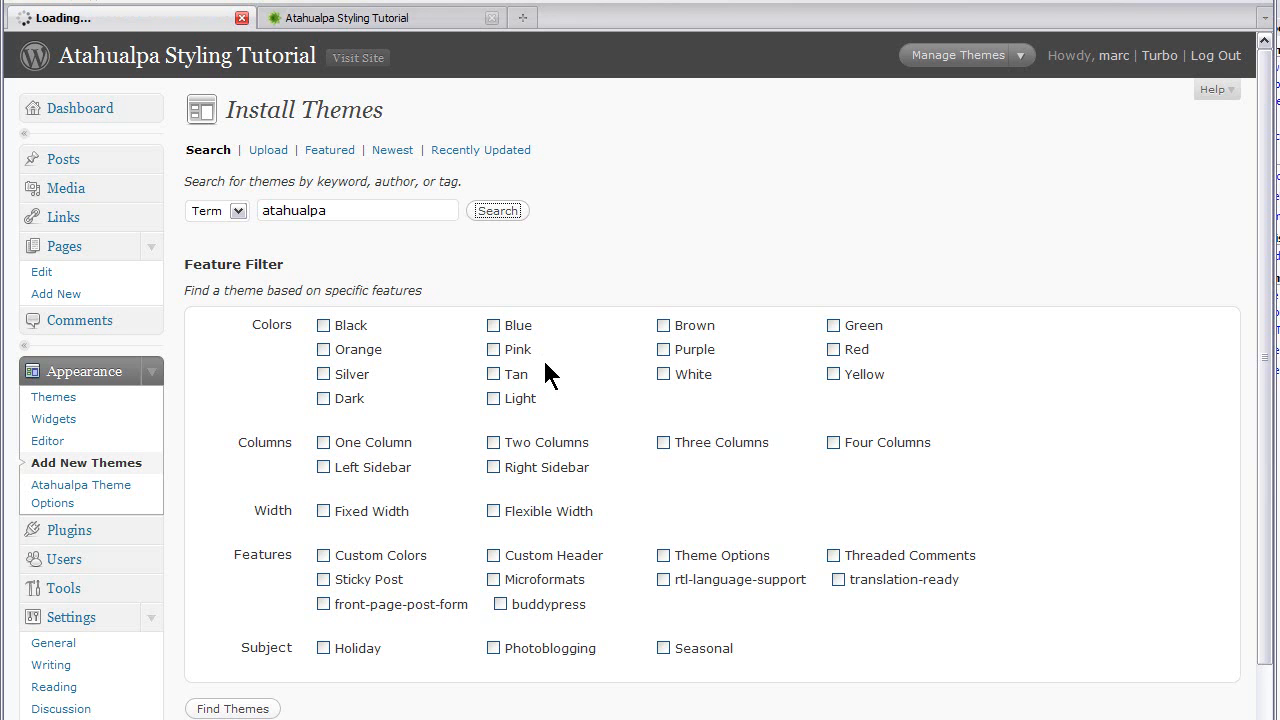
{"action": "left_click", "coordinate": [497, 210]}
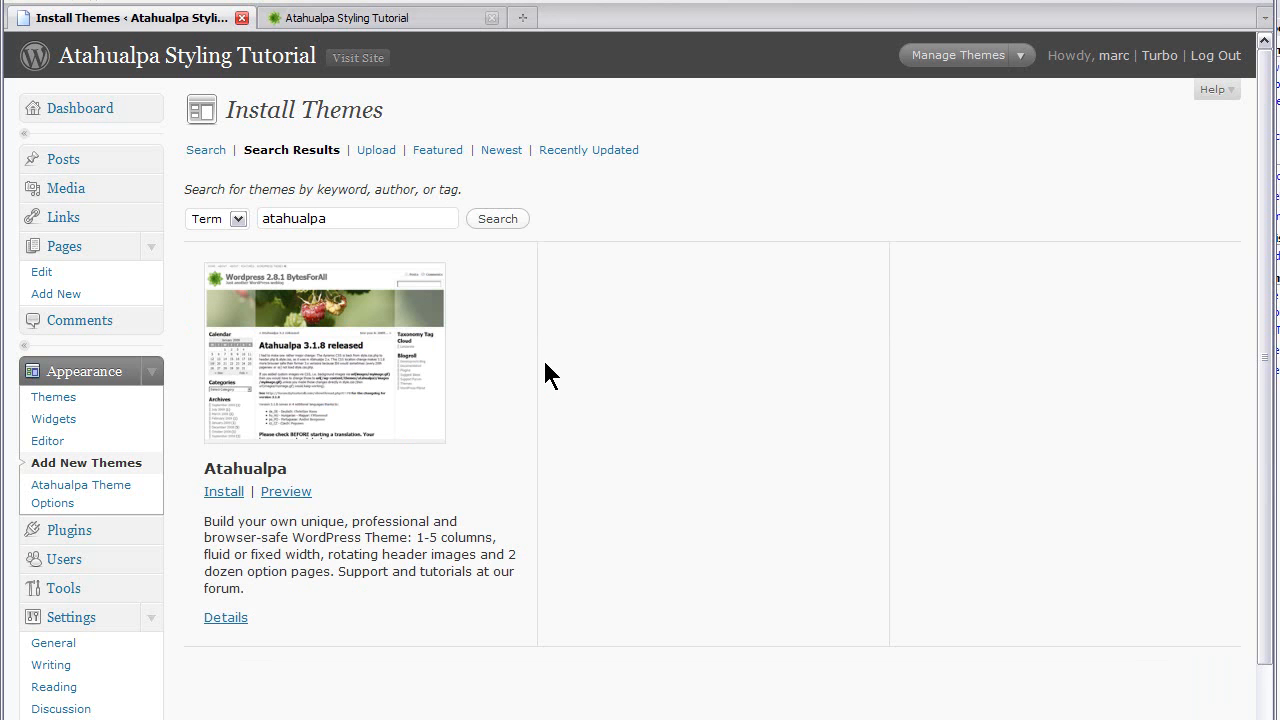
{"action": "mouse_move", "coordinate": [535, 500]}
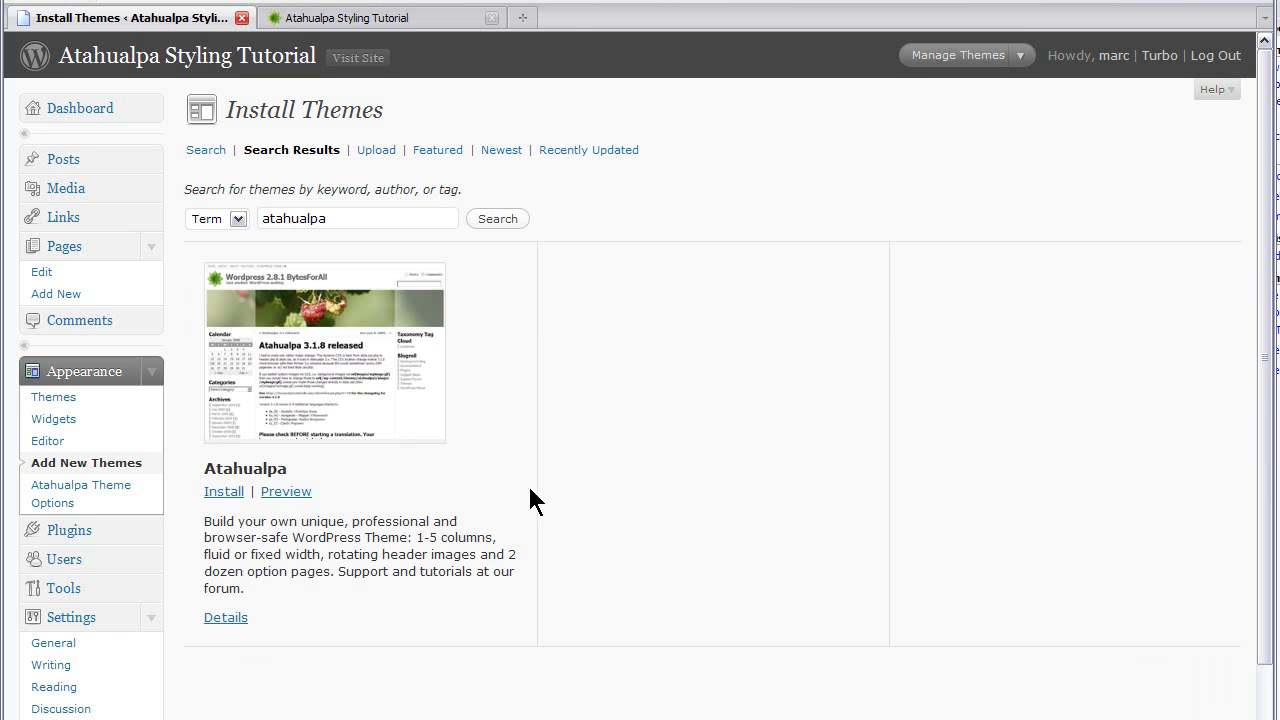
{"action": "mouse_move", "coordinate": [405, 55]}
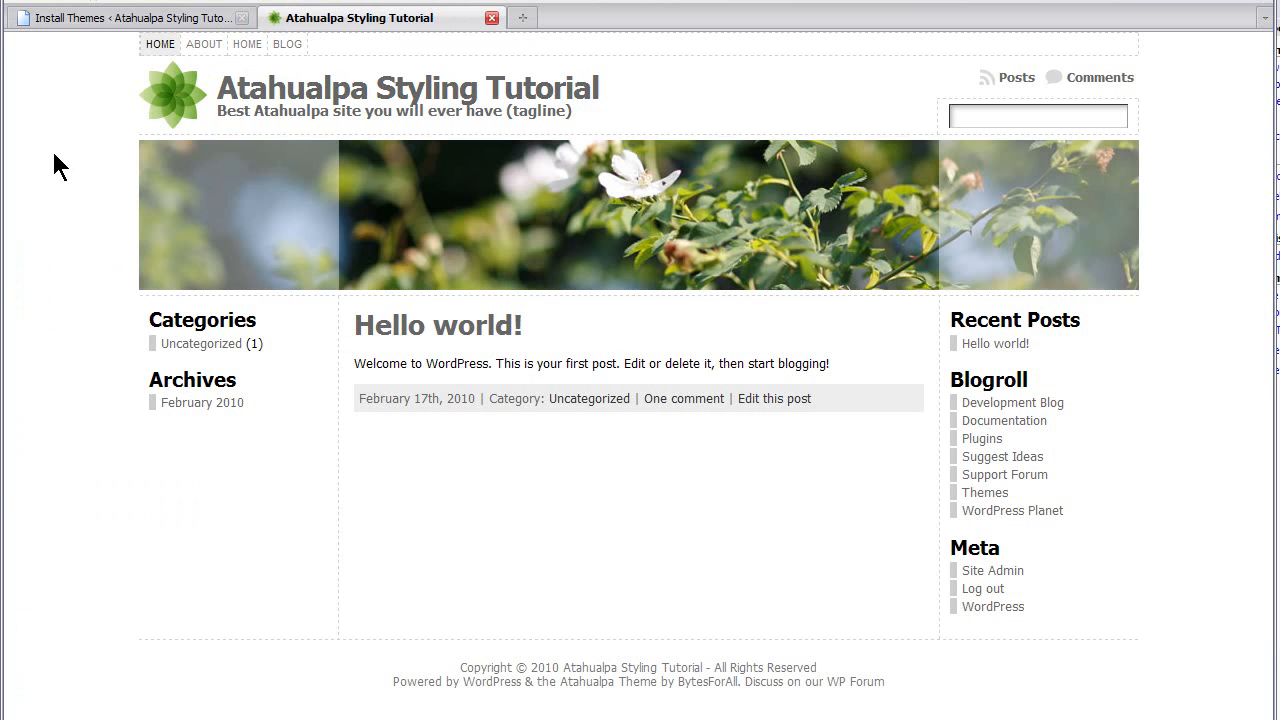
{"action": "mouse_move", "coordinate": [370, 42]}
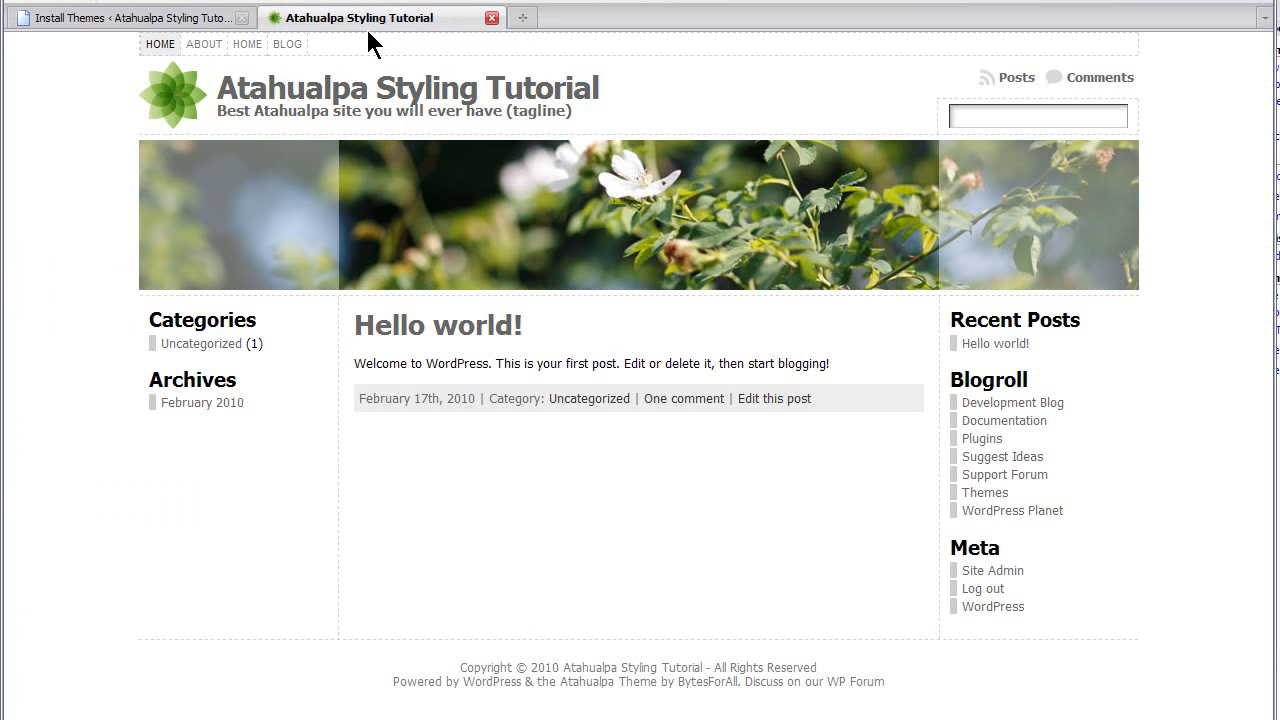
{"action": "mouse_move", "coordinate": [88, 90]}
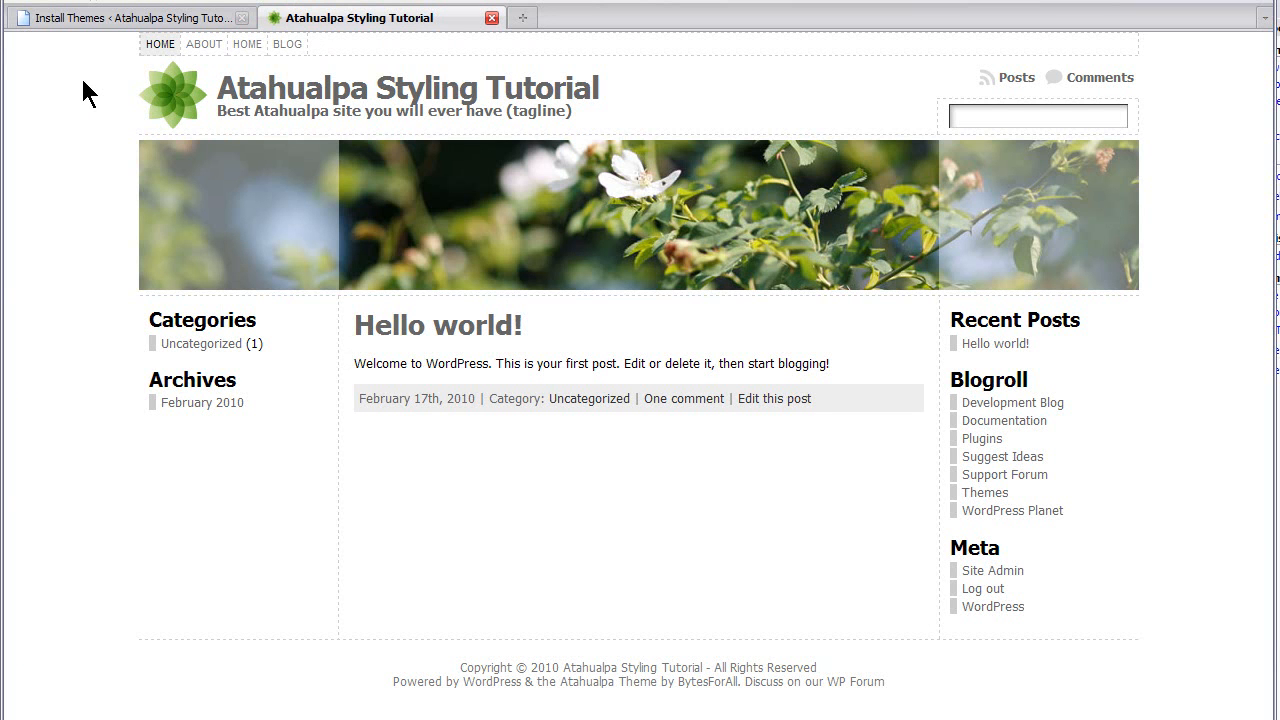
{"action": "mouse_move", "coordinate": [160, 465]}
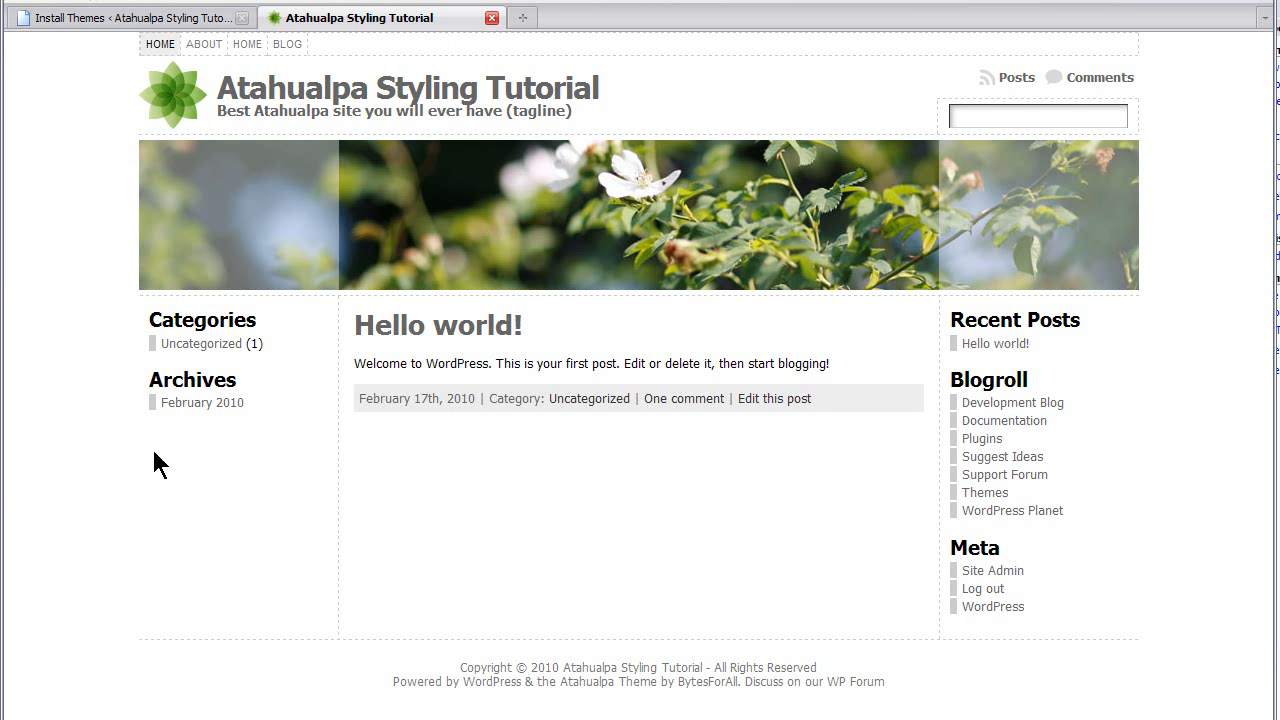
{"action": "mouse_move", "coordinate": [932, 279]}
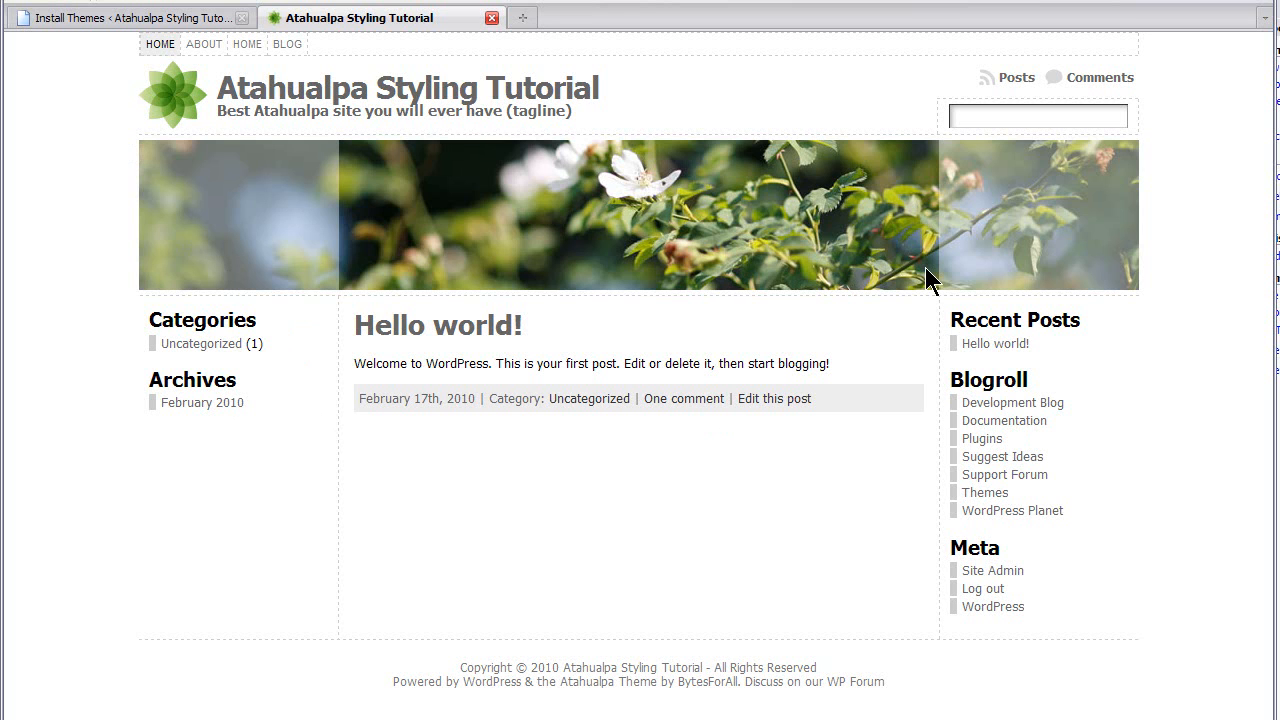
{"action": "mouse_move", "coordinate": [575, 88]}
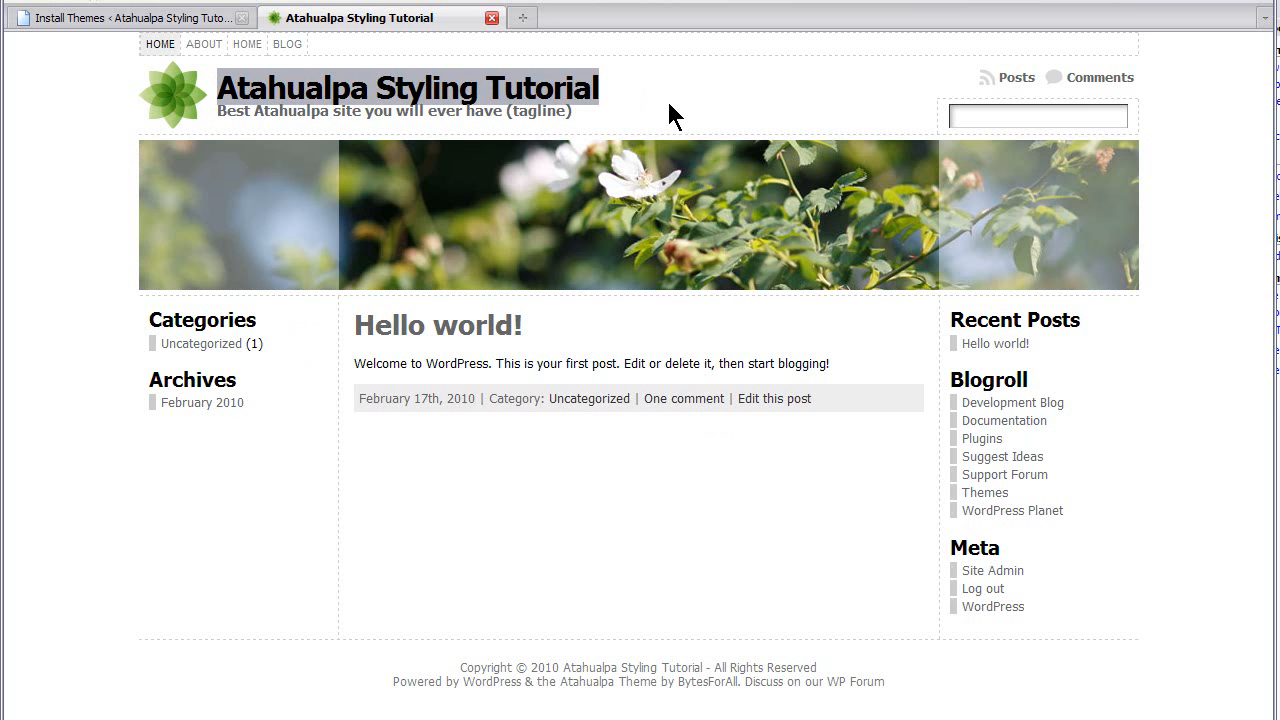
{"action": "mouse_move", "coordinate": [632, 227]}
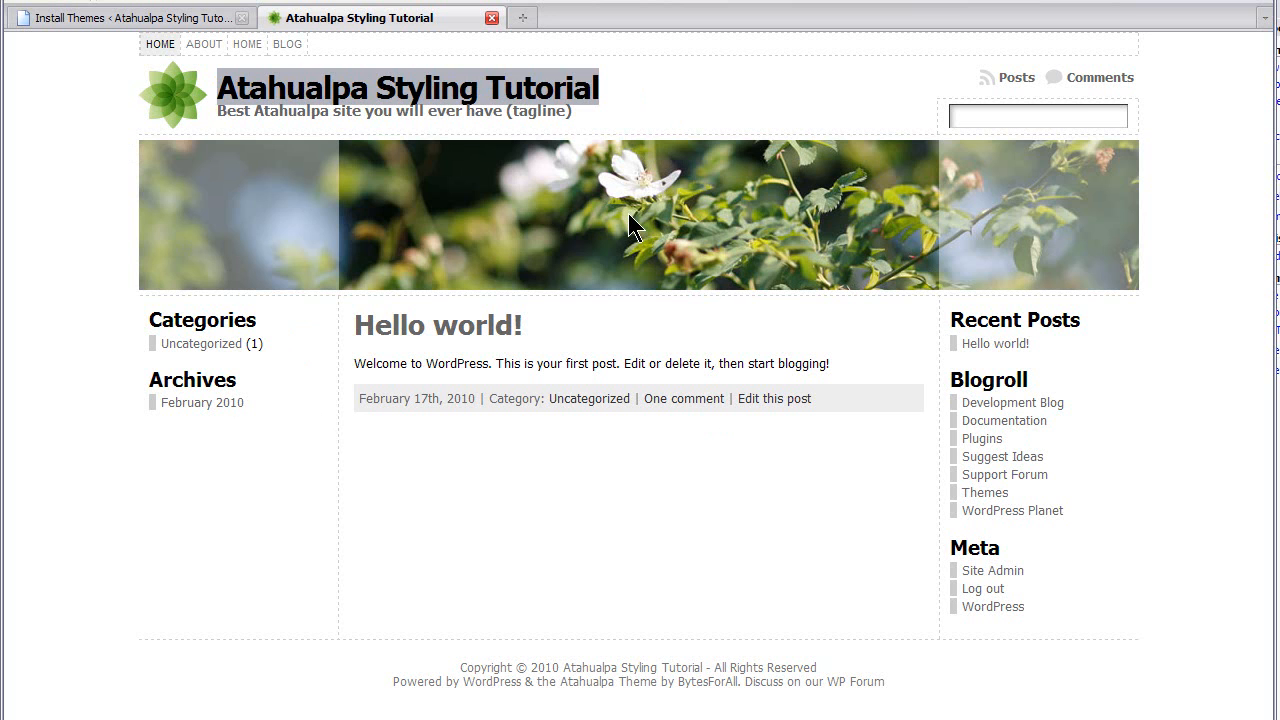
{"action": "mouse_move", "coordinate": [410, 85]}
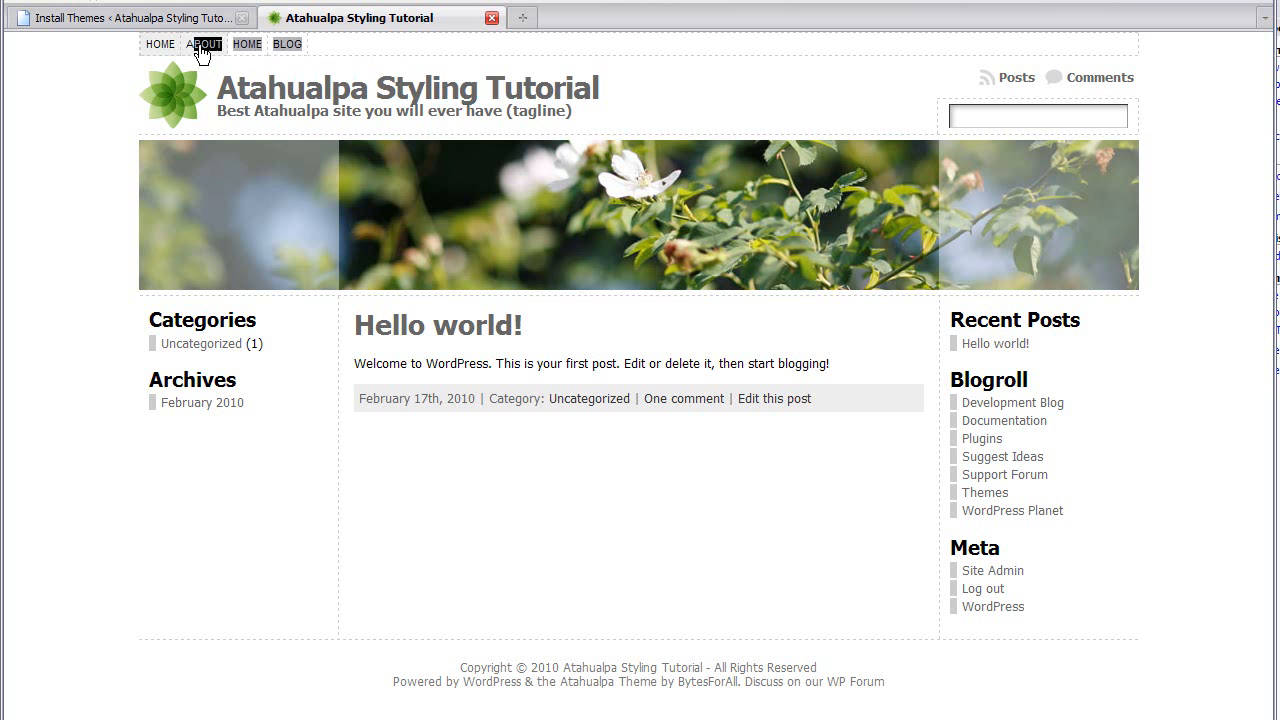
{"action": "mouse_move", "coordinate": [148, 307]}
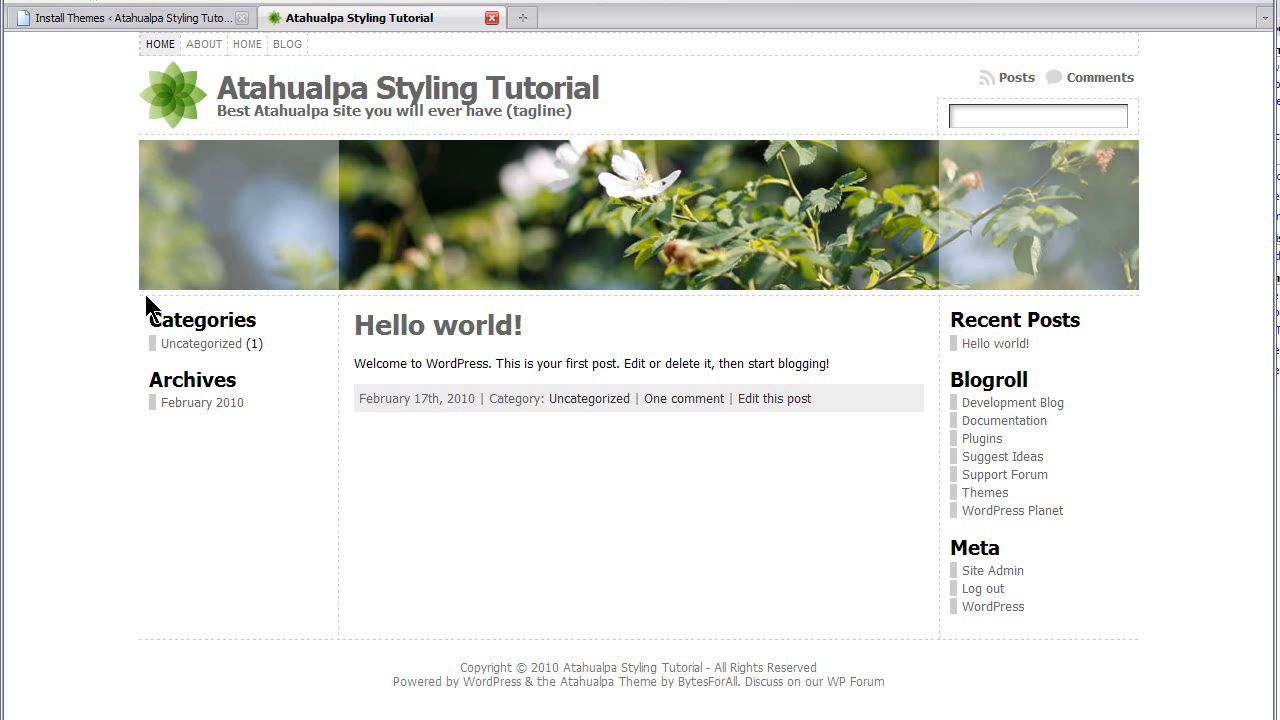
{"action": "mouse_move", "coordinate": [203, 303]}
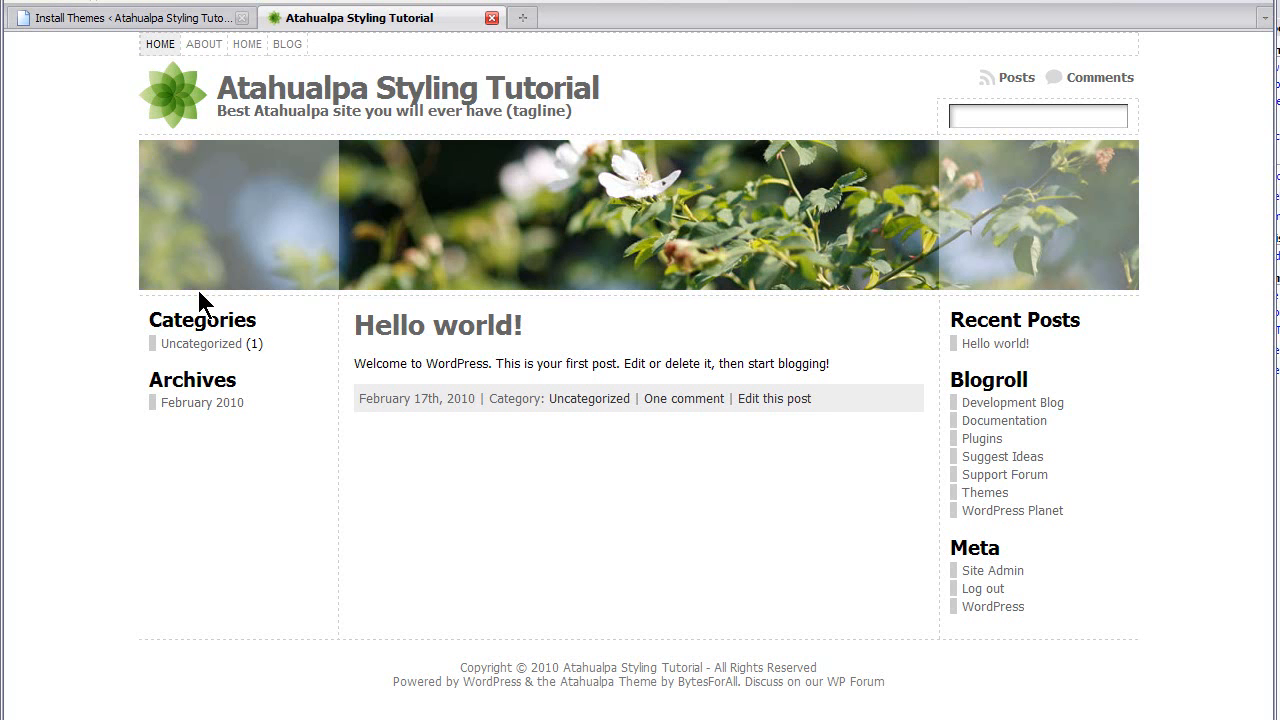
{"action": "mouse_move", "coordinate": [473, 533]}
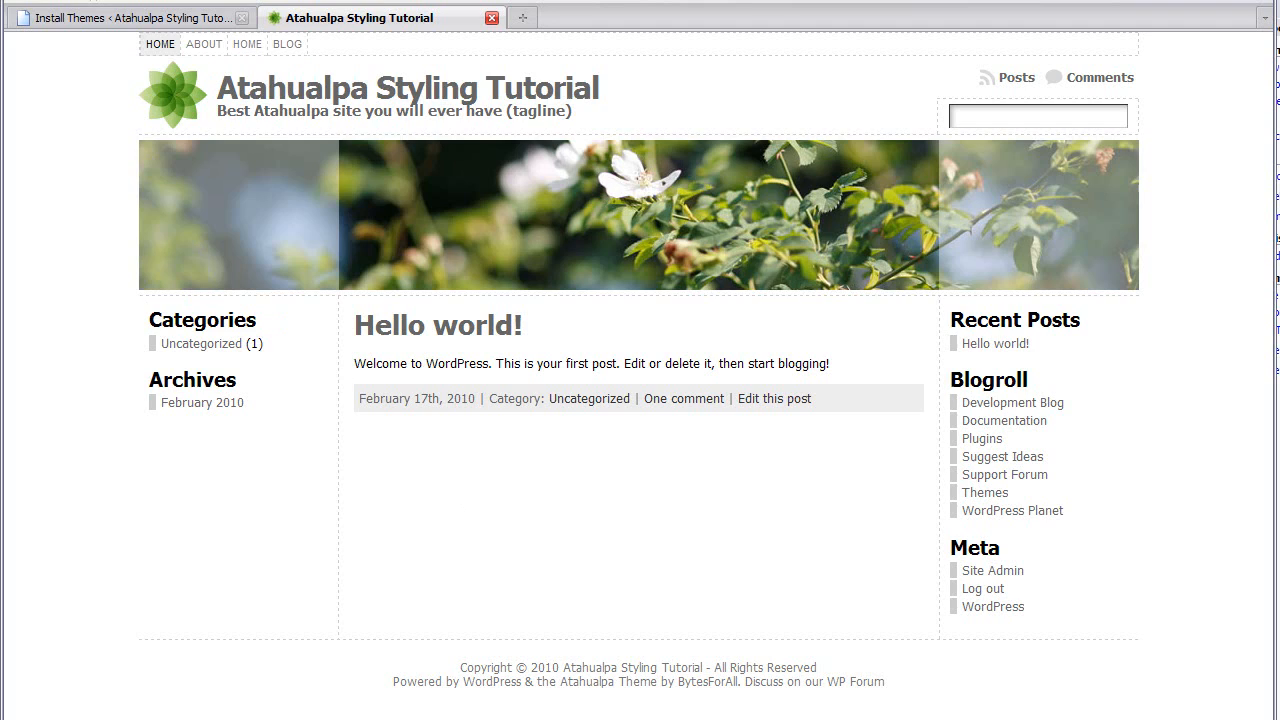
- Return to the admin tab and open Atahualpa's Style & edit HEADER AREA settings
{"action": "left_click", "coordinate": [125, 17]}
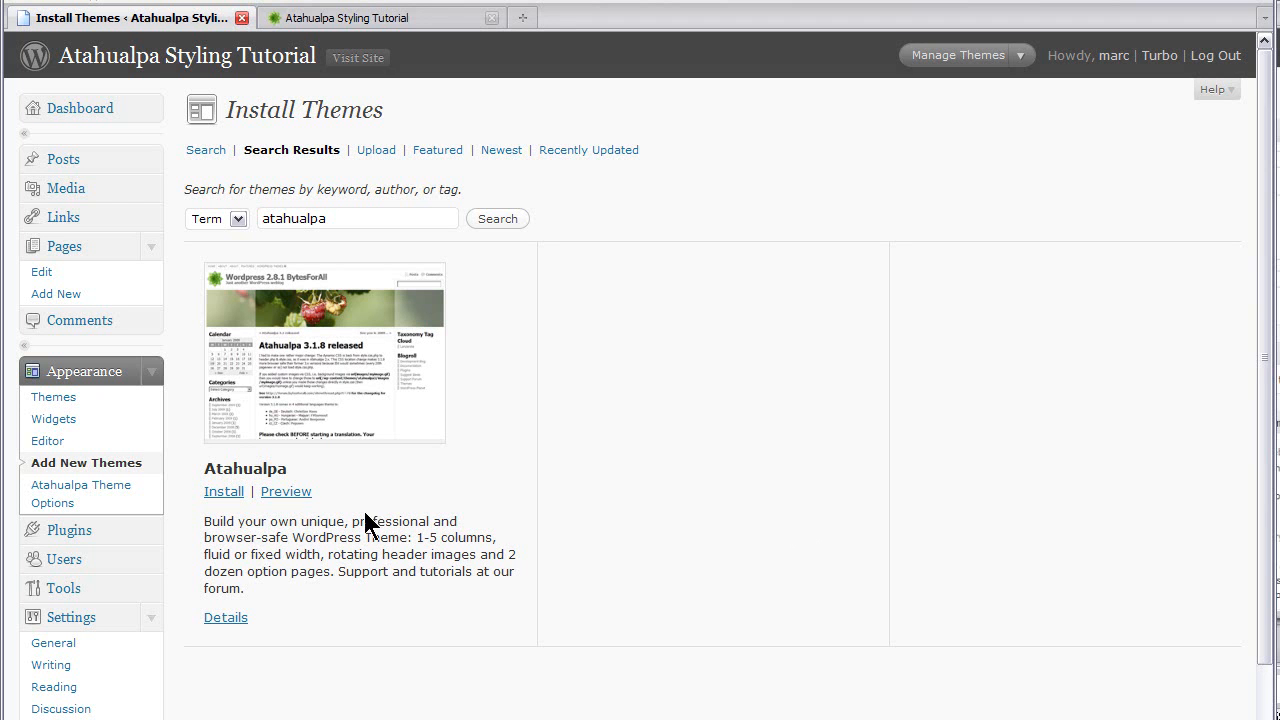
{"action": "mouse_move", "coordinate": [90, 499]}
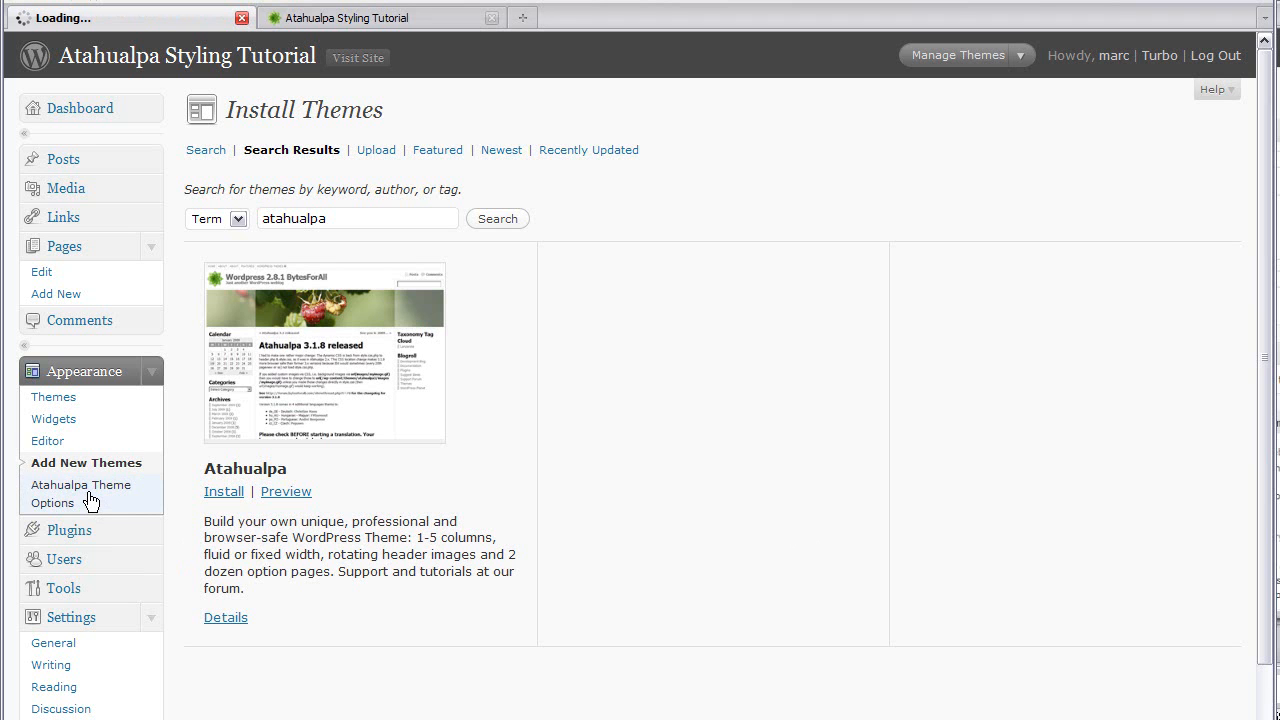
{"action": "left_click", "coordinate": [81, 493]}
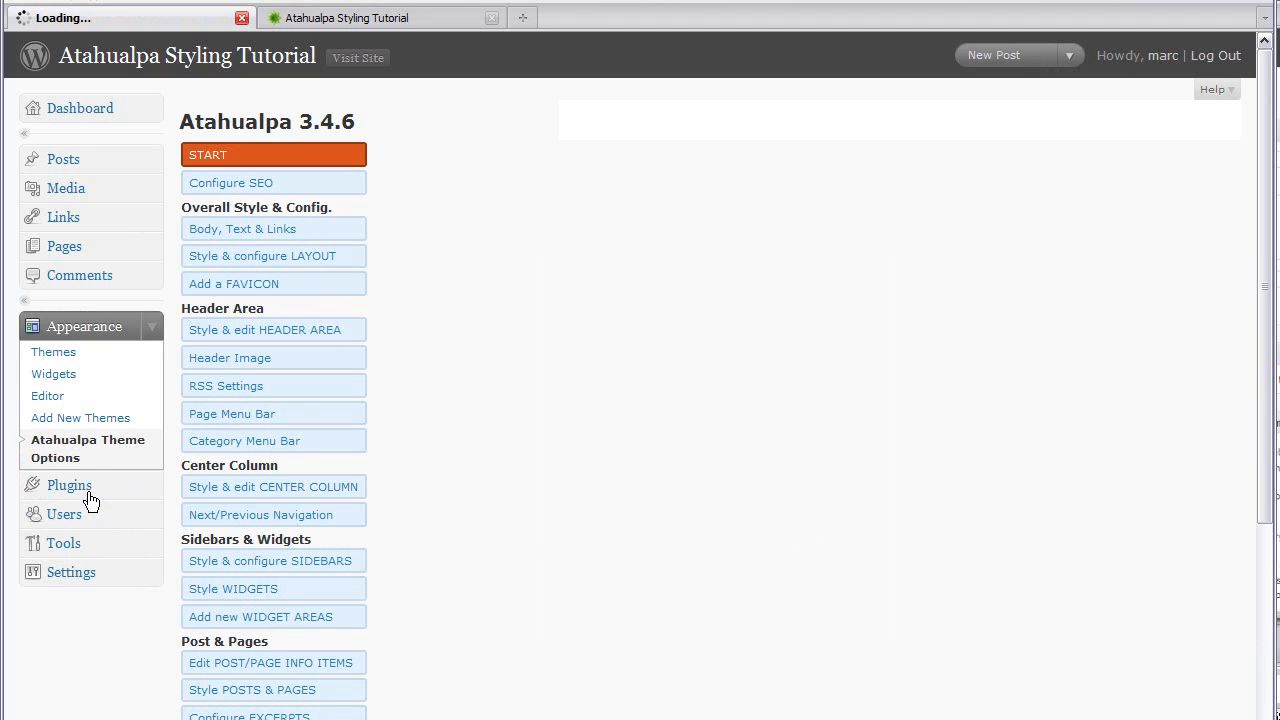
{"action": "left_click", "coordinate": [265, 329]}
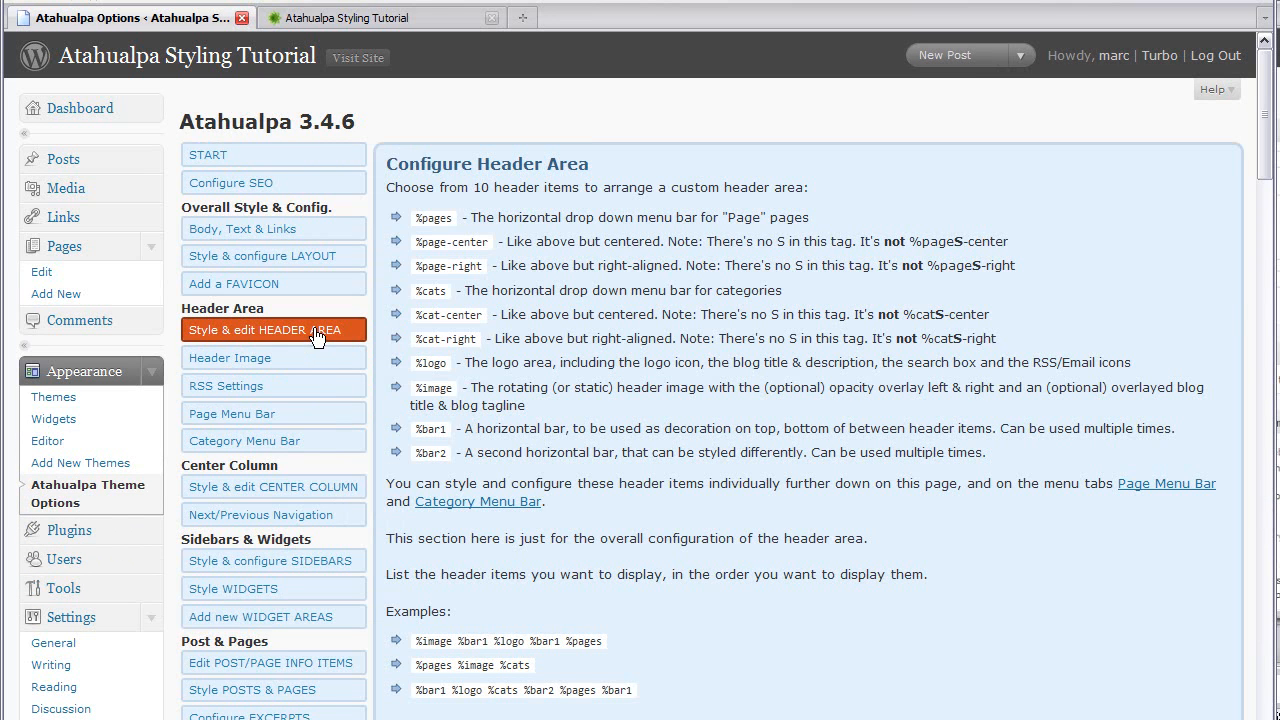
{"action": "mouse_move", "coordinate": [785, 660]}
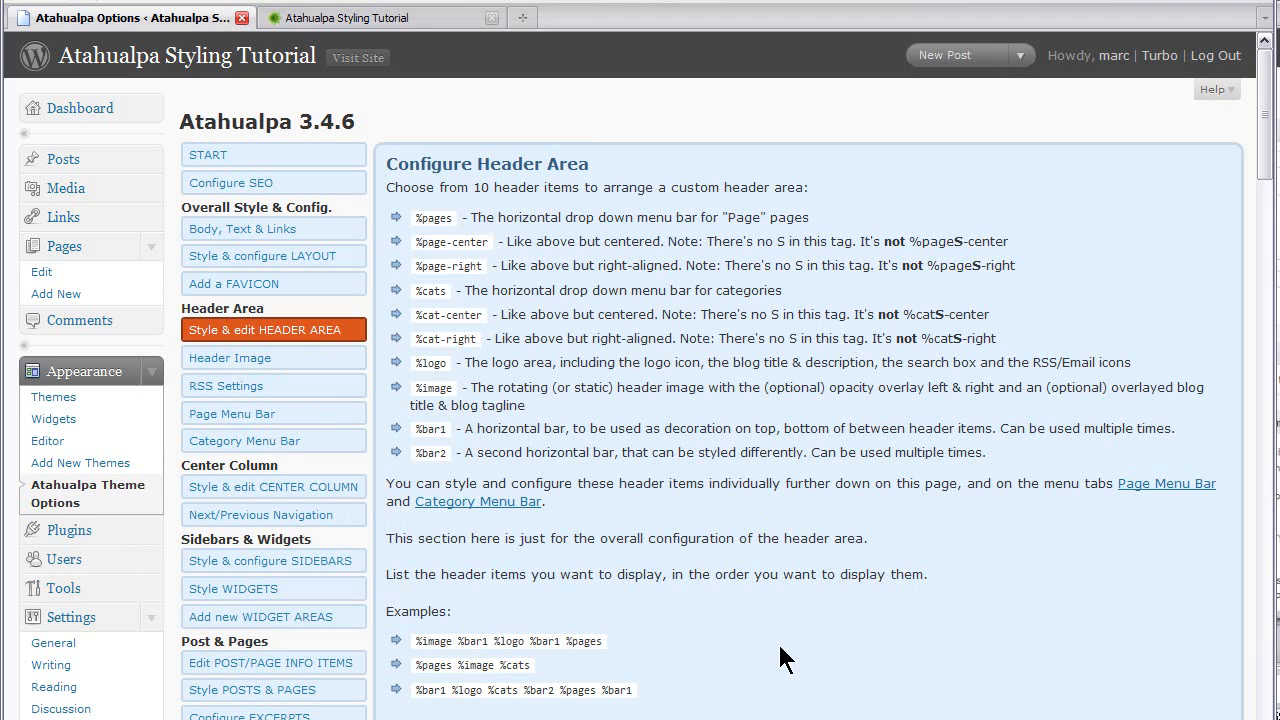
{"action": "scroll", "scroll_direction": "down", "scroll_amount": 3}
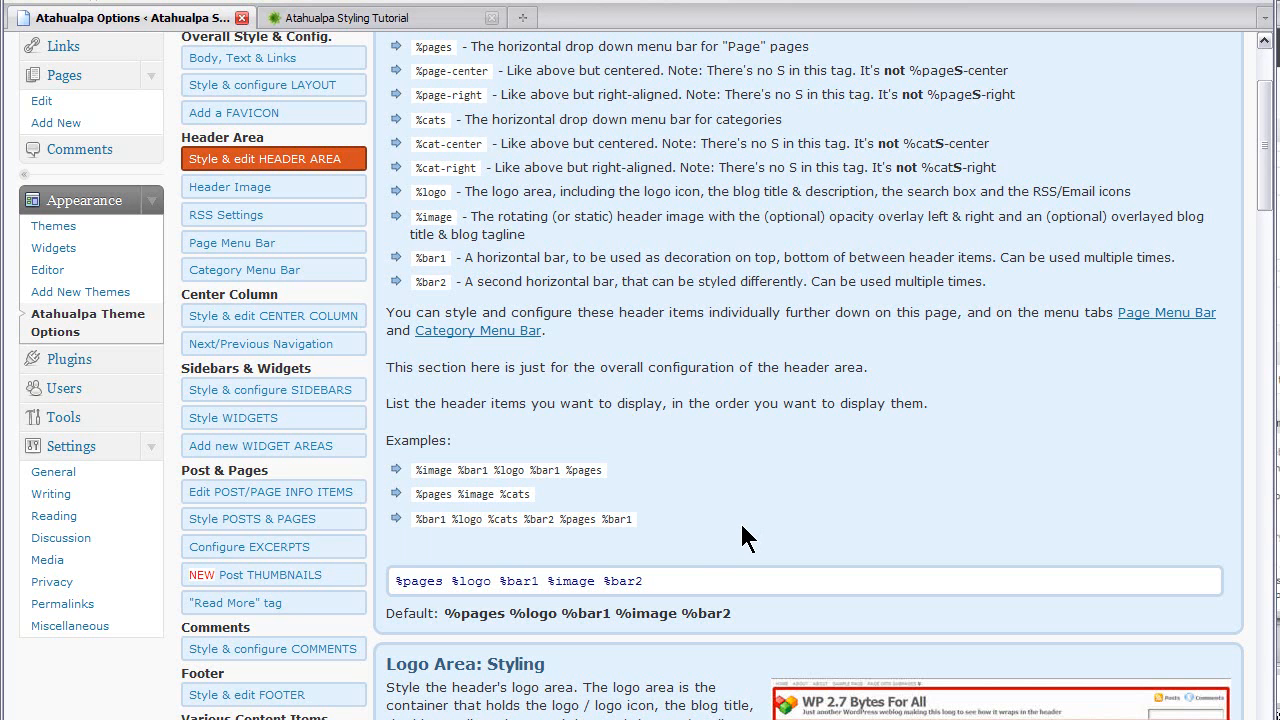
{"action": "mouse_move", "coordinate": [440, 613]}
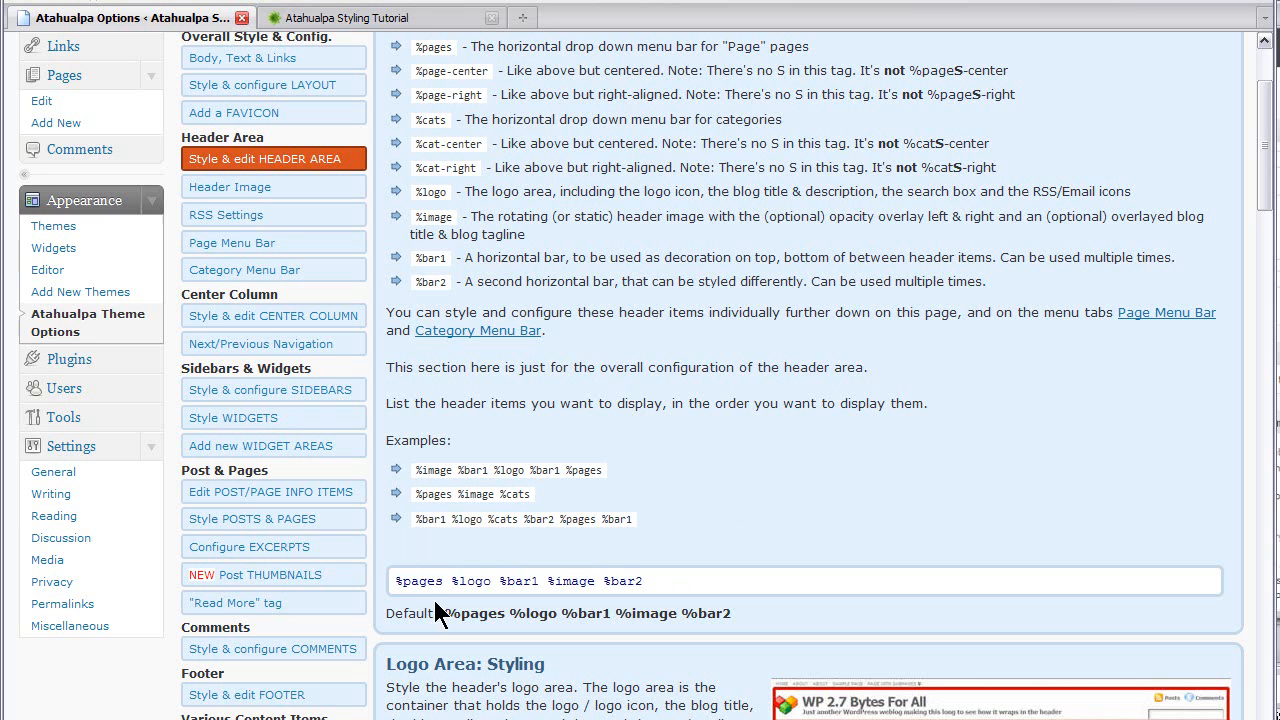
- Rearrange the header items field to read %image %bar1 %pages %bar2
{"action": "triple_click", "coordinate": [520, 580]}
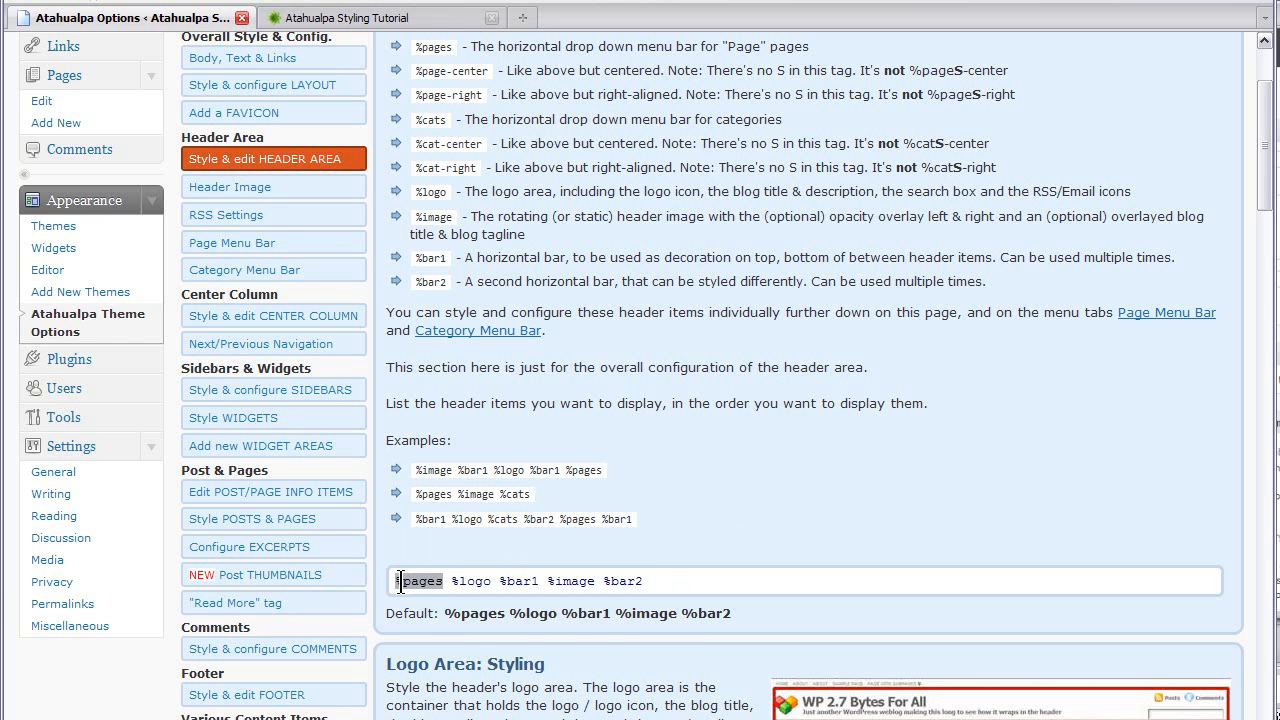
{"action": "double_click", "coordinate": [420, 581]}
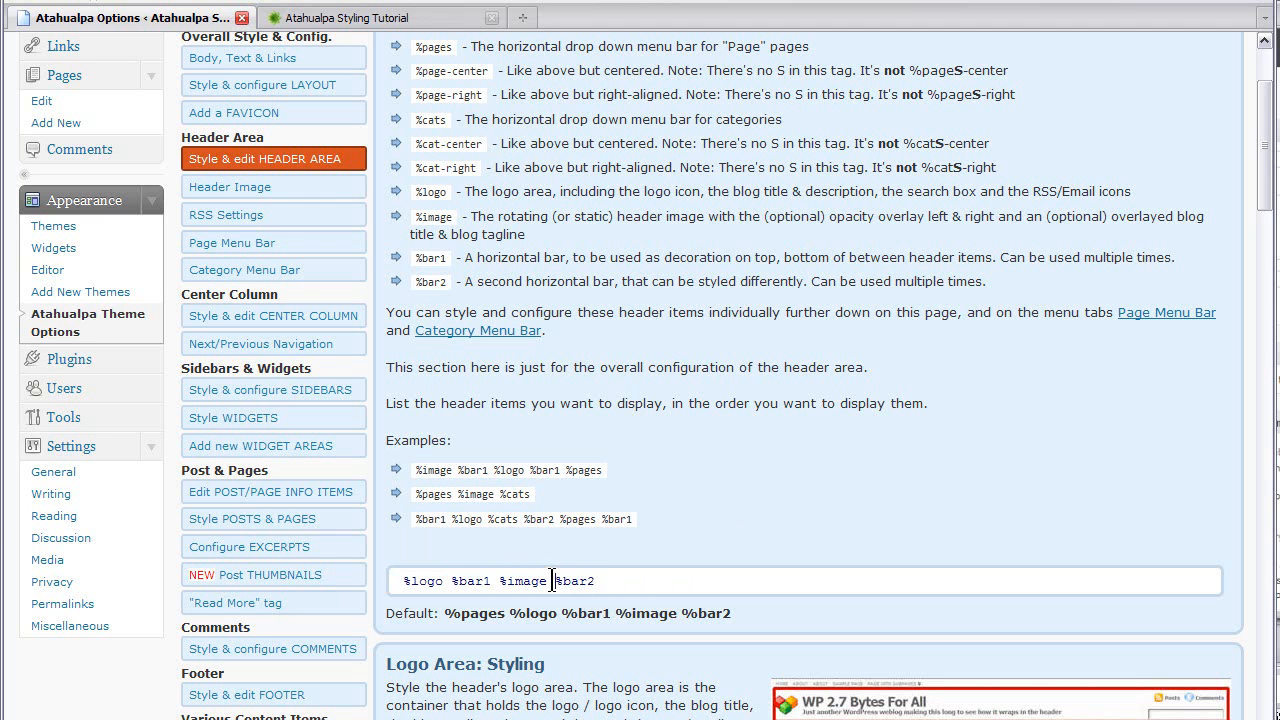
{"action": "type", "text": "%pages %"}
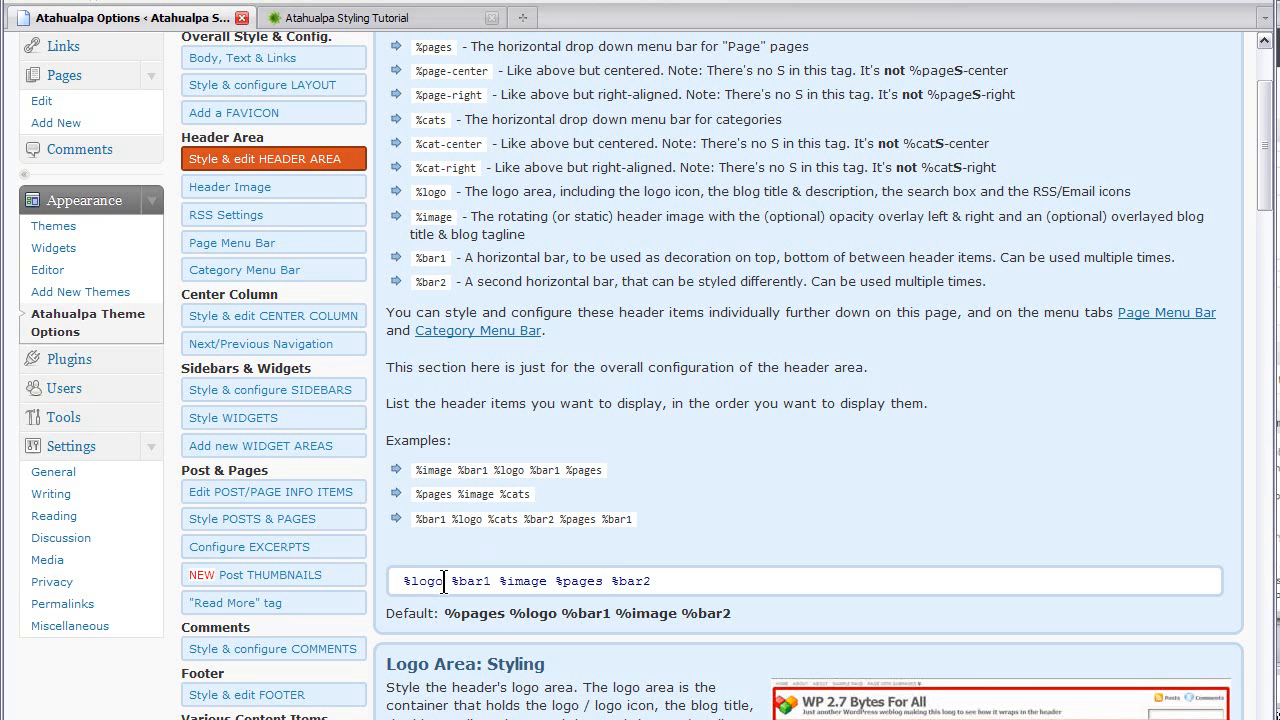
{"action": "double_click", "coordinate": [424, 581]}
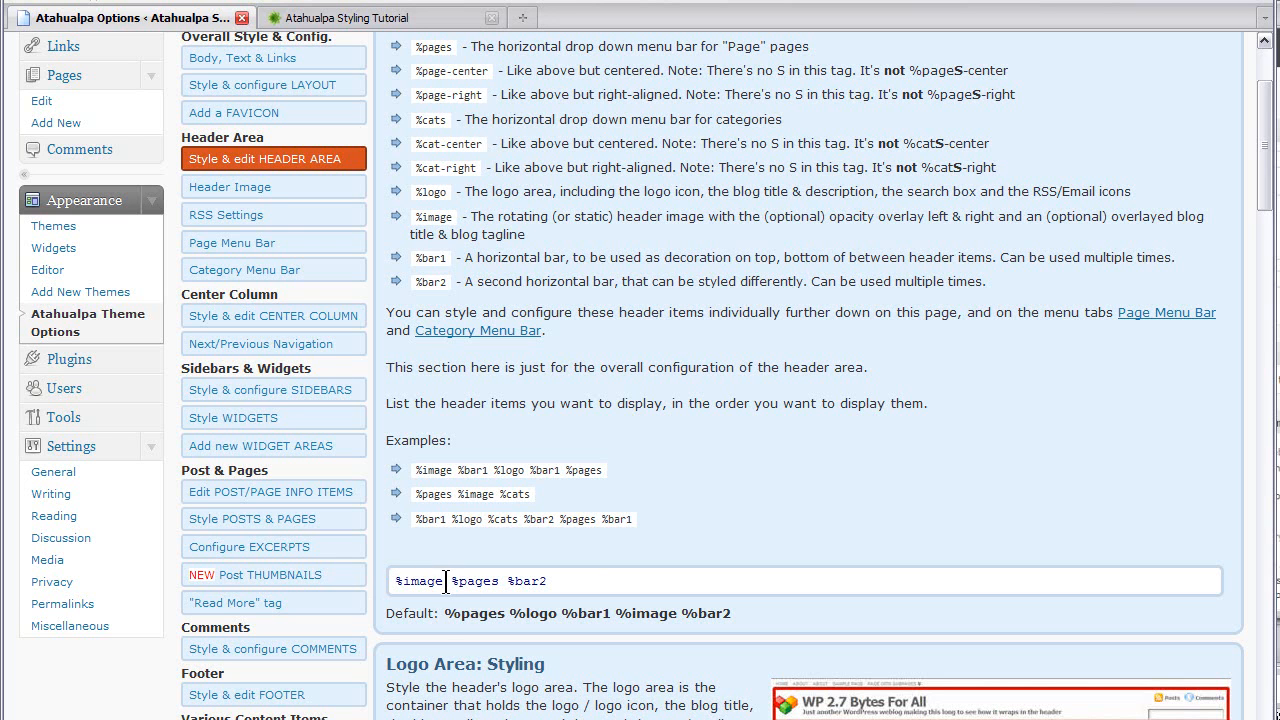
{"action": "type", "text": "ba"}
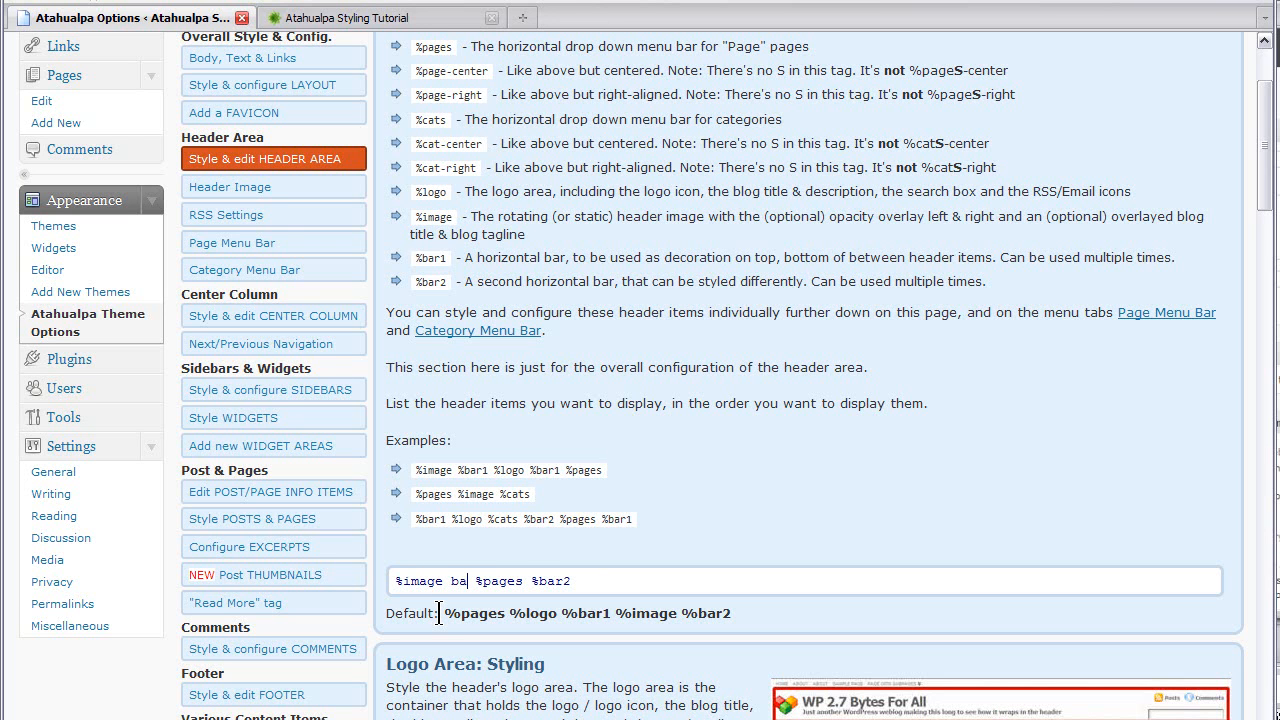
{"action": "key", "text": "BackSpace"}
{"action": "type", "text": "%bar1"}
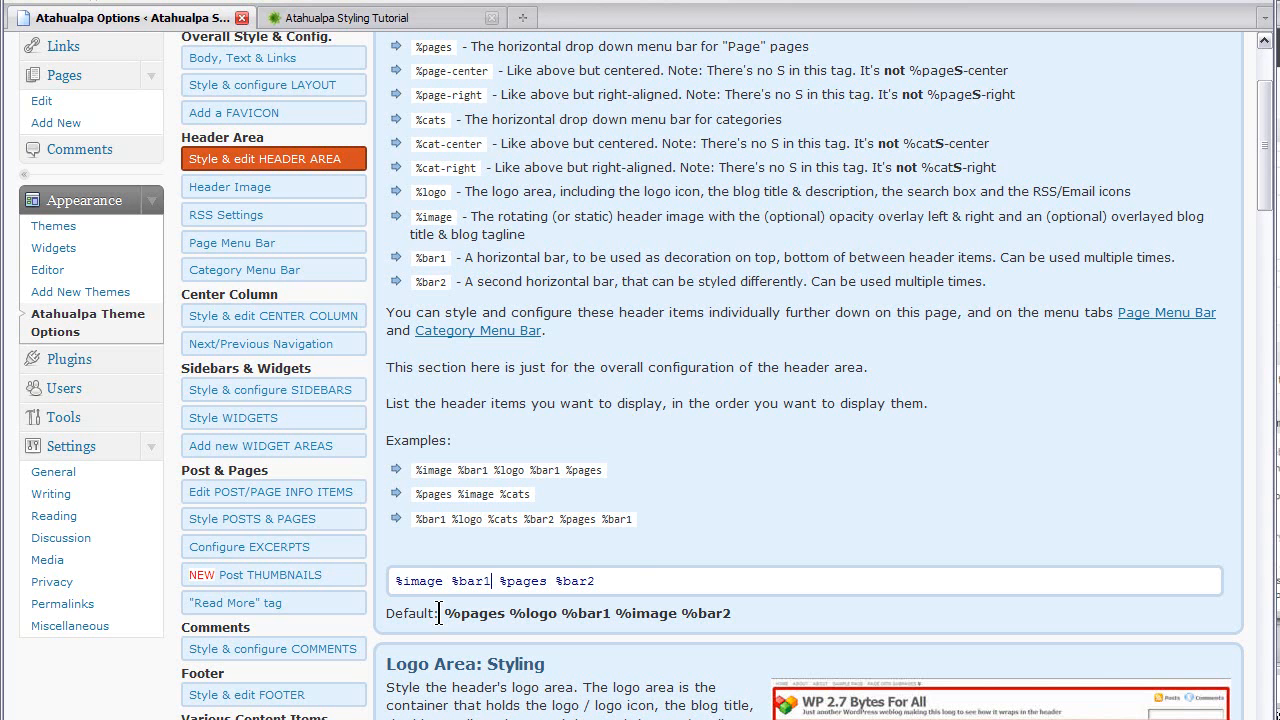
{"action": "mouse_move", "coordinate": [630, 558]}
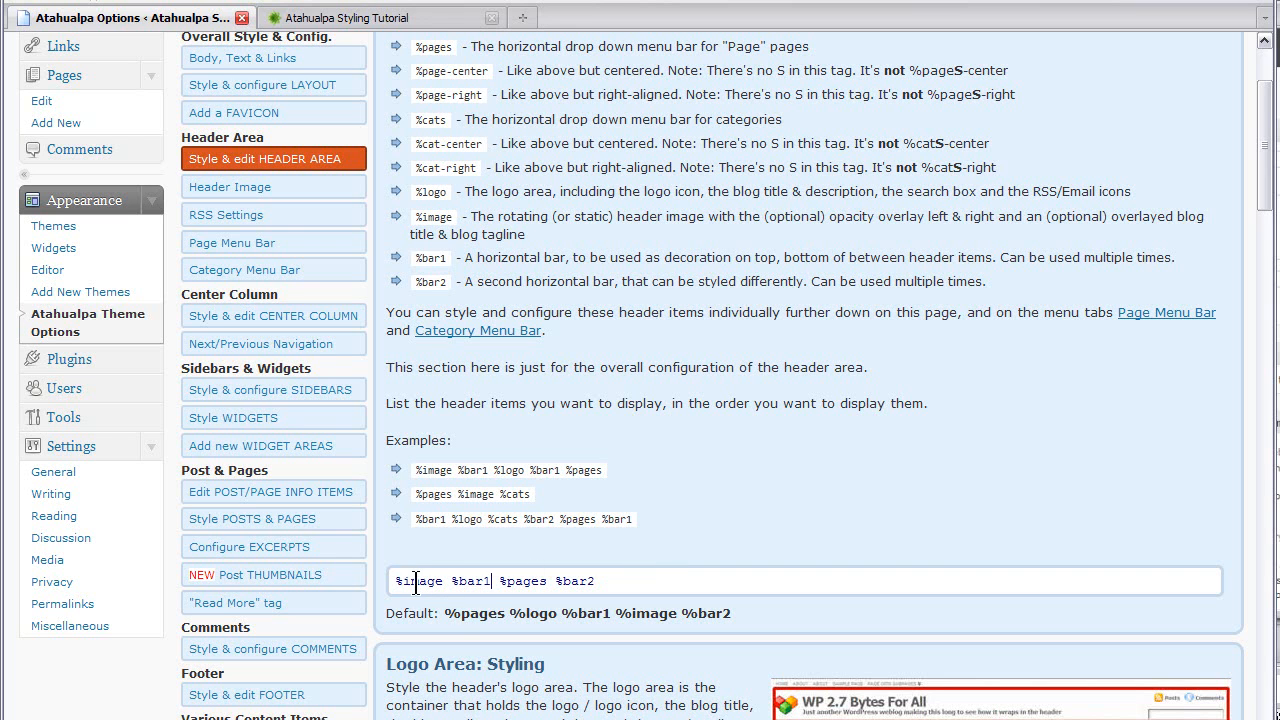
{"action": "double_click", "coordinate": [478, 581]}
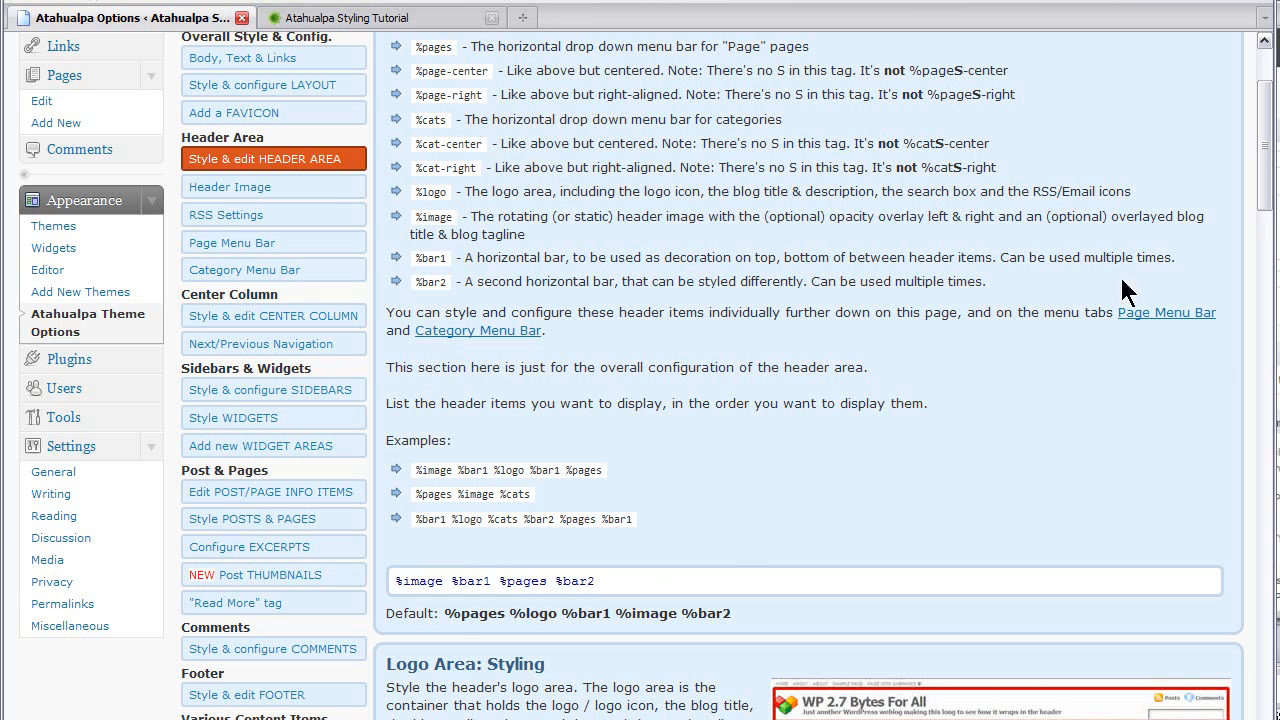
{"action": "scroll", "scroll_direction": "down", "scroll_amount": 3}
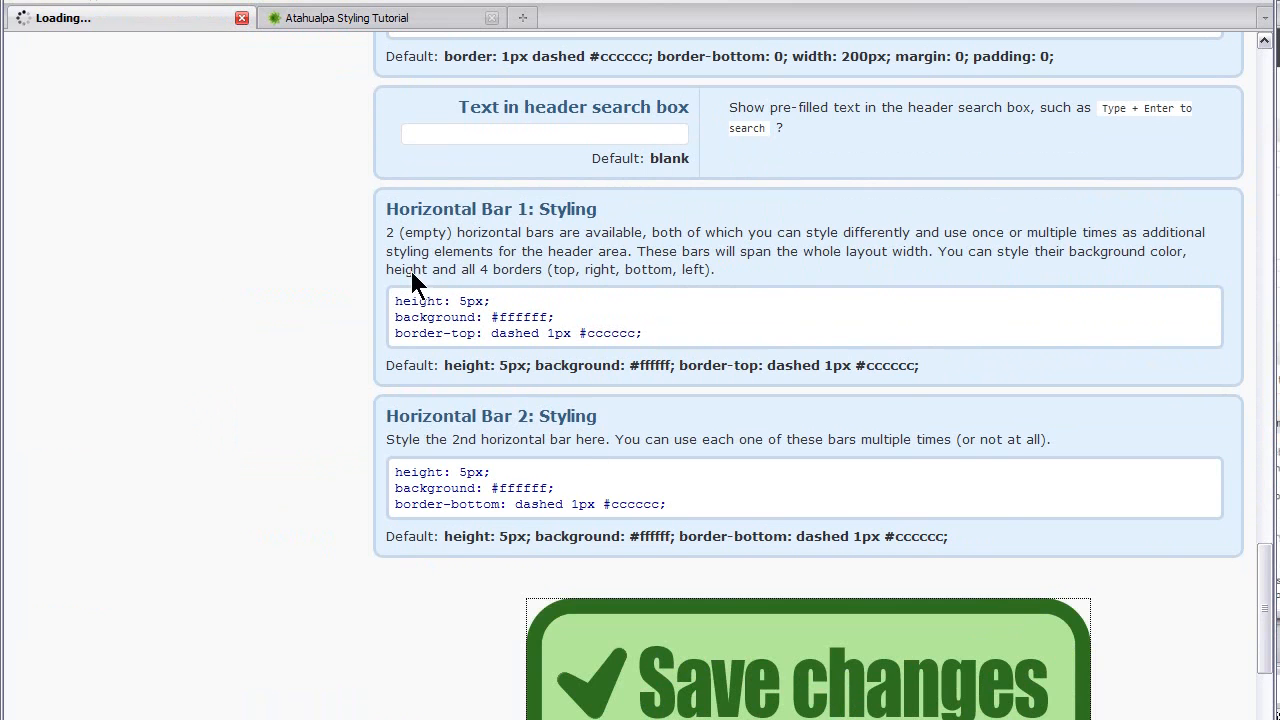
- Save the header settings and check the 1000px Layout WIDTH under Style & configure LAYOUT
{"action": "left_click", "coordinate": [806, 680]}
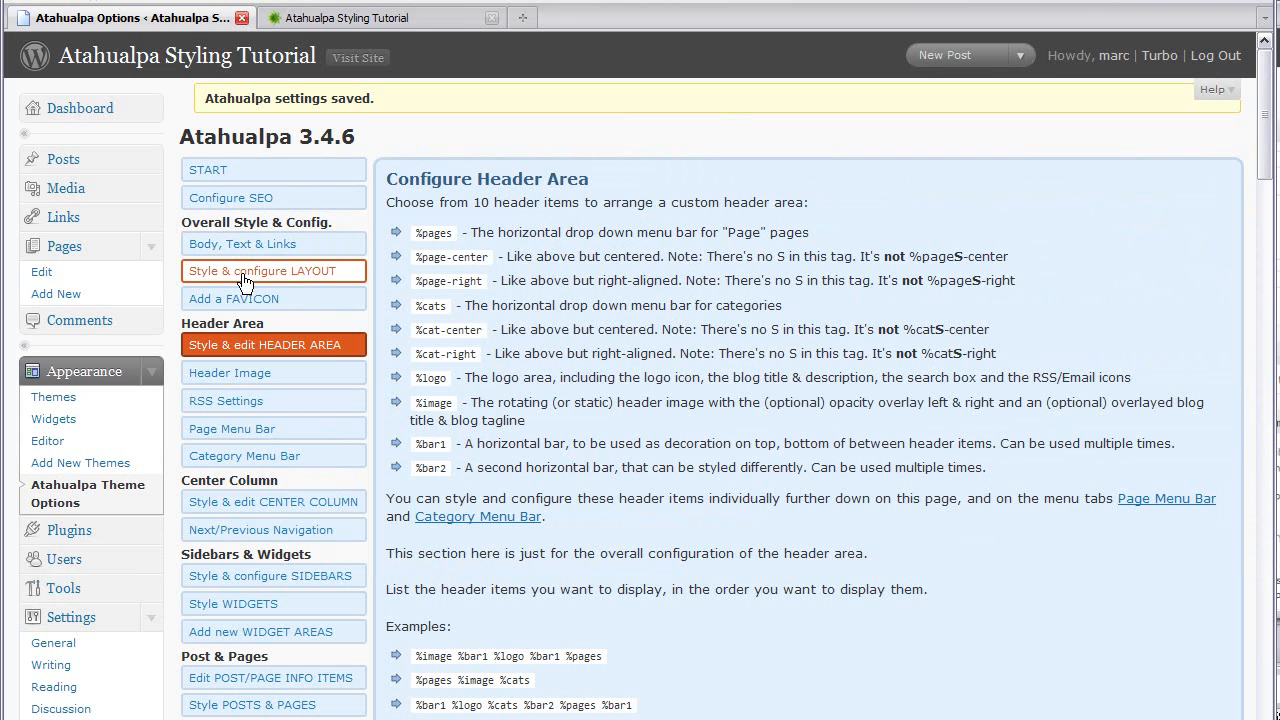
{"action": "left_click", "coordinate": [273, 271]}
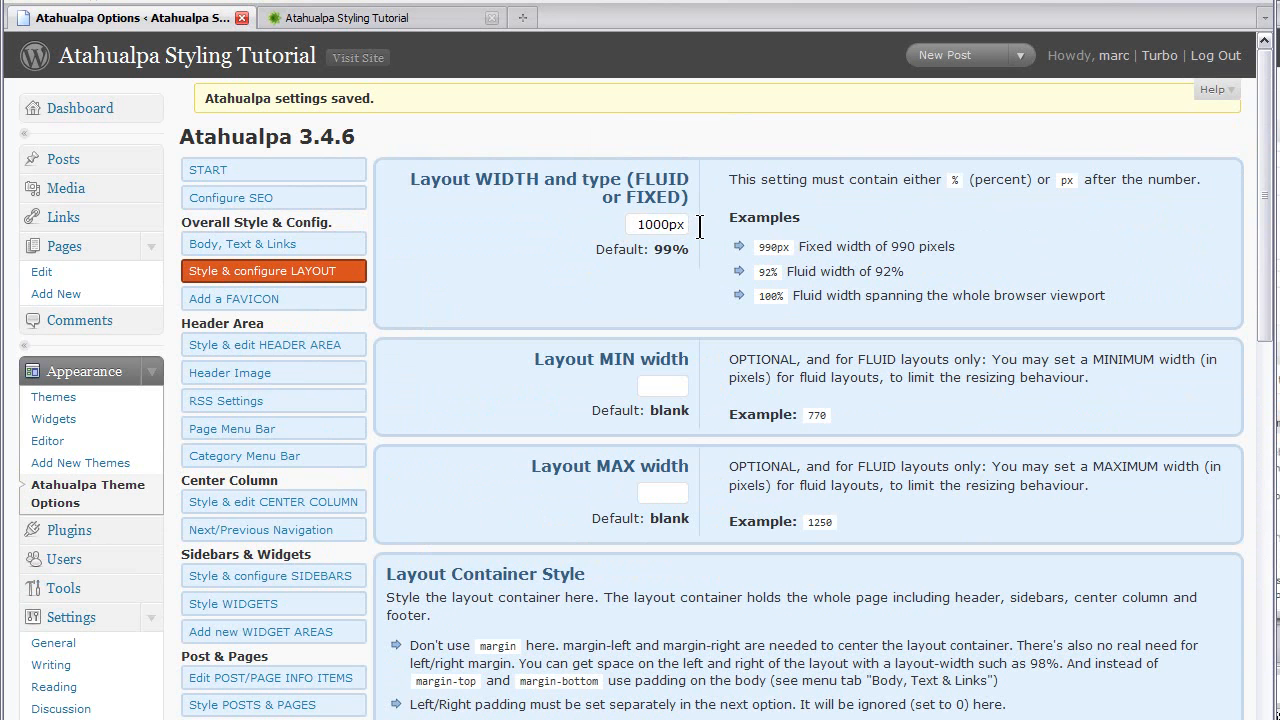
{"action": "left_click", "coordinate": [660, 224]}
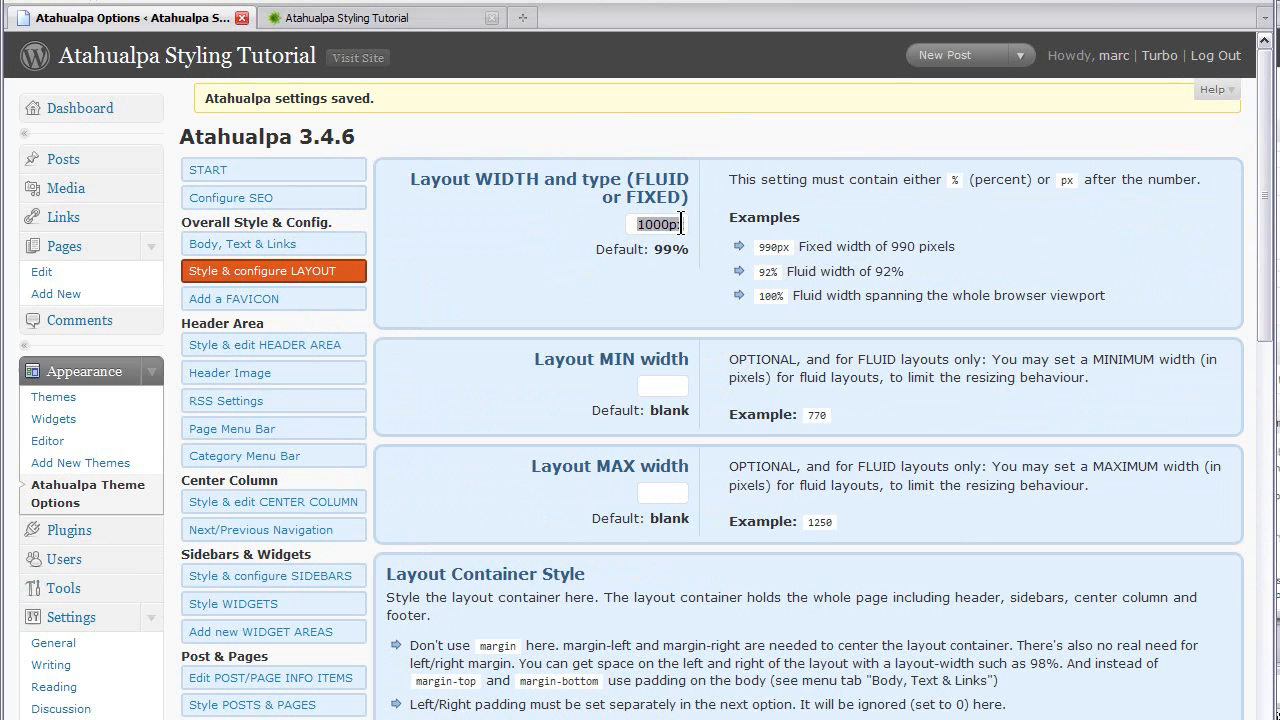
{"action": "mouse_move", "coordinate": [722, 230]}
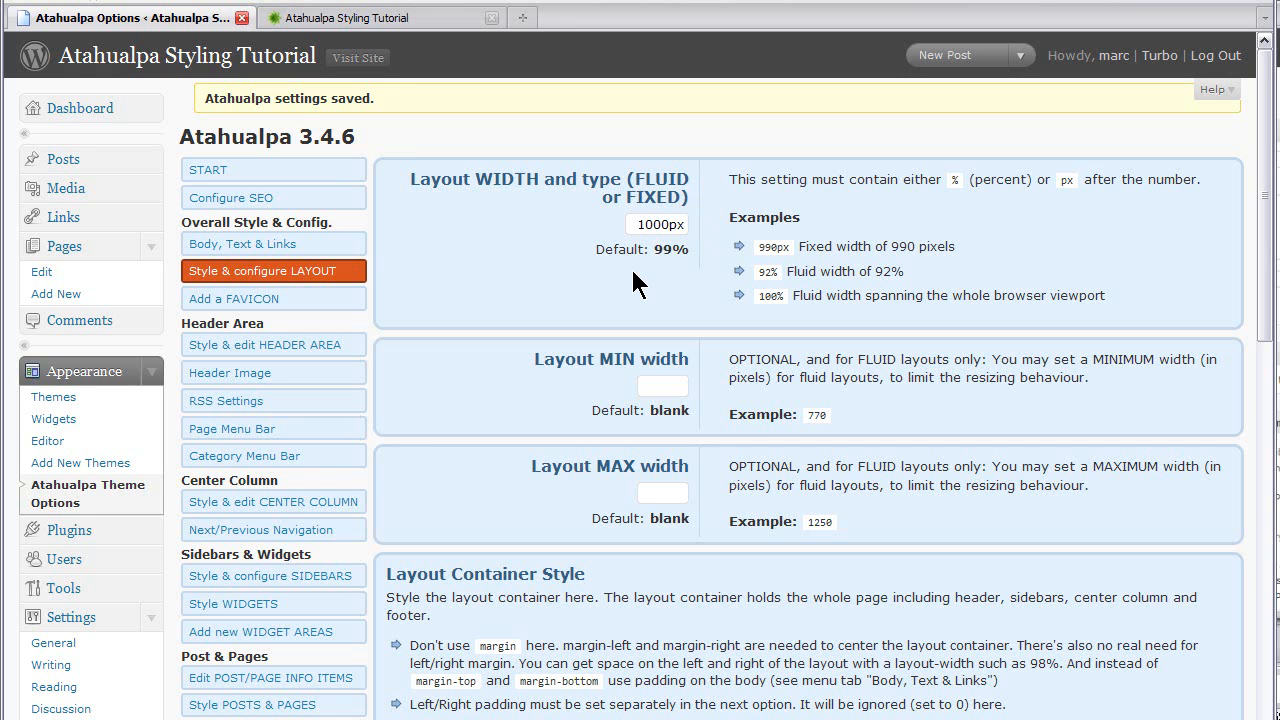
{"action": "mouse_move", "coordinate": [750, 367]}
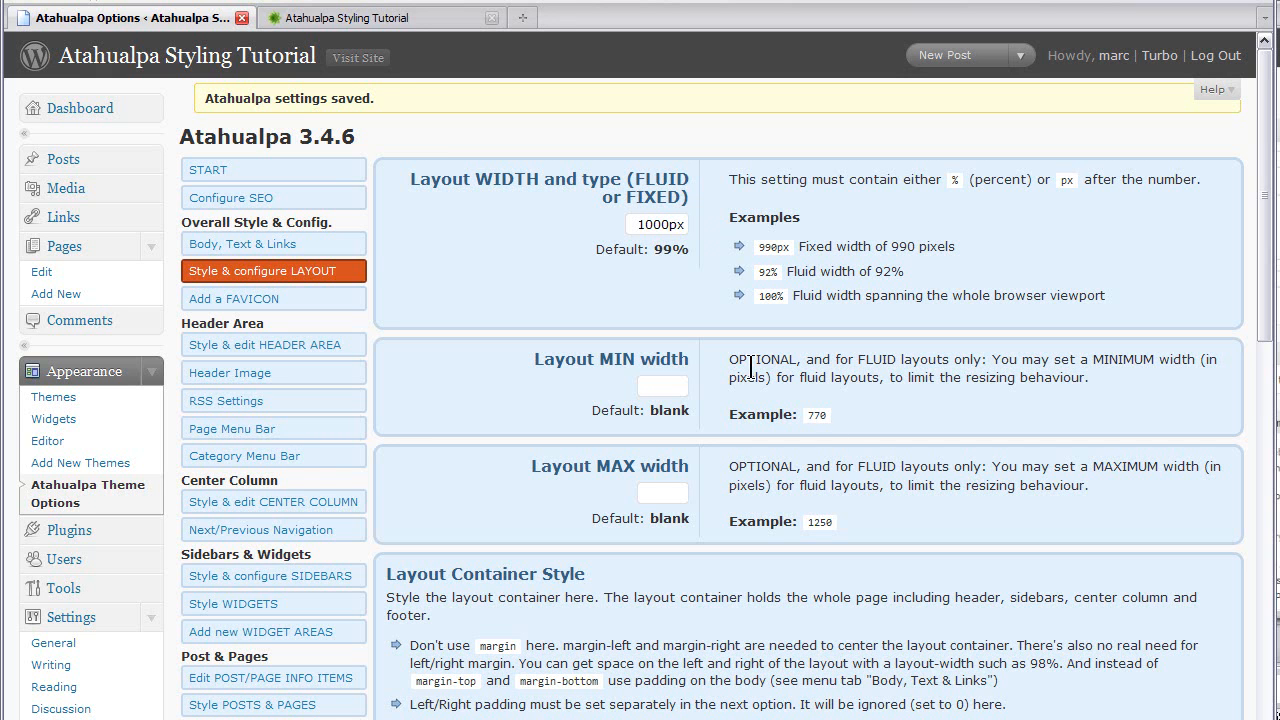
{"action": "mouse_move", "coordinate": [750, 368]}
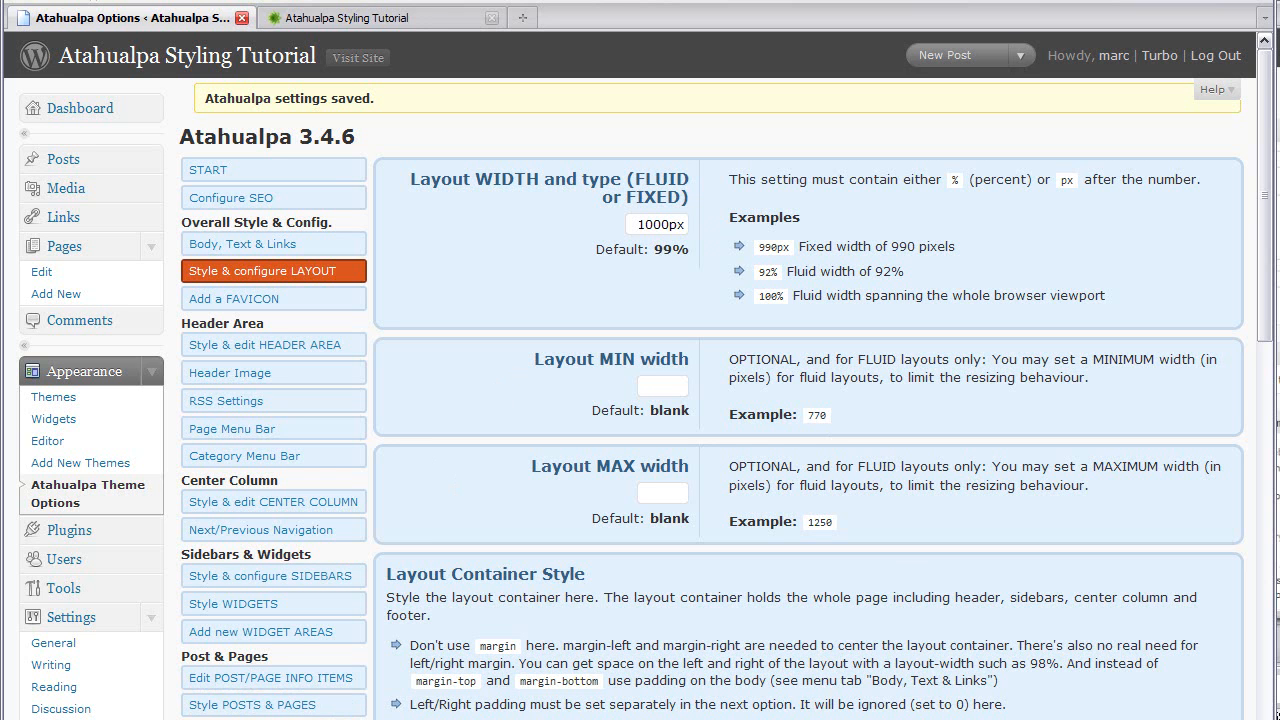
{"action": "mouse_move", "coordinate": [273, 244]}
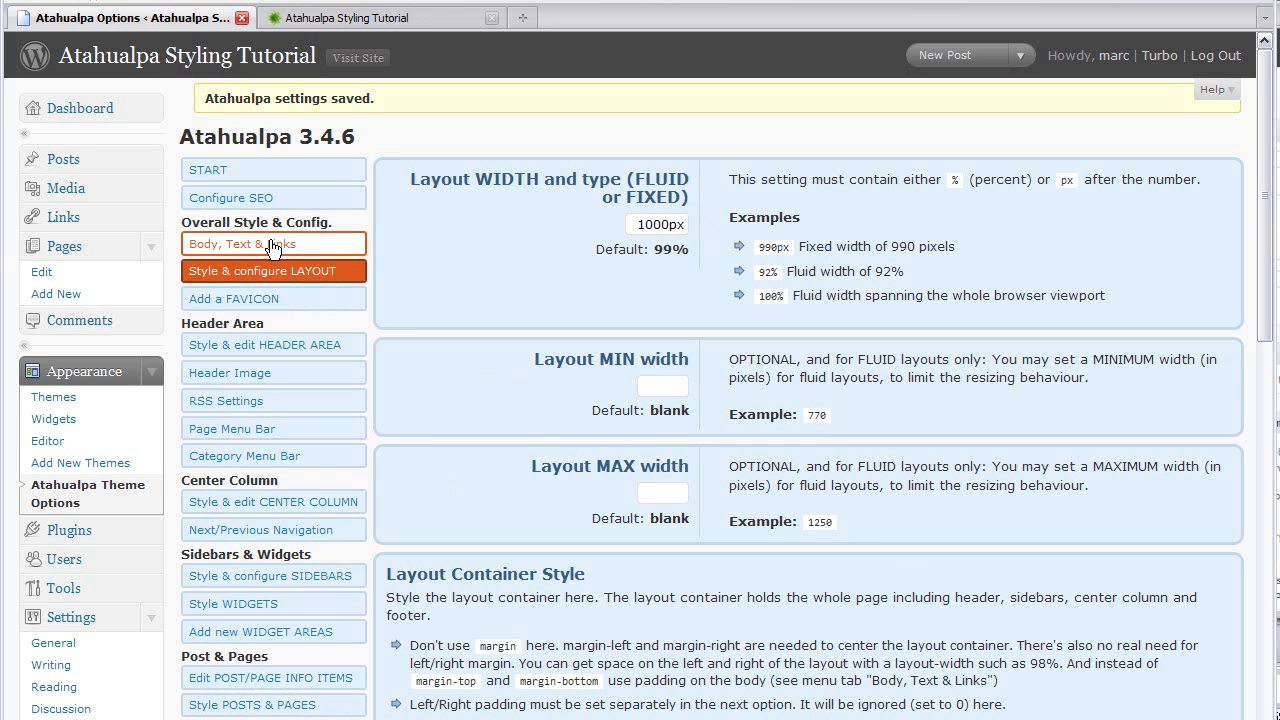
{"action": "mouse_move", "coordinate": [420, 280]}
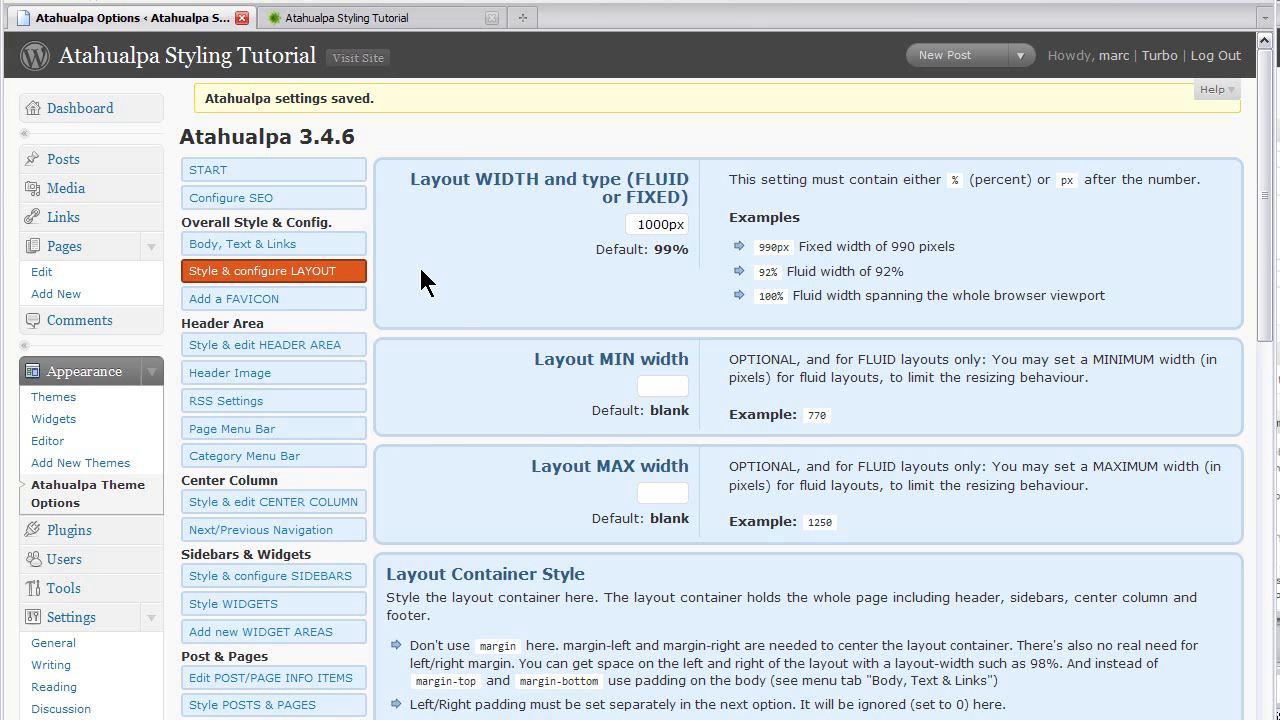
{"action": "mouse_move", "coordinate": [273, 575]}
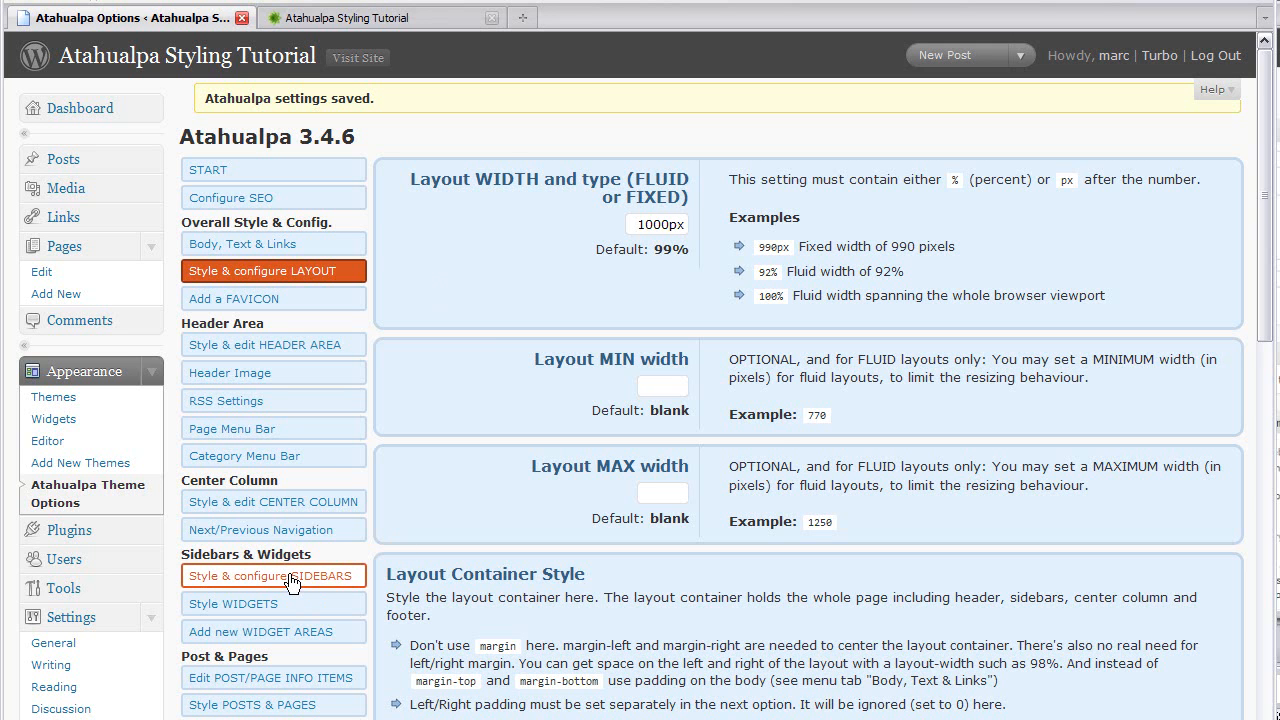
- Untick every 'LEFT sidebar: Display on' checkbox in the SIDEBARS settings
{"action": "left_click", "coordinate": [271, 575]}
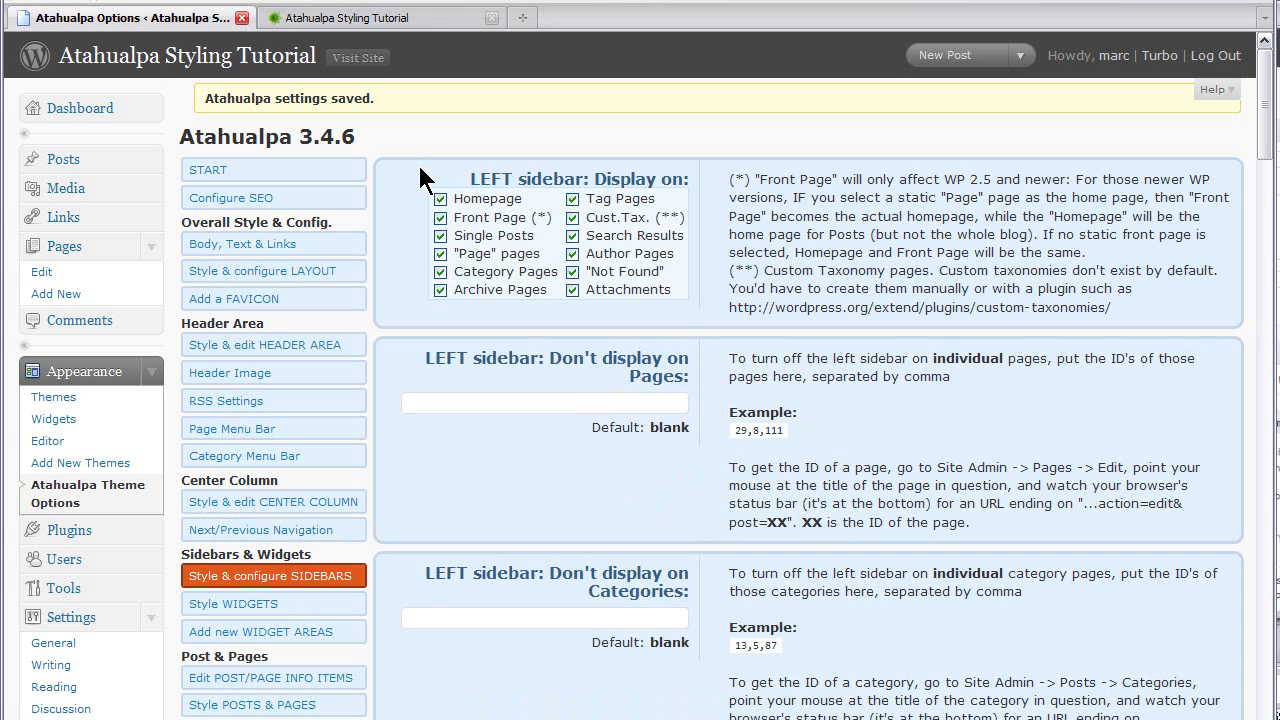
{"action": "mouse_move", "coordinate": [438, 191]}
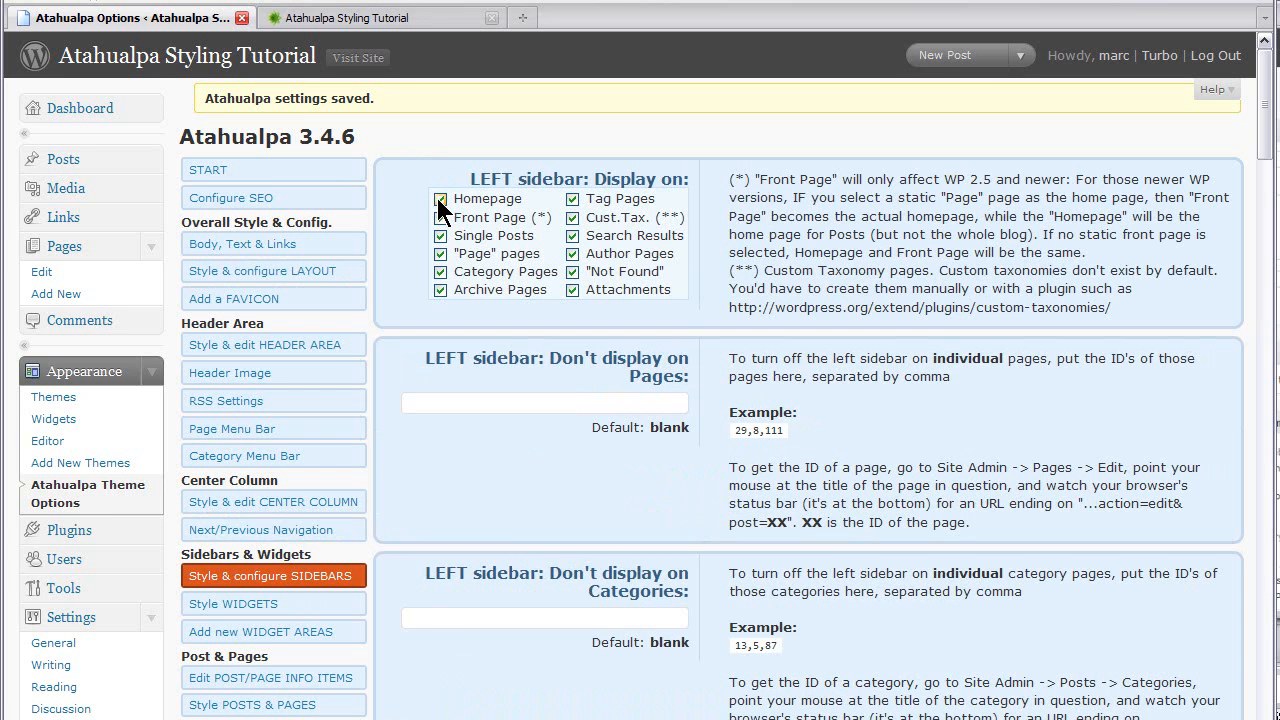
{"action": "left_click", "coordinate": [439, 198]}
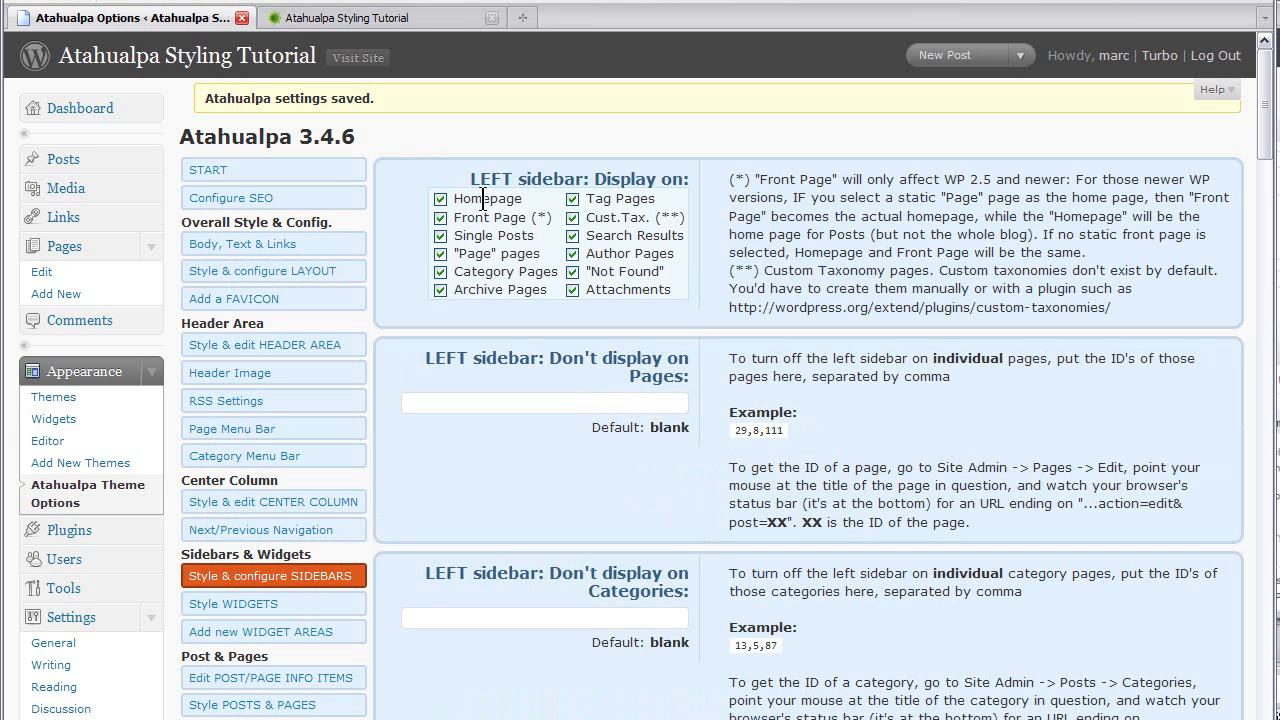
{"action": "mouse_move", "coordinate": [540, 210]}
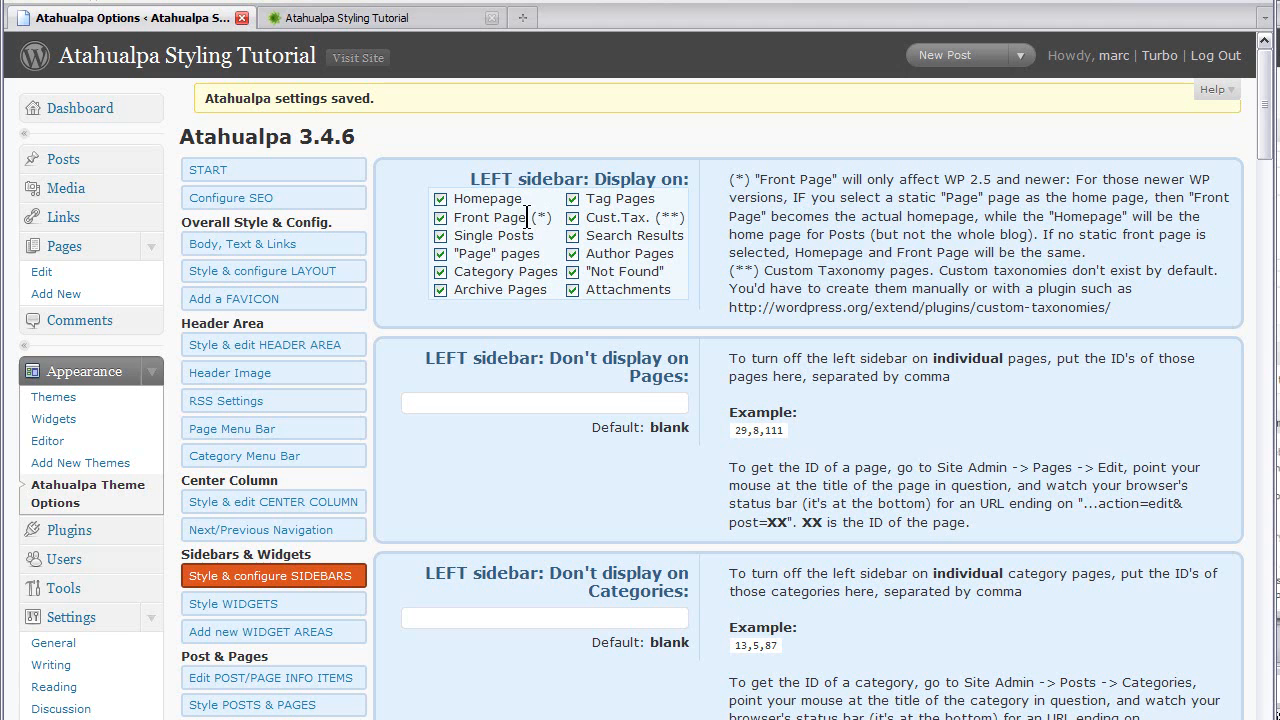
{"action": "left_click", "coordinate": [440, 198]}
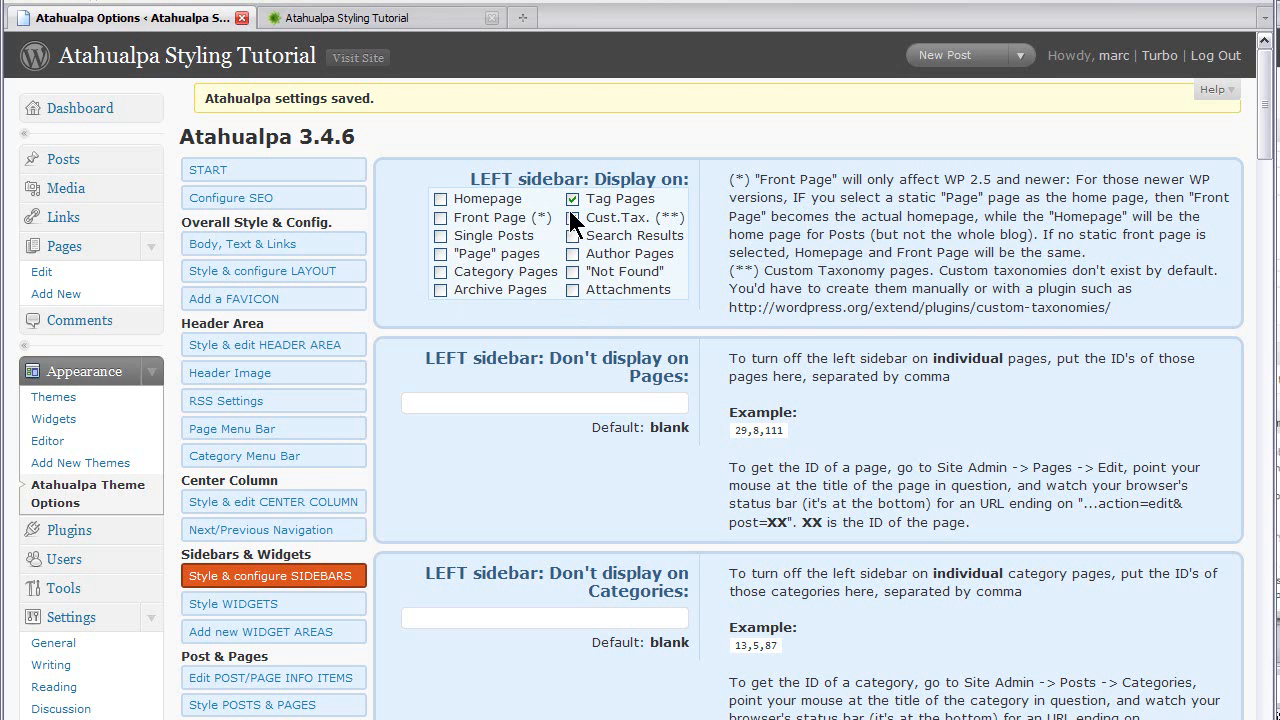
{"action": "left_click", "coordinate": [572, 198]}
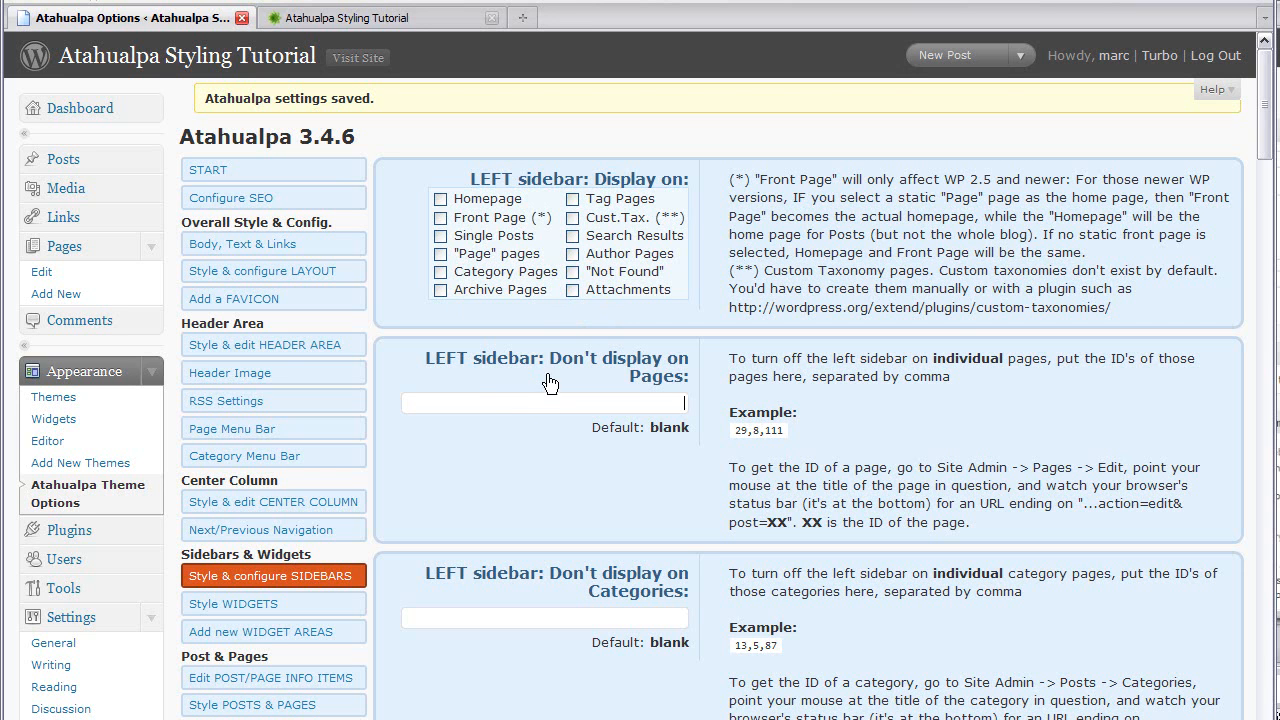
{"action": "mouse_move", "coordinate": [473, 376]}
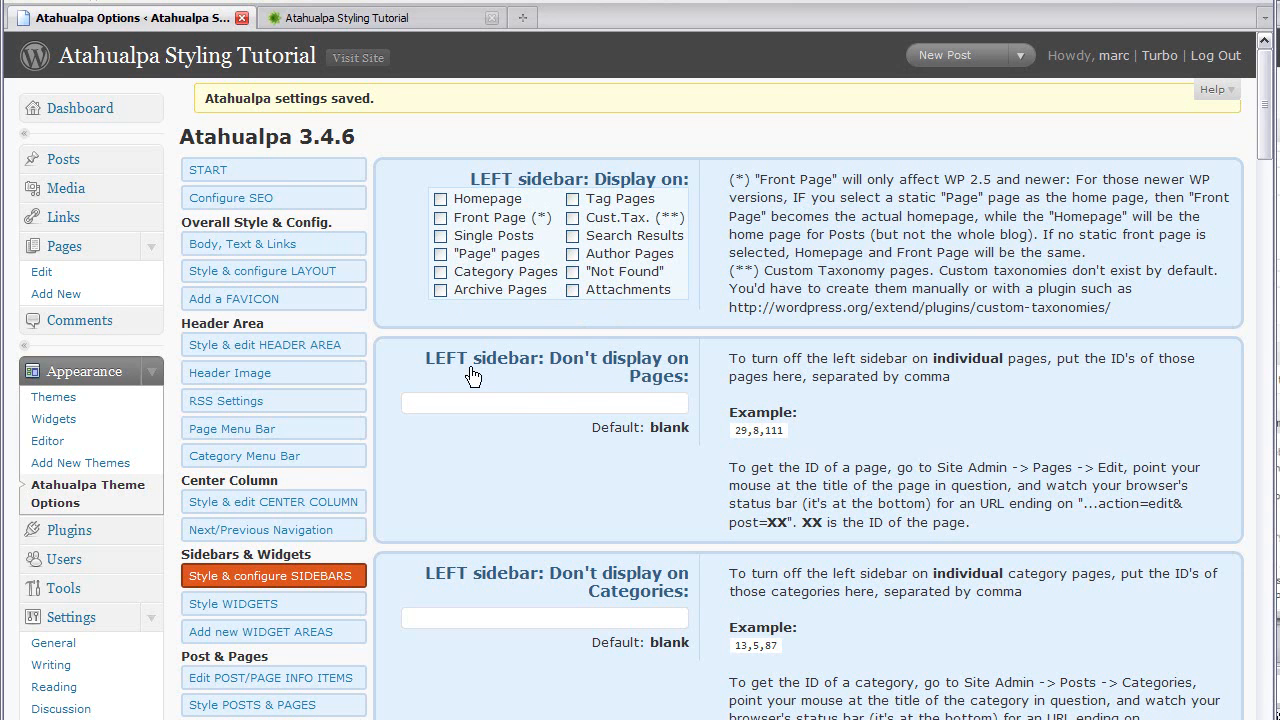
{"action": "left_click", "coordinate": [545, 402]}
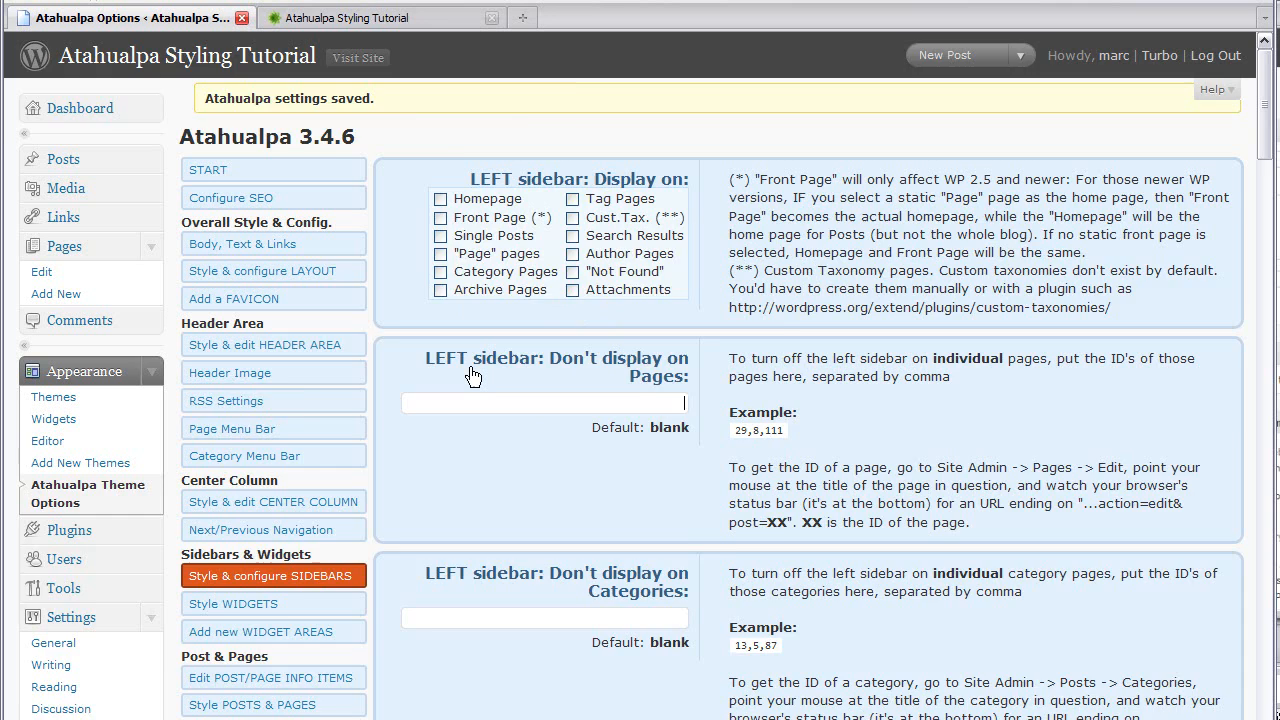
{"action": "scroll", "scroll_direction": "down", "scroll_amount": 3}
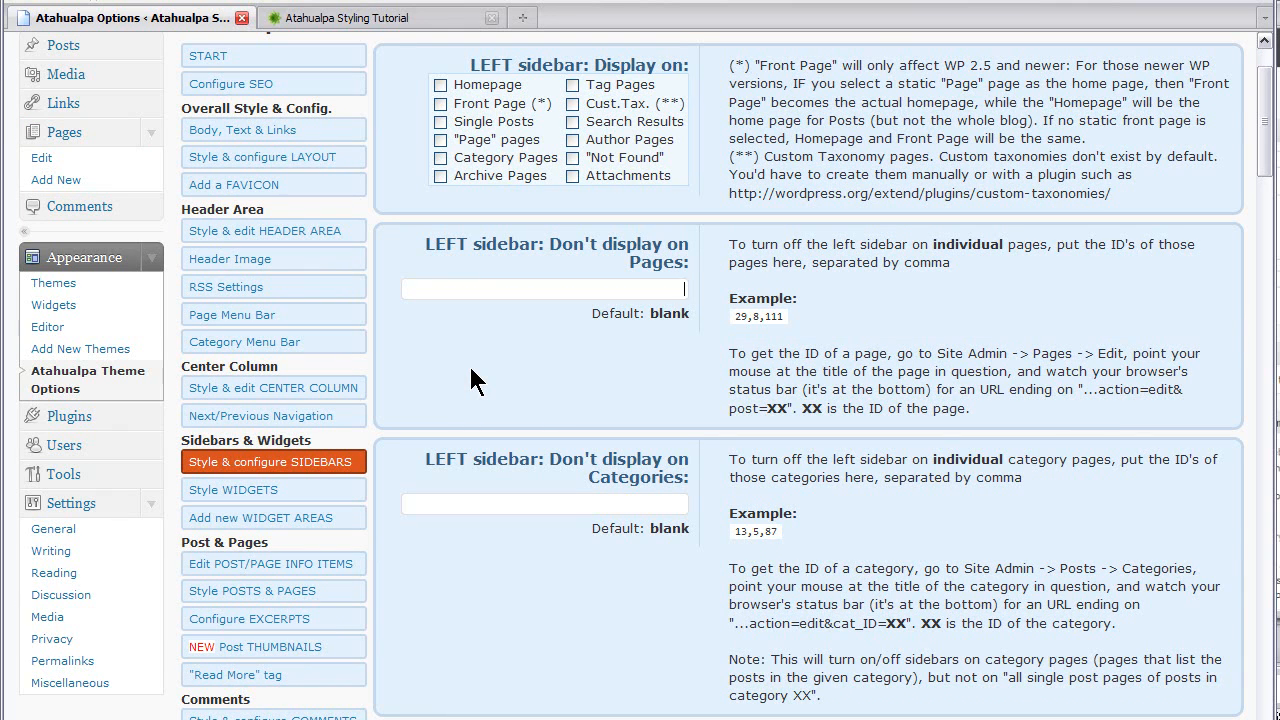
{"action": "scroll", "scroll_direction": "down", "scroll_amount": 3}
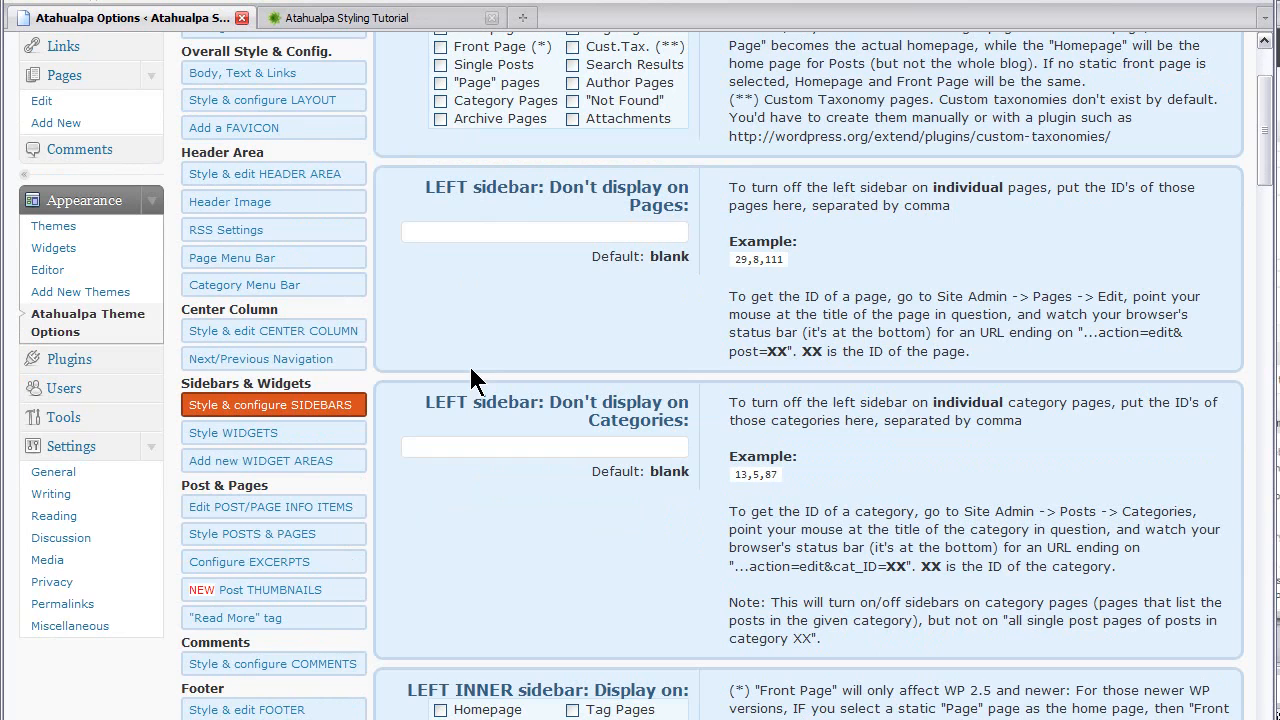
{"action": "scroll", "scroll_direction": "down", "scroll_amount": 3}
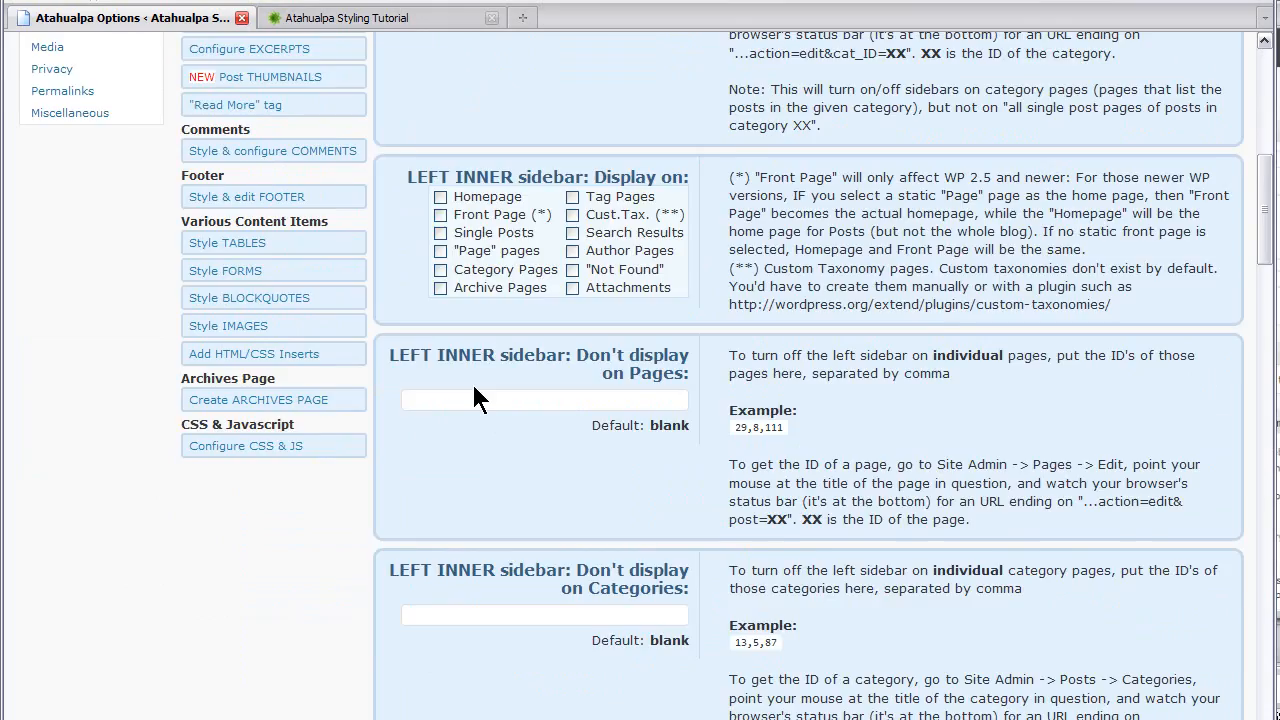
{"action": "scroll", "scroll_direction": "down", "scroll_amount": 3}
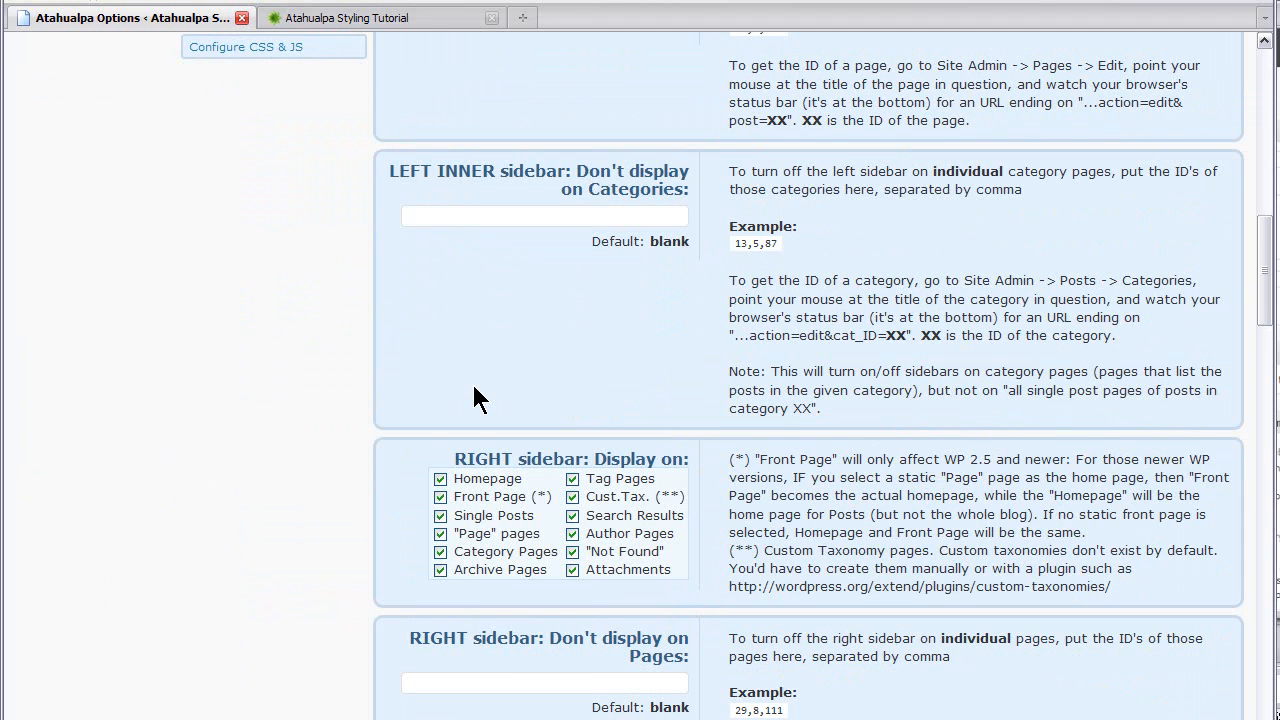
{"action": "scroll", "scroll_direction": "down", "scroll_amount": 3}
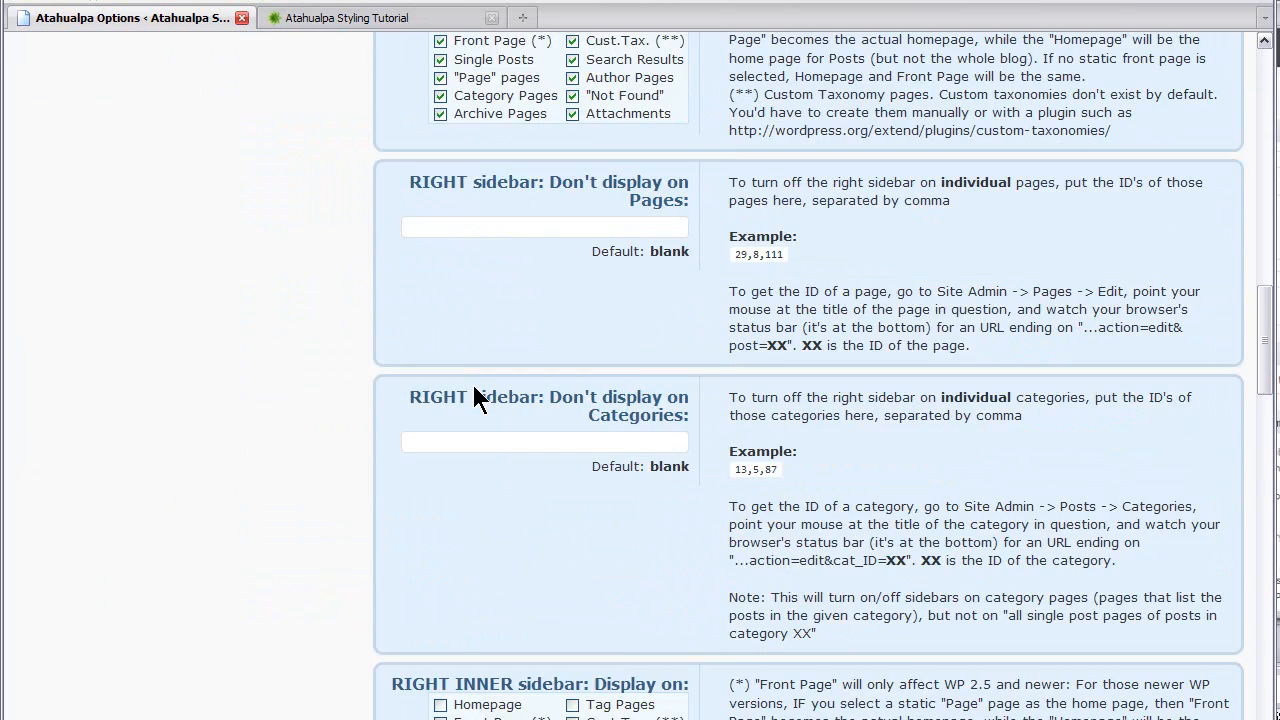
{"action": "scroll", "scroll_direction": "down", "scroll_amount": 3}
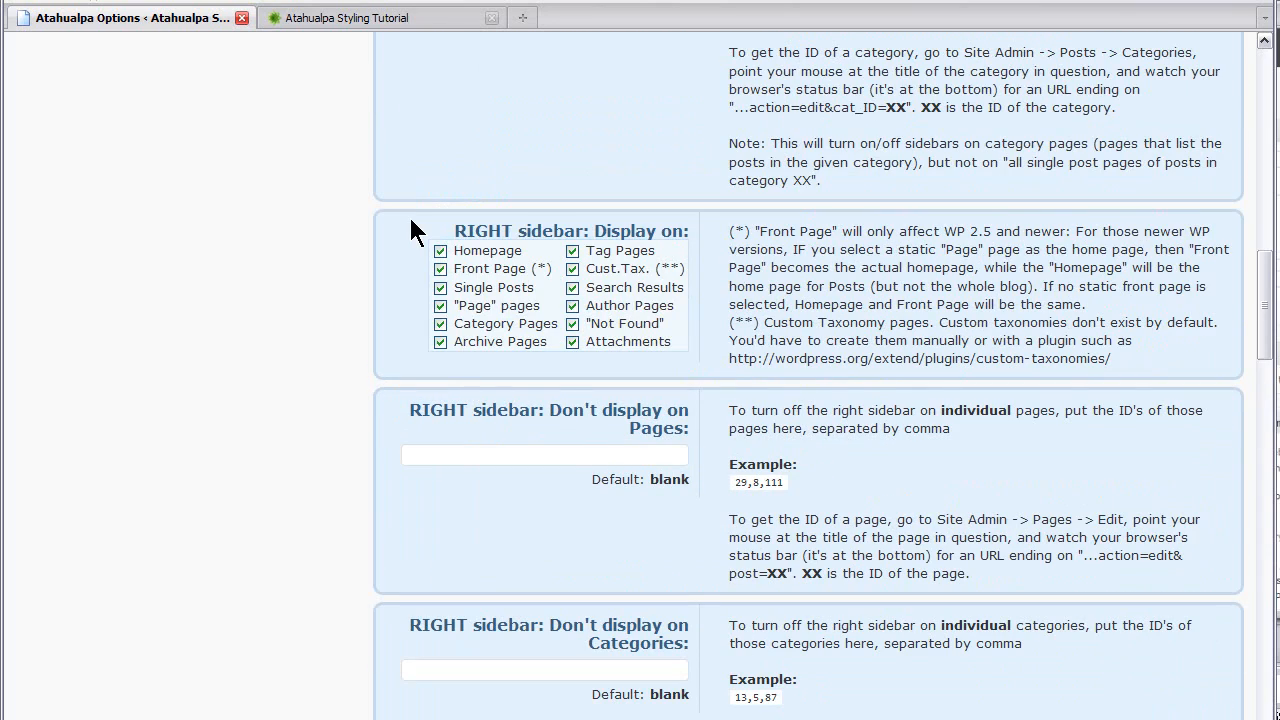
{"action": "scroll", "scroll_direction": "down", "scroll_amount": 3}
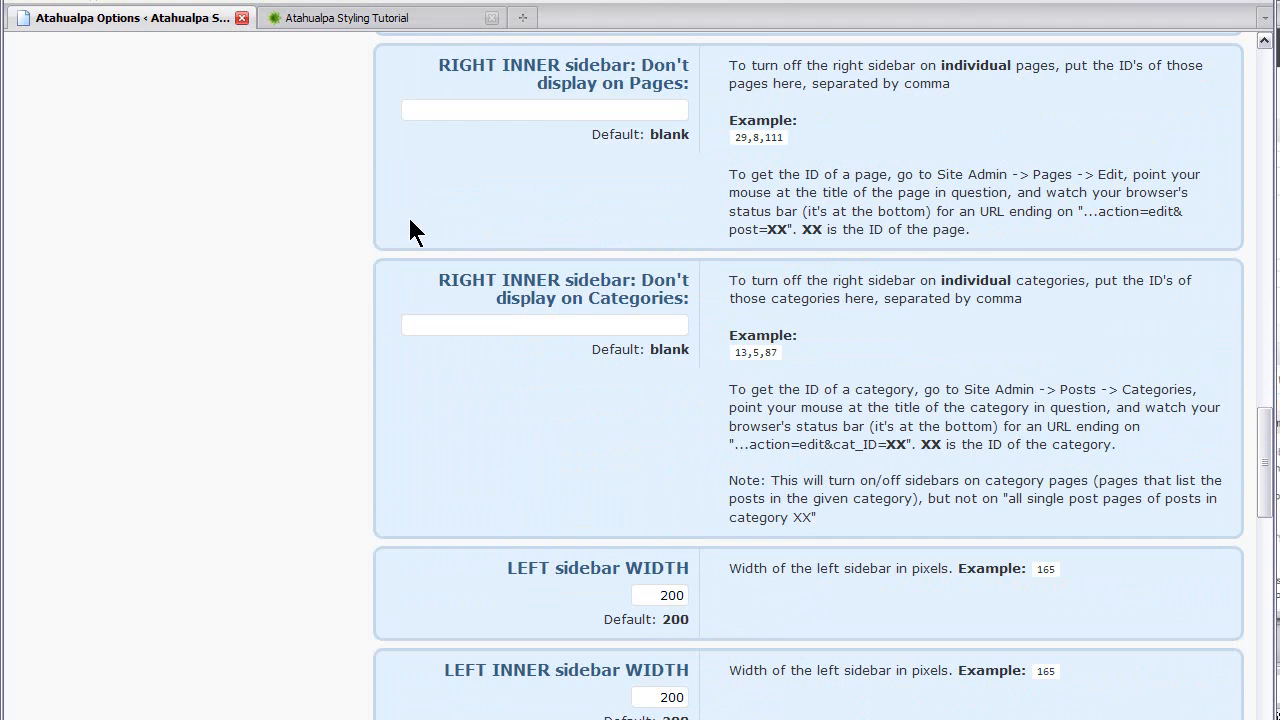
{"action": "scroll", "scroll_direction": "down", "scroll_amount": 3}
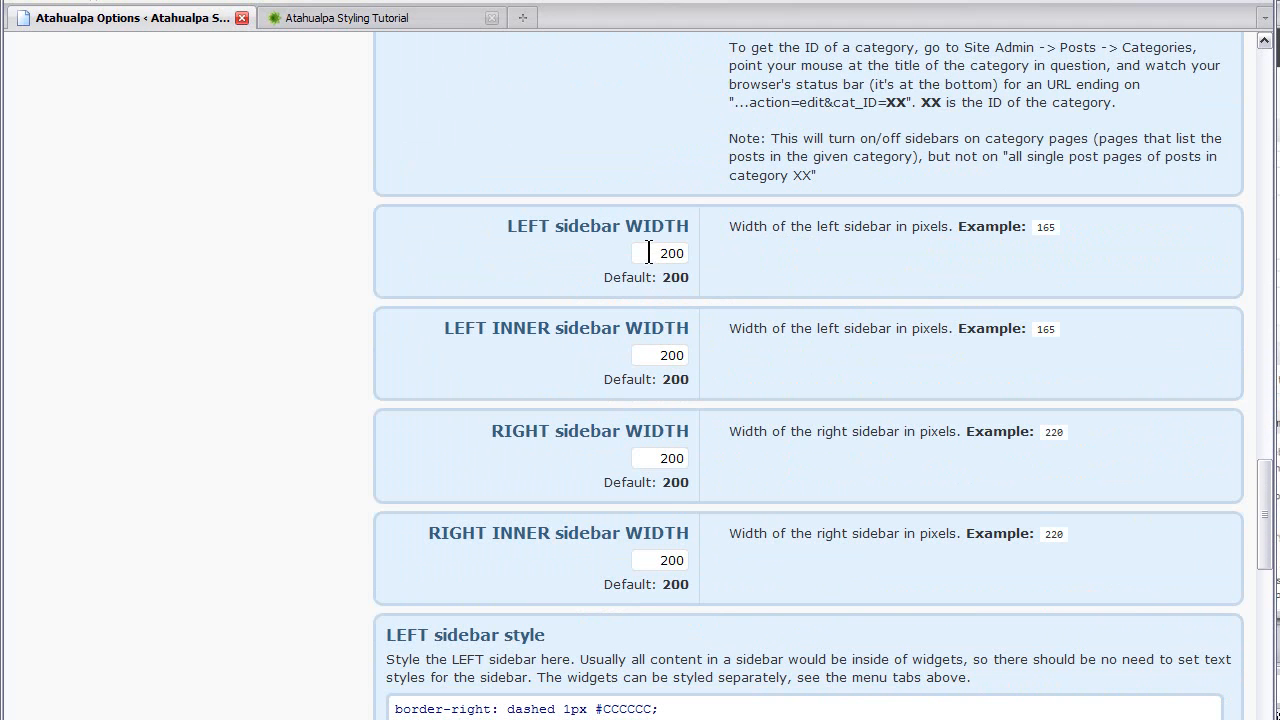
- Enter 0 for the left, left inner and right inner sidebar widths
{"action": "type", "text": "0"}
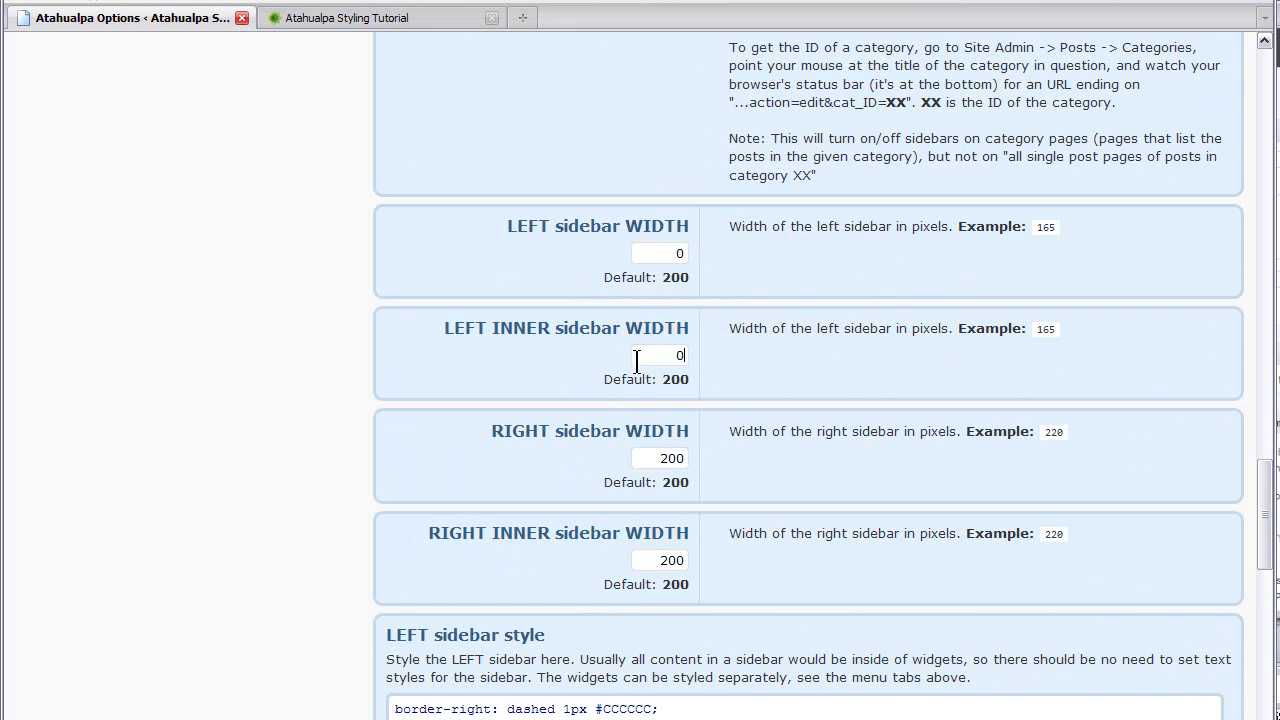
{"action": "mouse_move", "coordinate": [645, 558]}
{"action": "type", "text": "0"}
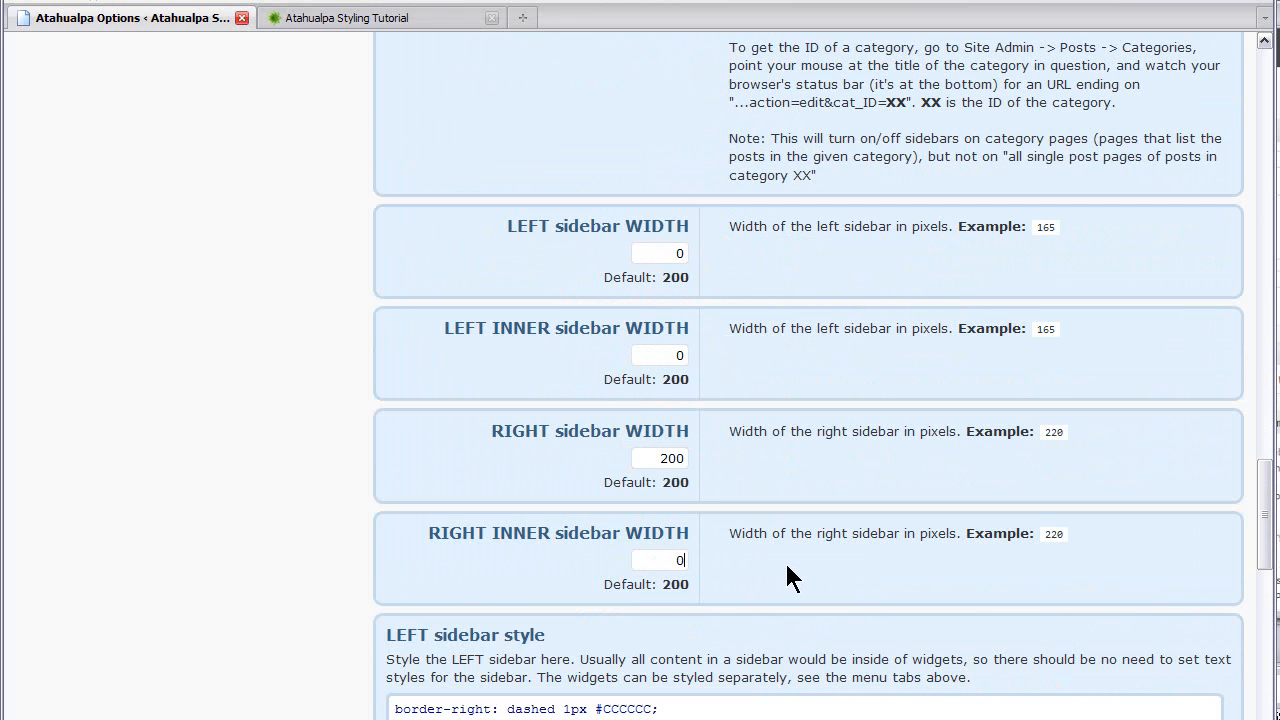
{"action": "scroll", "scroll_direction": "down", "scroll_amount": 3}
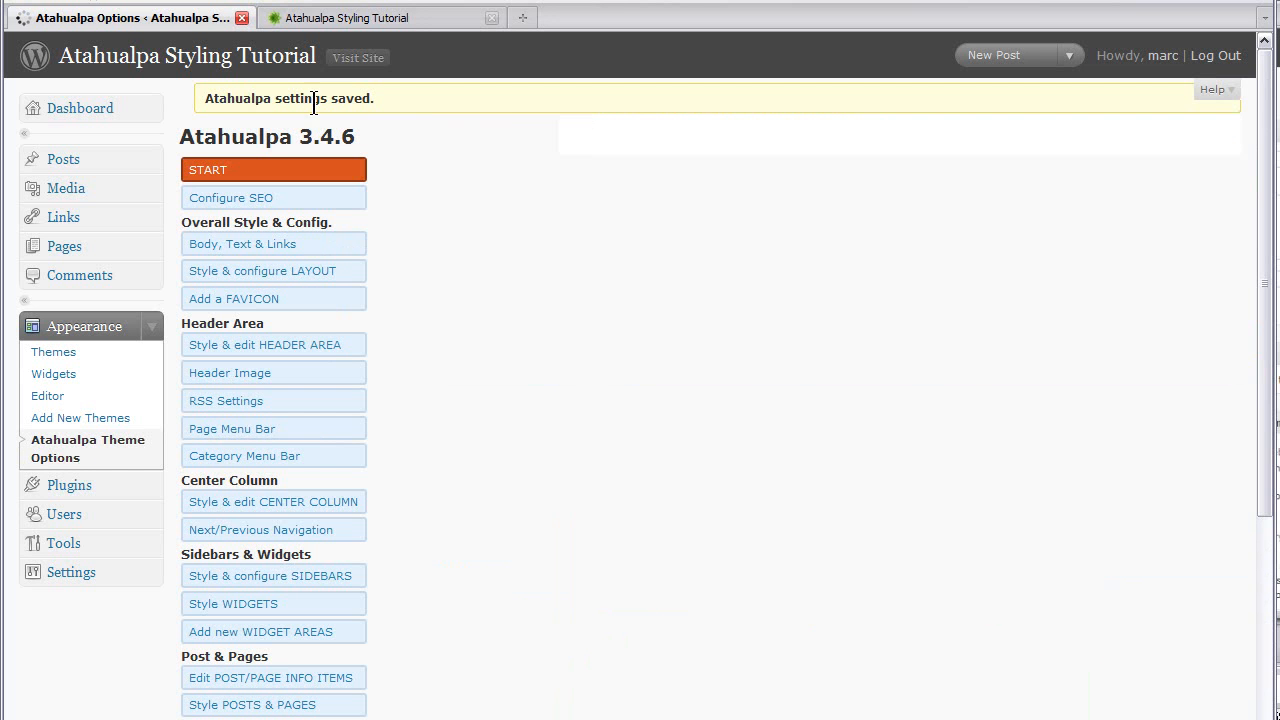
- View the live Atahualpa Styling Tutorial site to confirm the right-sidebar-only layout
{"action": "left_click", "coordinate": [347, 17]}
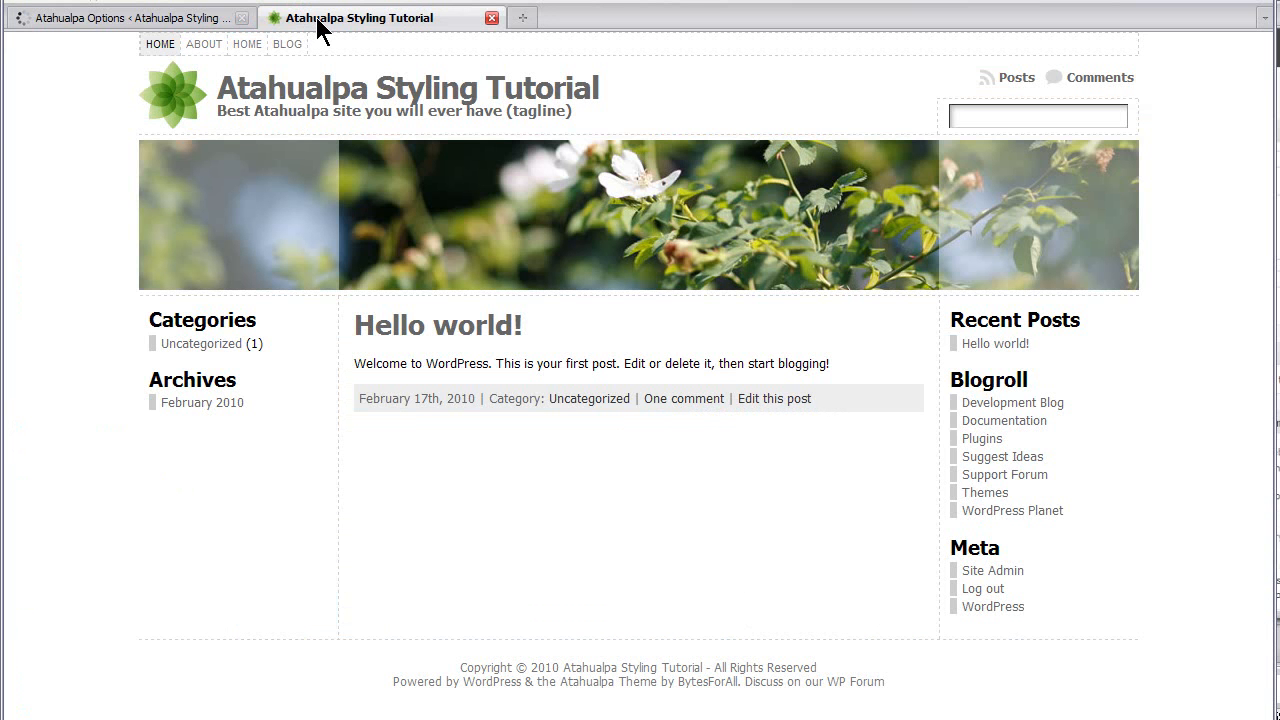
{"action": "scroll", "scroll_direction": "down", "scroll_amount": 3}
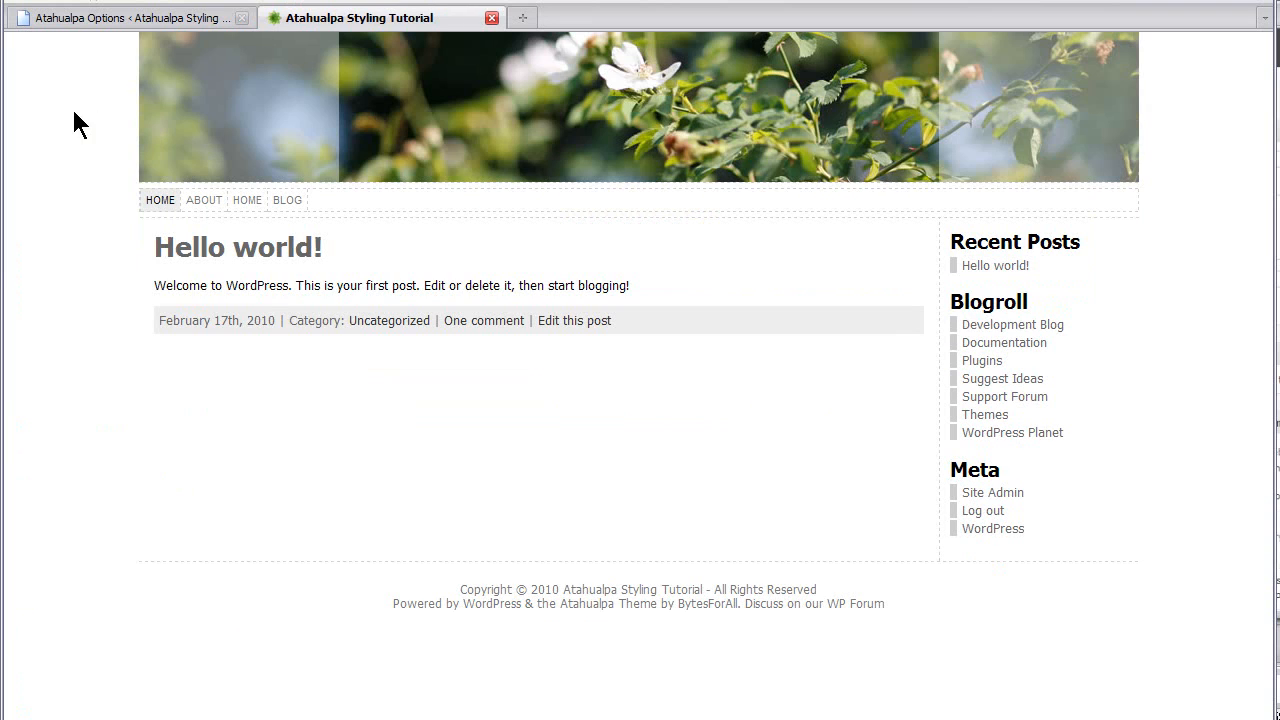
{"action": "mouse_move", "coordinate": [168, 110]}
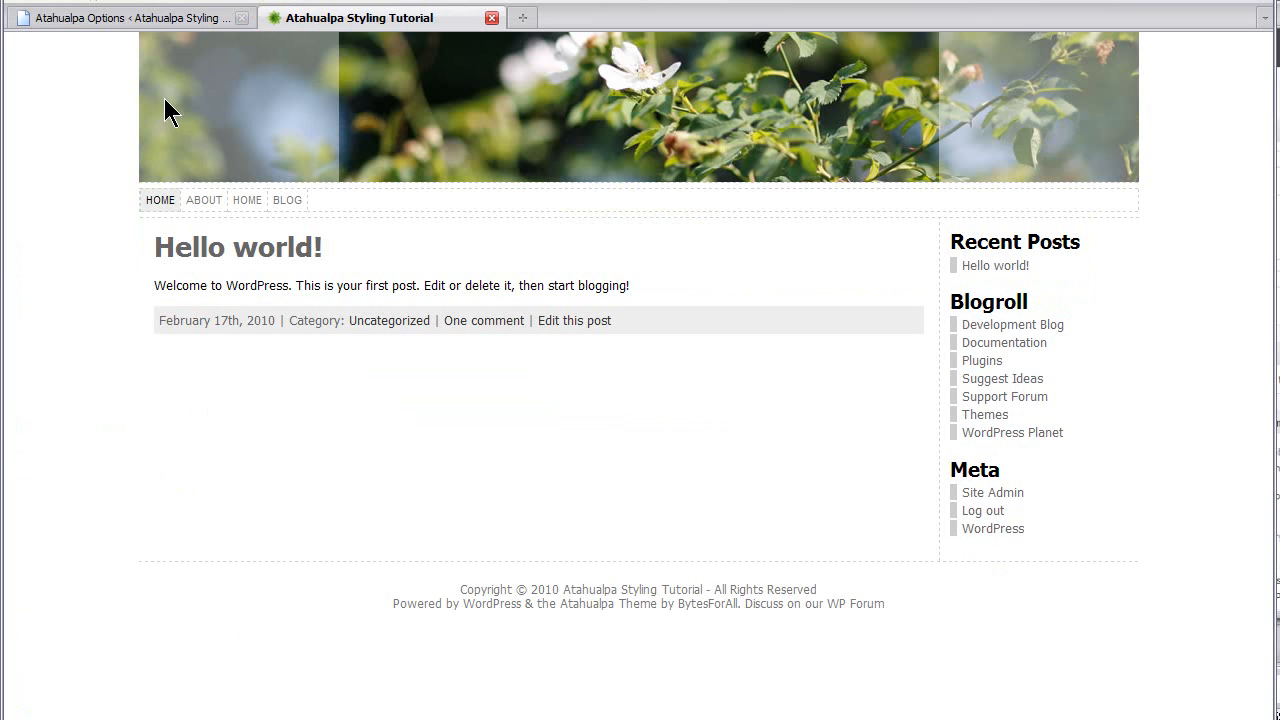
{"action": "mouse_move", "coordinate": [332, 210]}
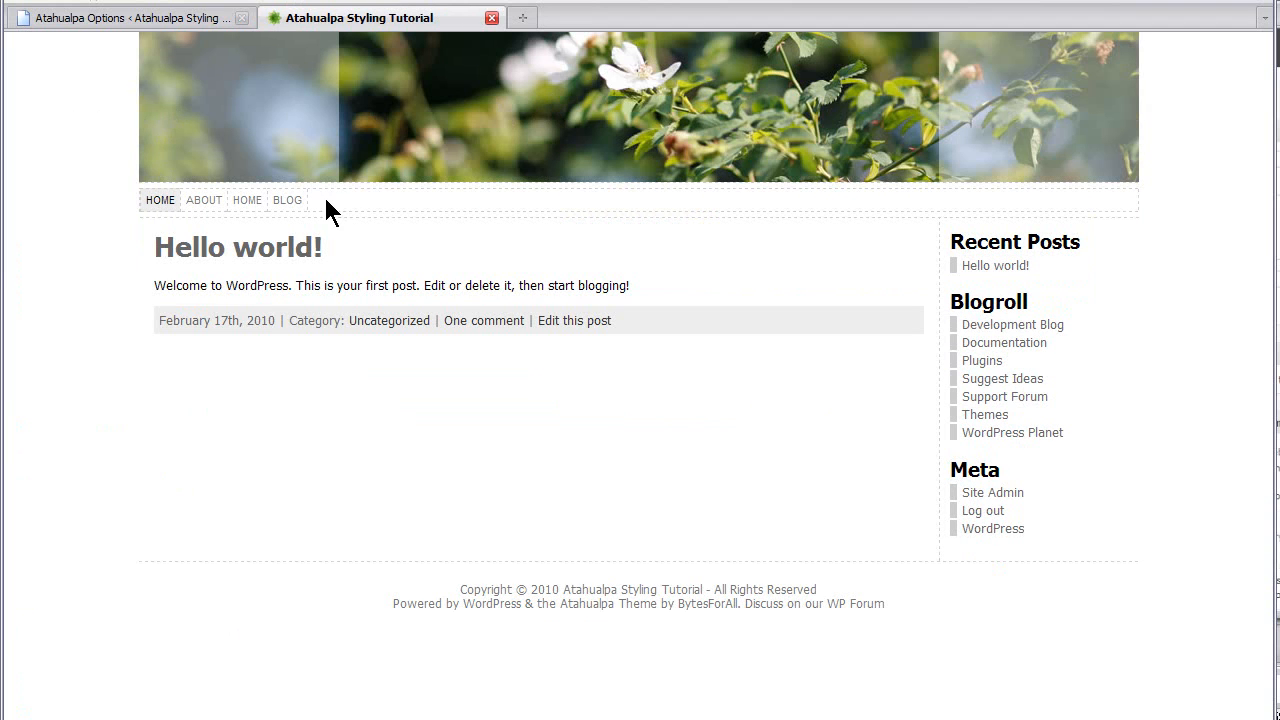
{"action": "mouse_move", "coordinate": [330, 196]}
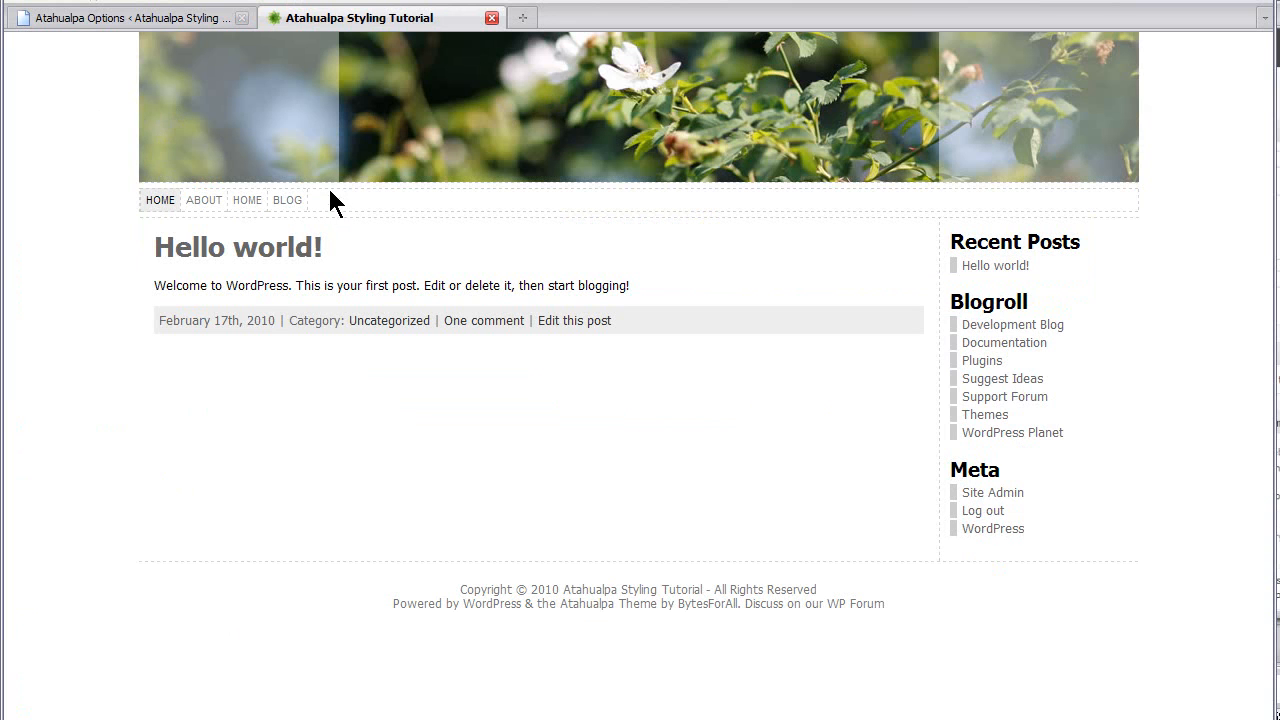
{"action": "mouse_move", "coordinate": [338, 228]}
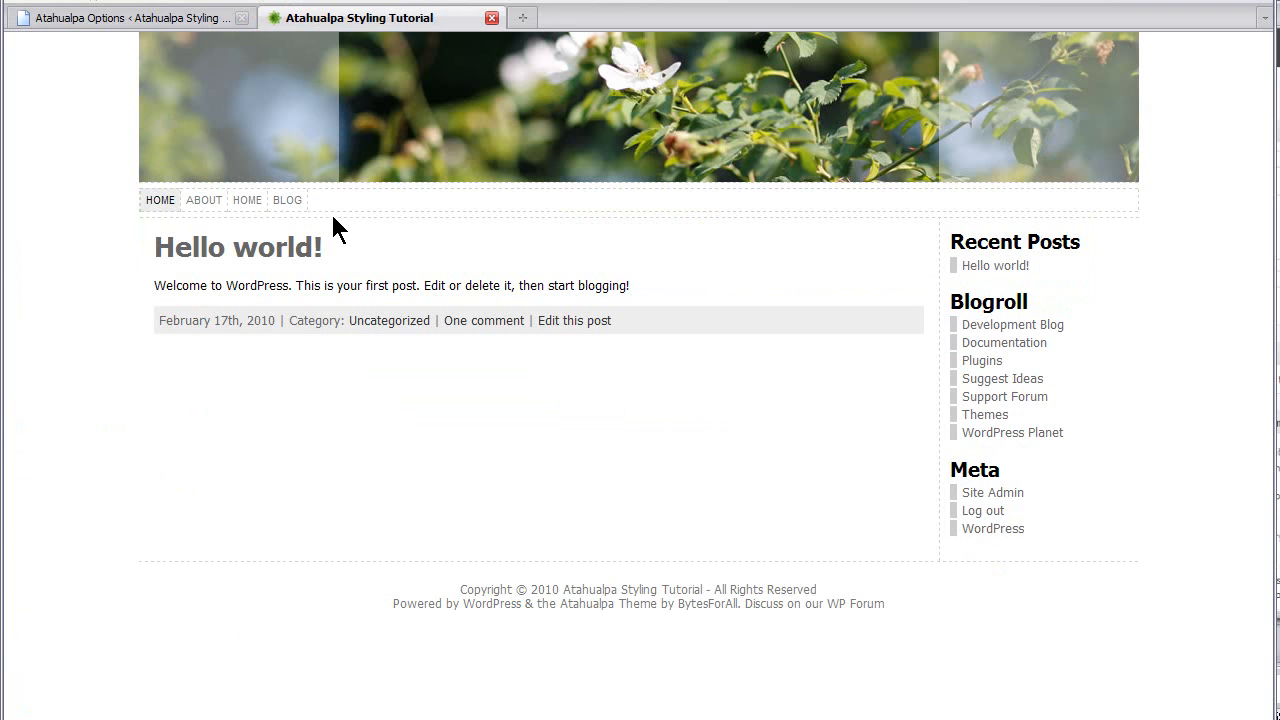
{"action": "mouse_move", "coordinate": [450, 415]}
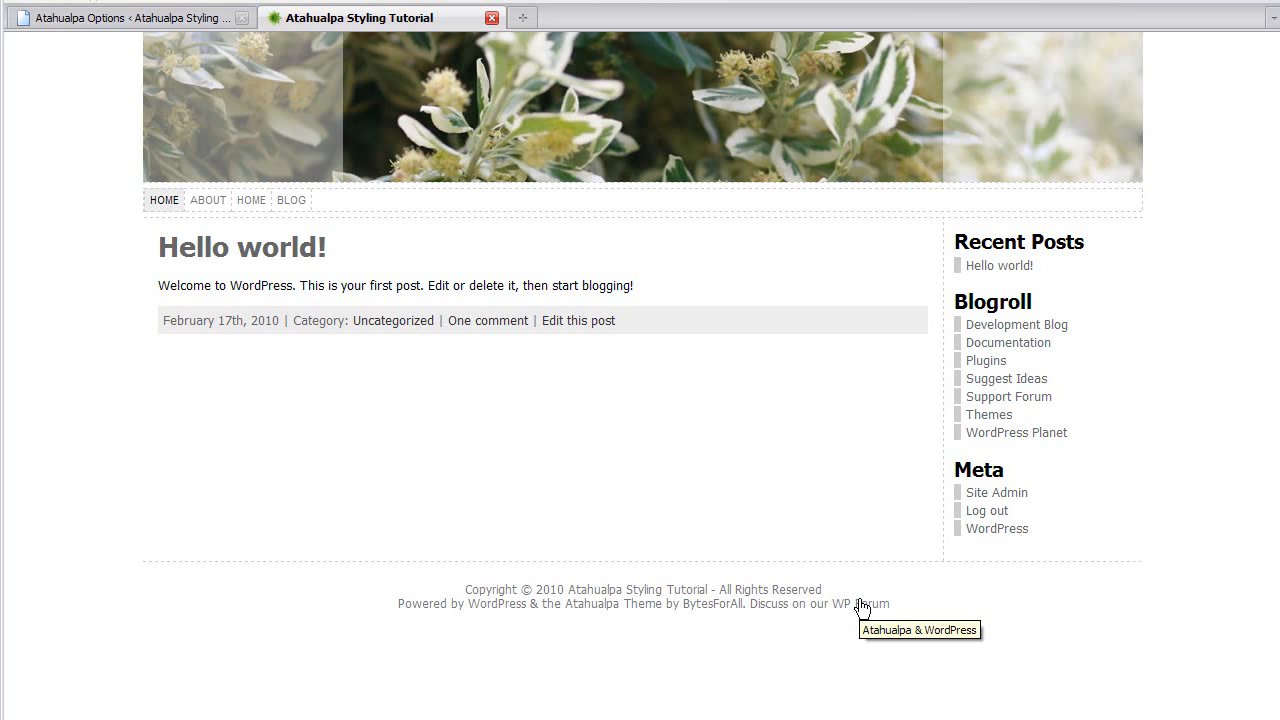
{"action": "mouse_move", "coordinate": [862, 610]}
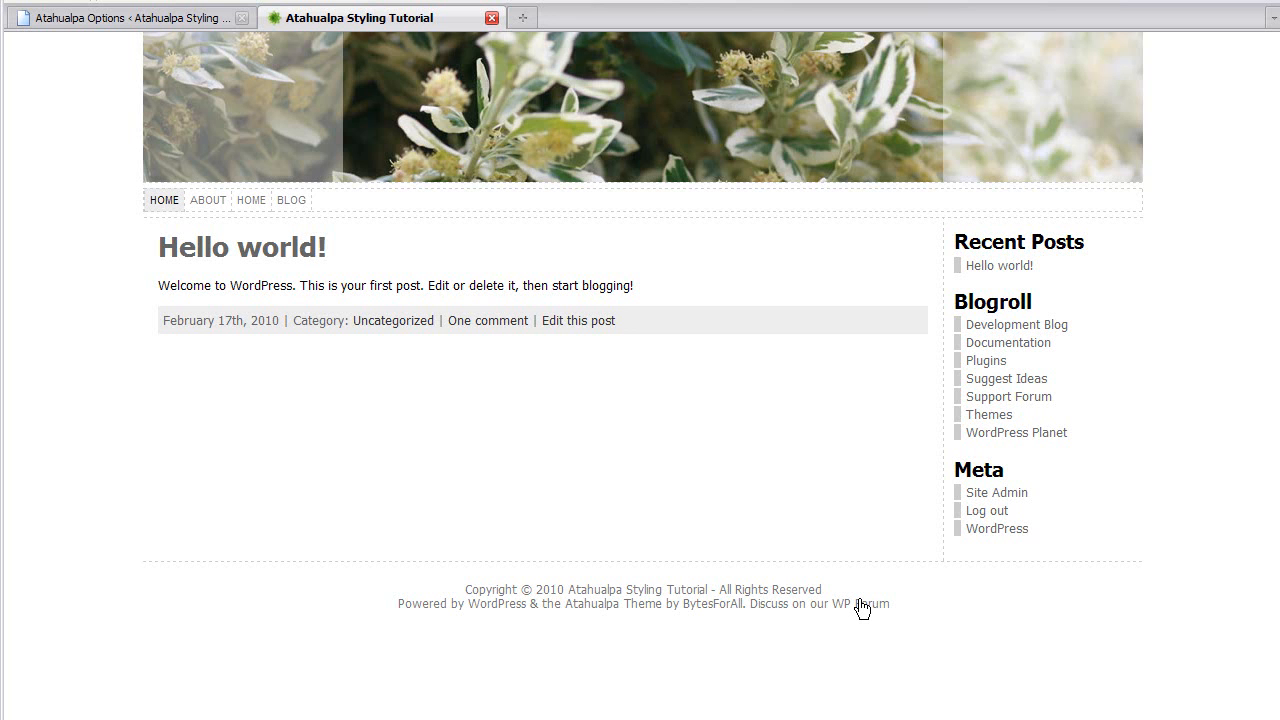
{"action": "mouse_move", "coordinate": [863, 608]}
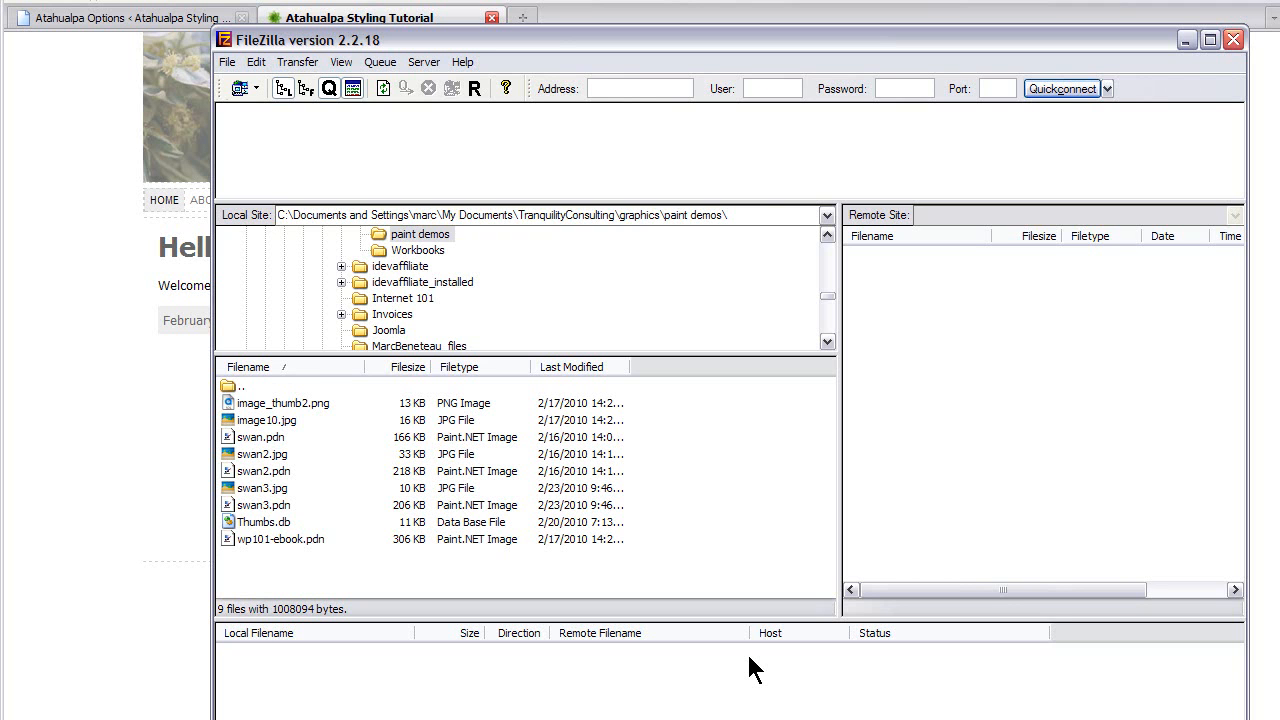
- Connect to the server and browse to demo6/wp-content/themes/atahualpa/images/header
{"action": "left_click", "coordinate": [227, 62]}
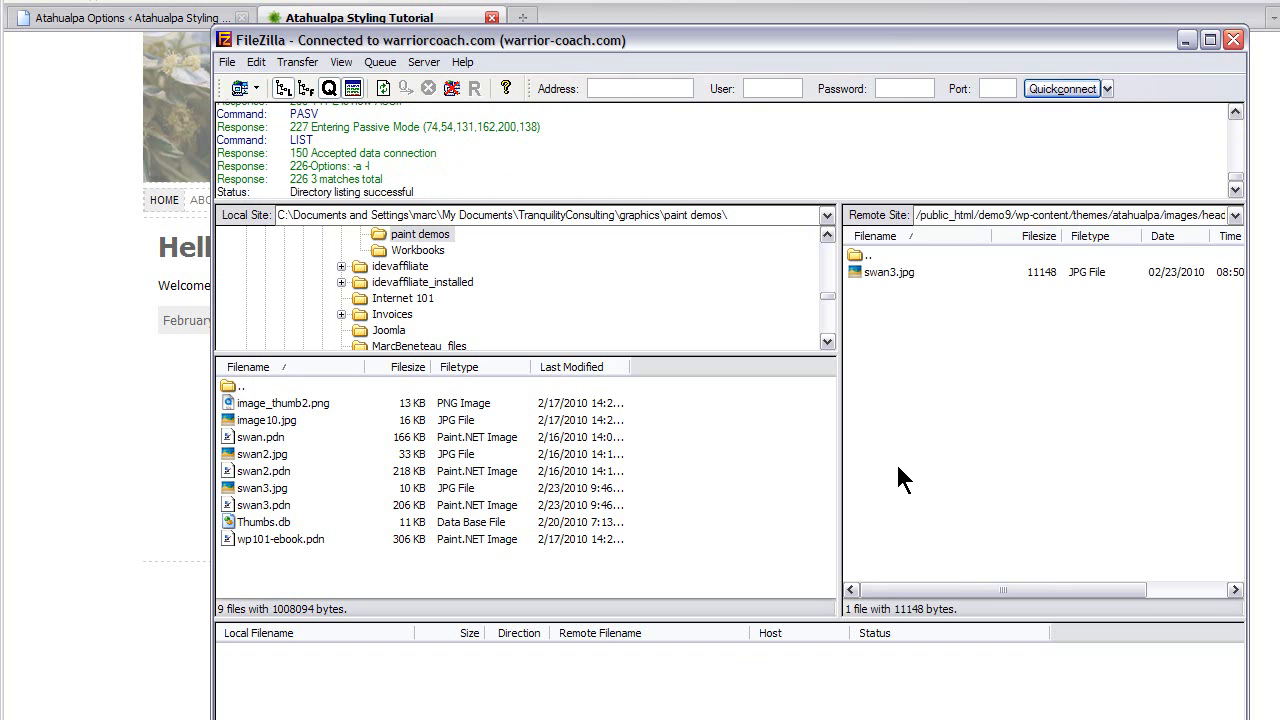
{"action": "mouse_move", "coordinate": [860, 267]}
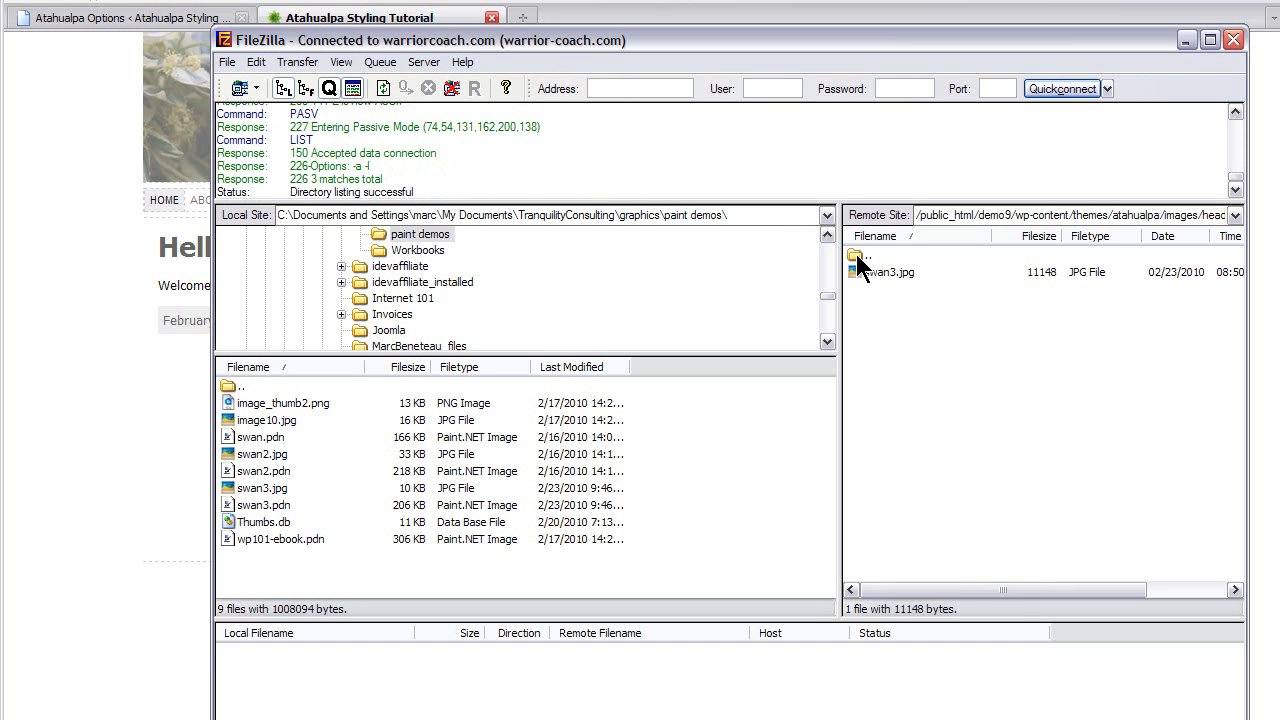
{"action": "double_click", "coordinate": [865, 255]}
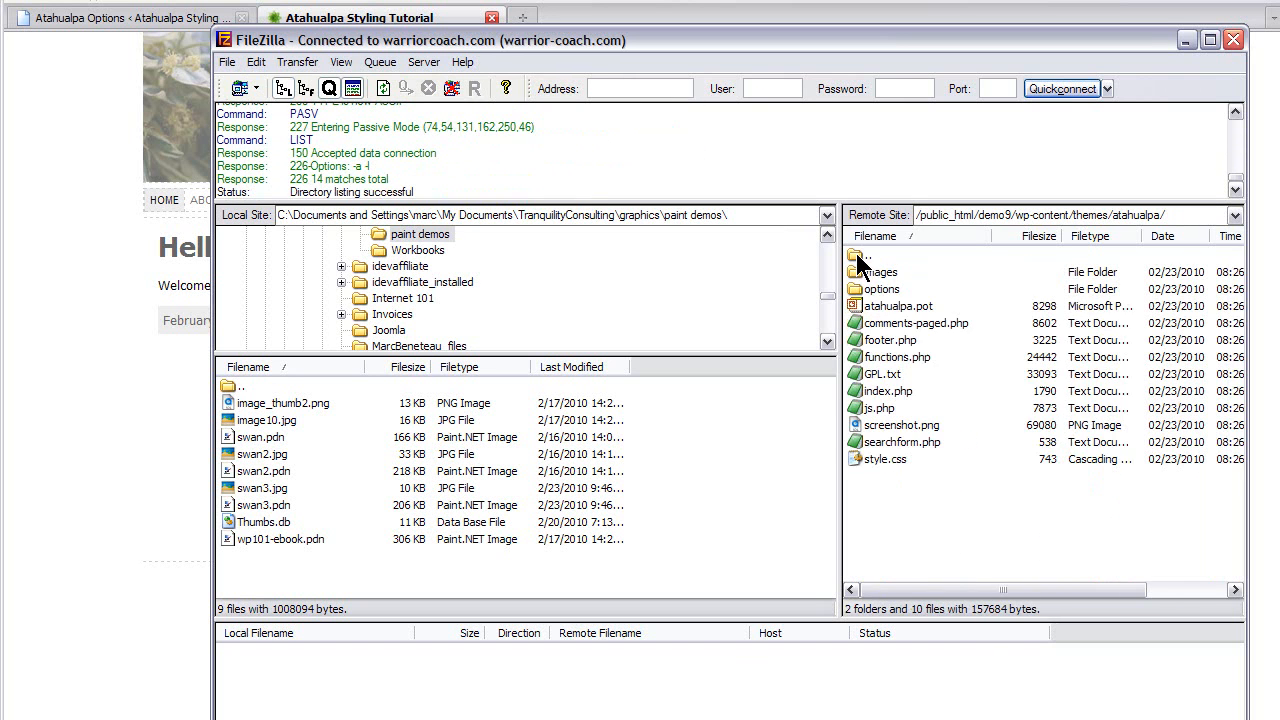
{"action": "double_click", "coordinate": [867, 255]}
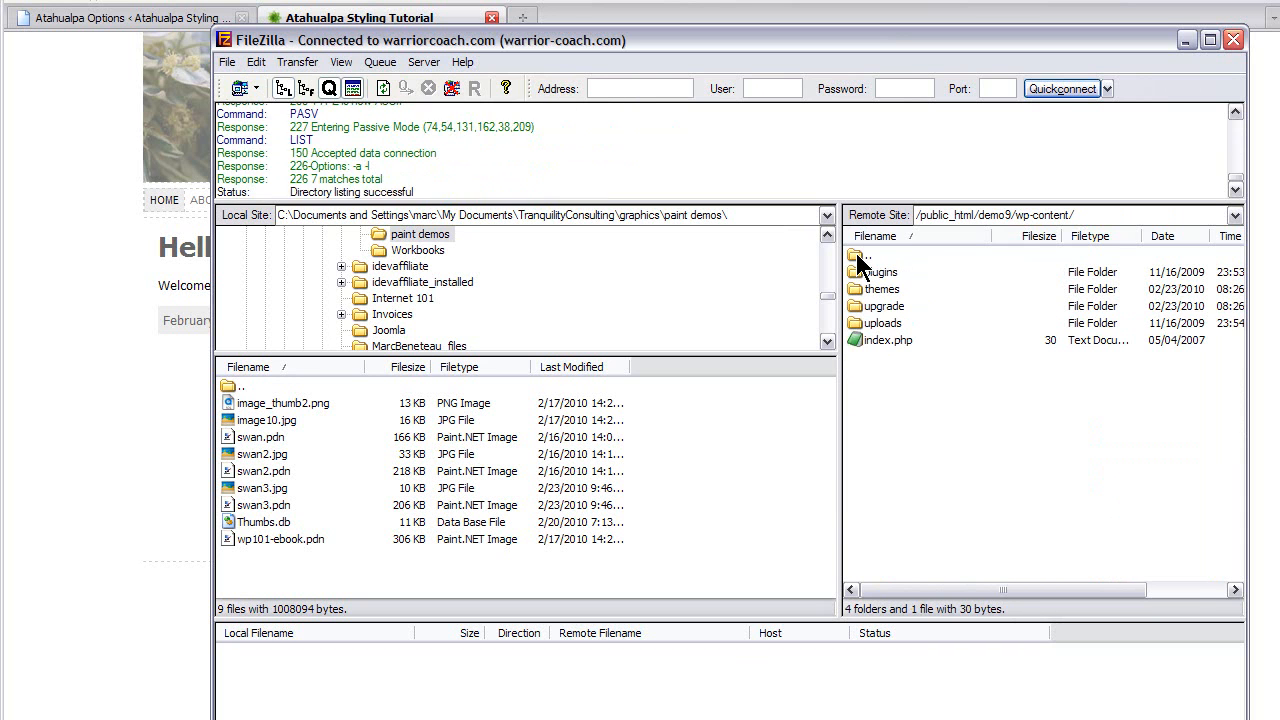
{"action": "double_click", "coordinate": [864, 255]}
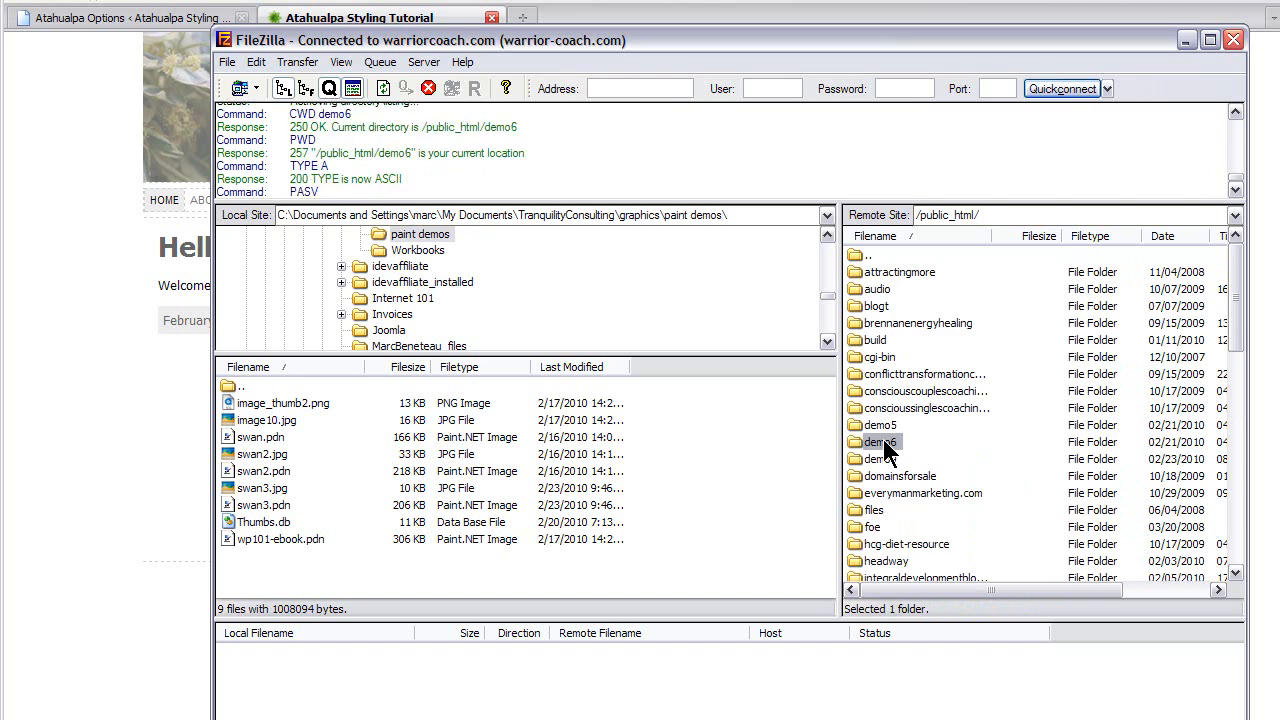
{"action": "double_click", "coordinate": [880, 442]}
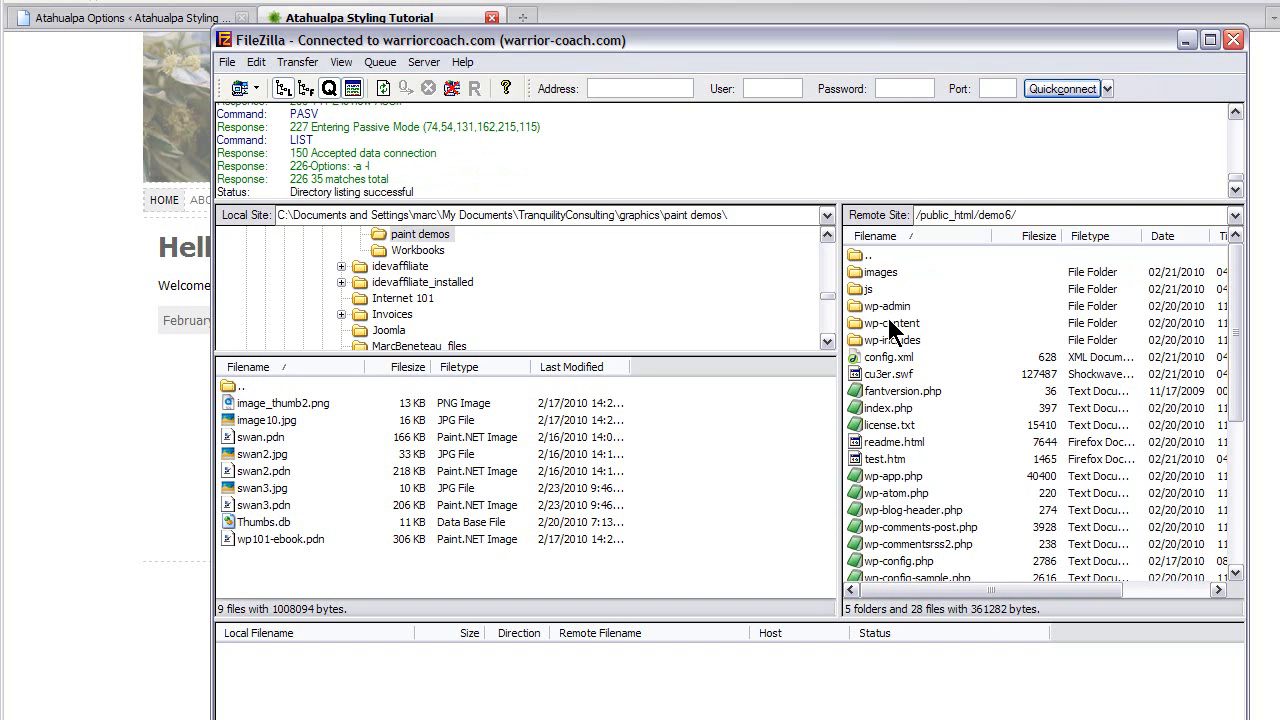
{"action": "double_click", "coordinate": [891, 322]}
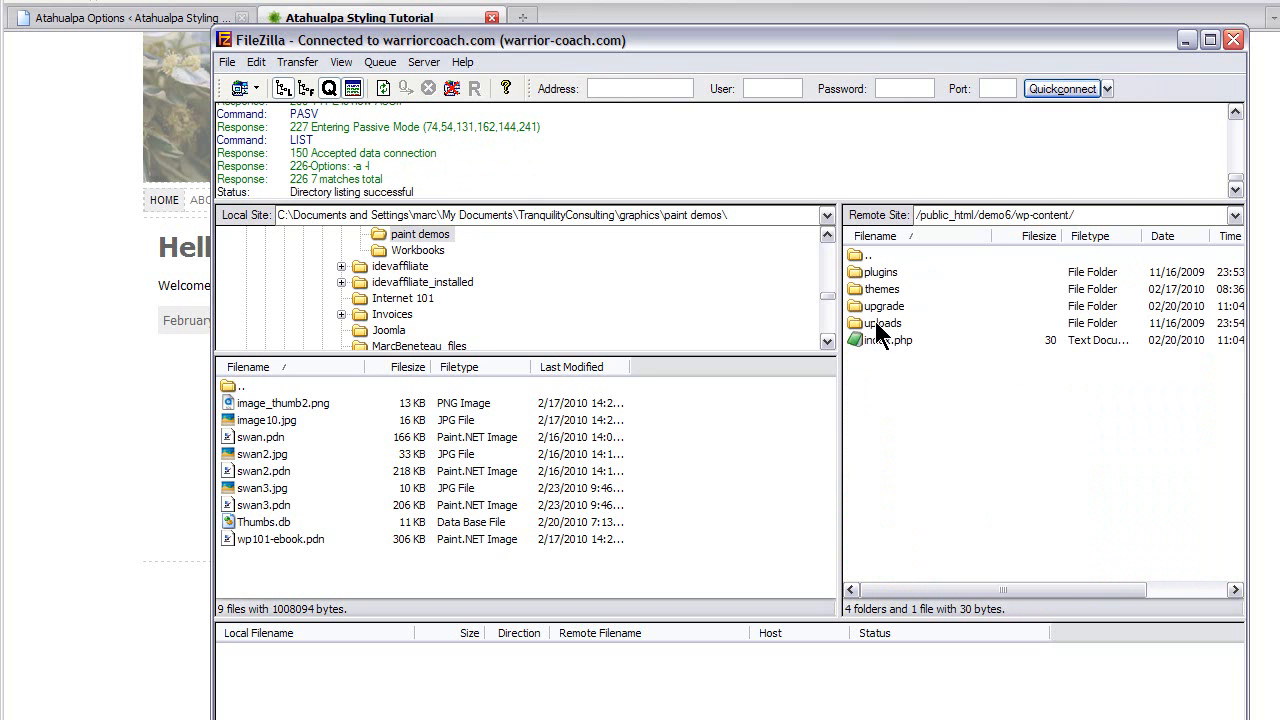
{"action": "mouse_move", "coordinate": [885, 300]}
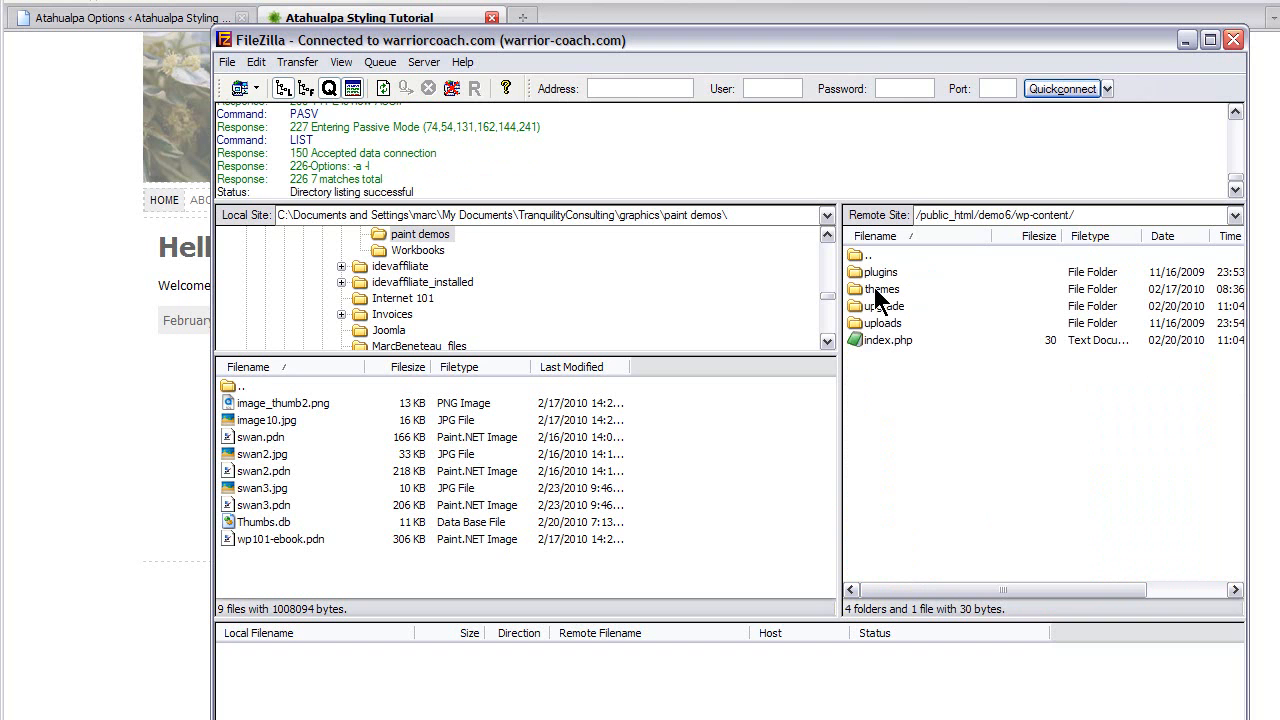
{"action": "double_click", "coordinate": [880, 289]}
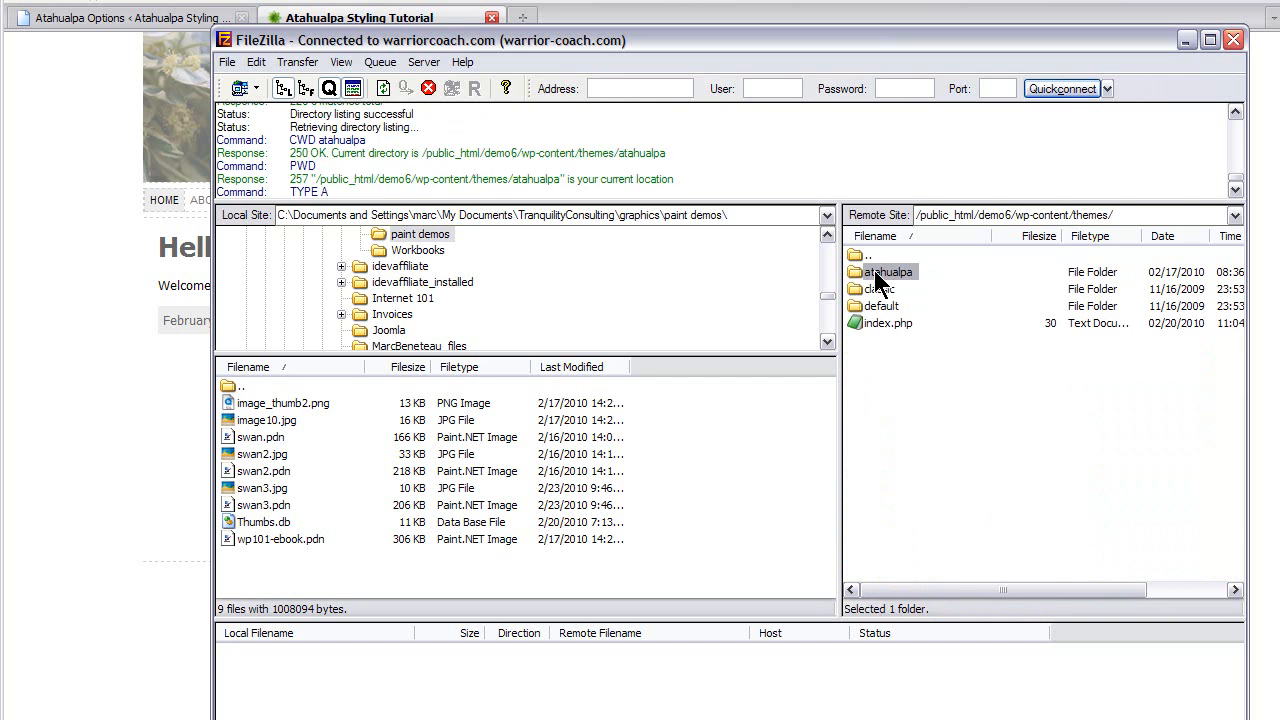
{"action": "double_click", "coordinate": [890, 271]}
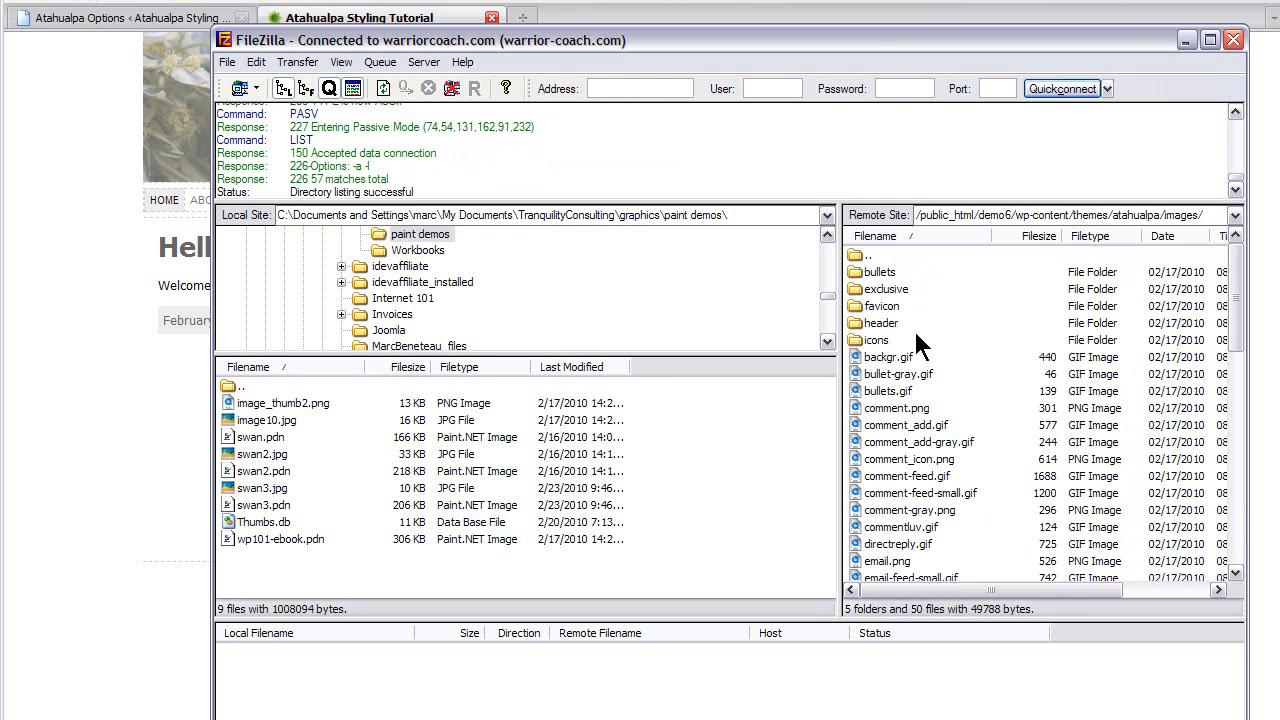
{"action": "left_click", "coordinate": [881, 323]}
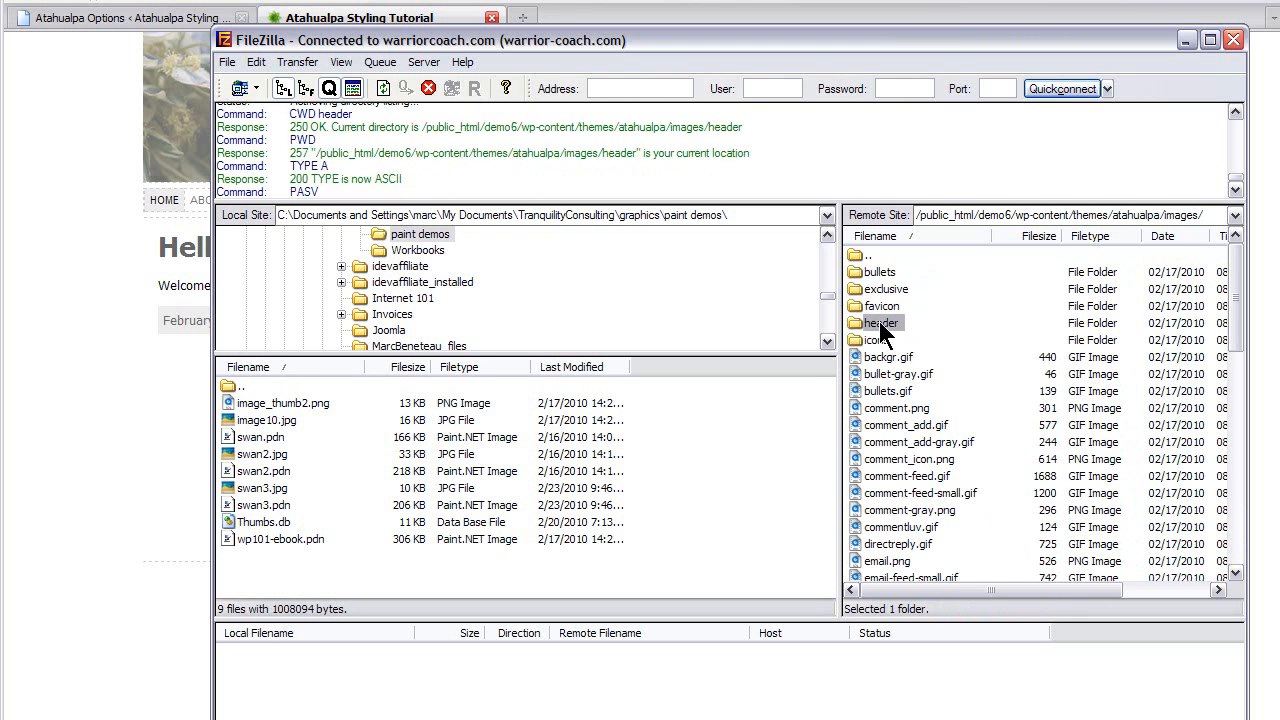
{"action": "double_click", "coordinate": [883, 323]}
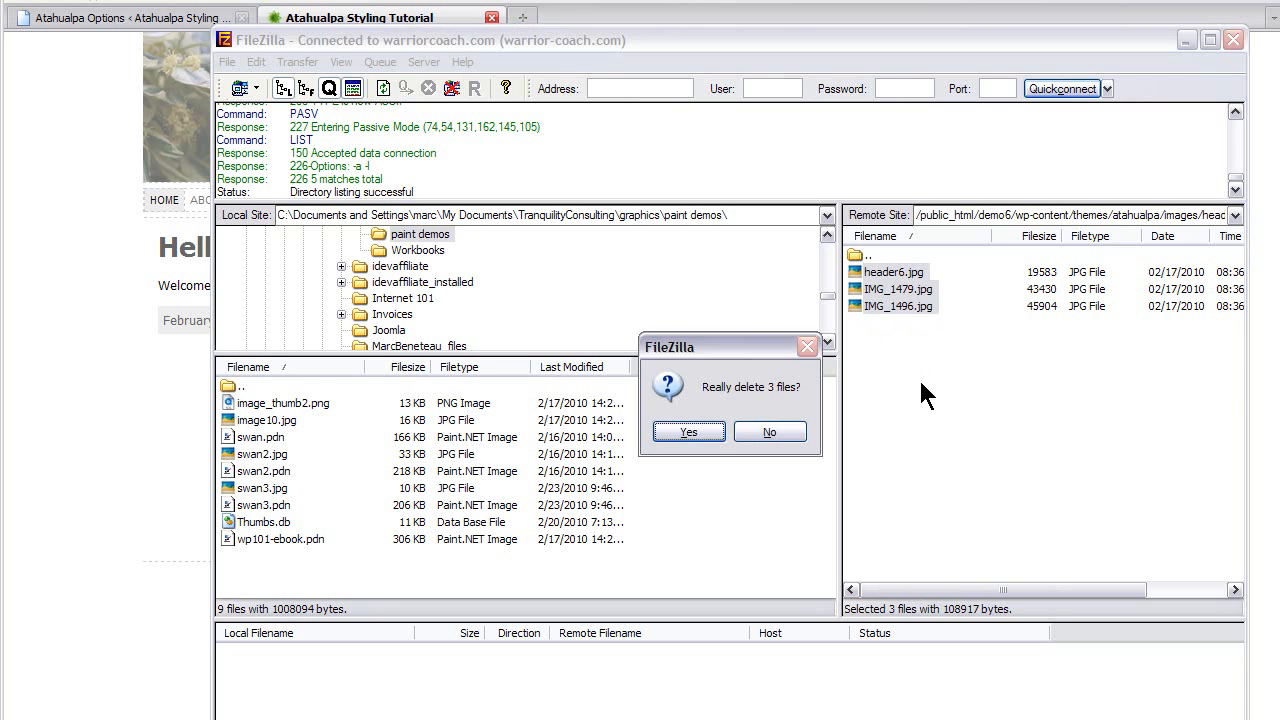
- Confirm deleting the three default header images and select swan3.jpg for upload
{"action": "left_click", "coordinate": [688, 431]}
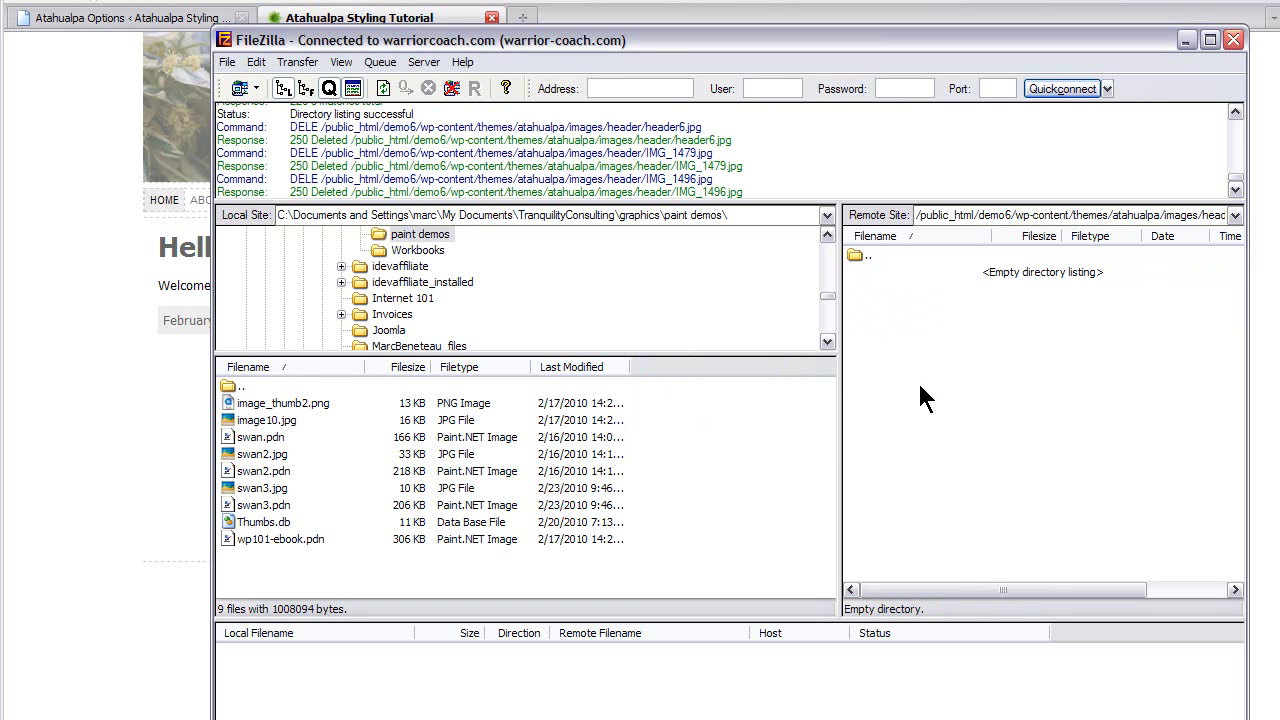
{"action": "mouse_move", "coordinate": [330, 430]}
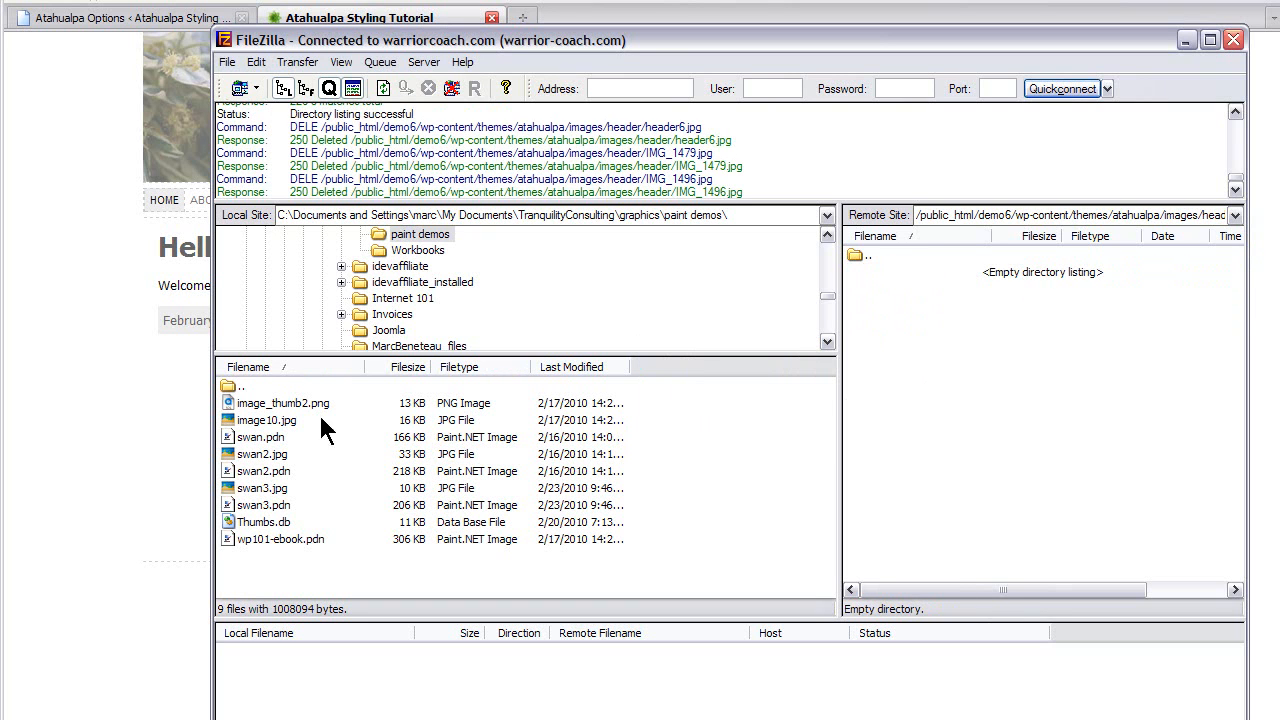
{"action": "mouse_move", "coordinate": [278, 525]}
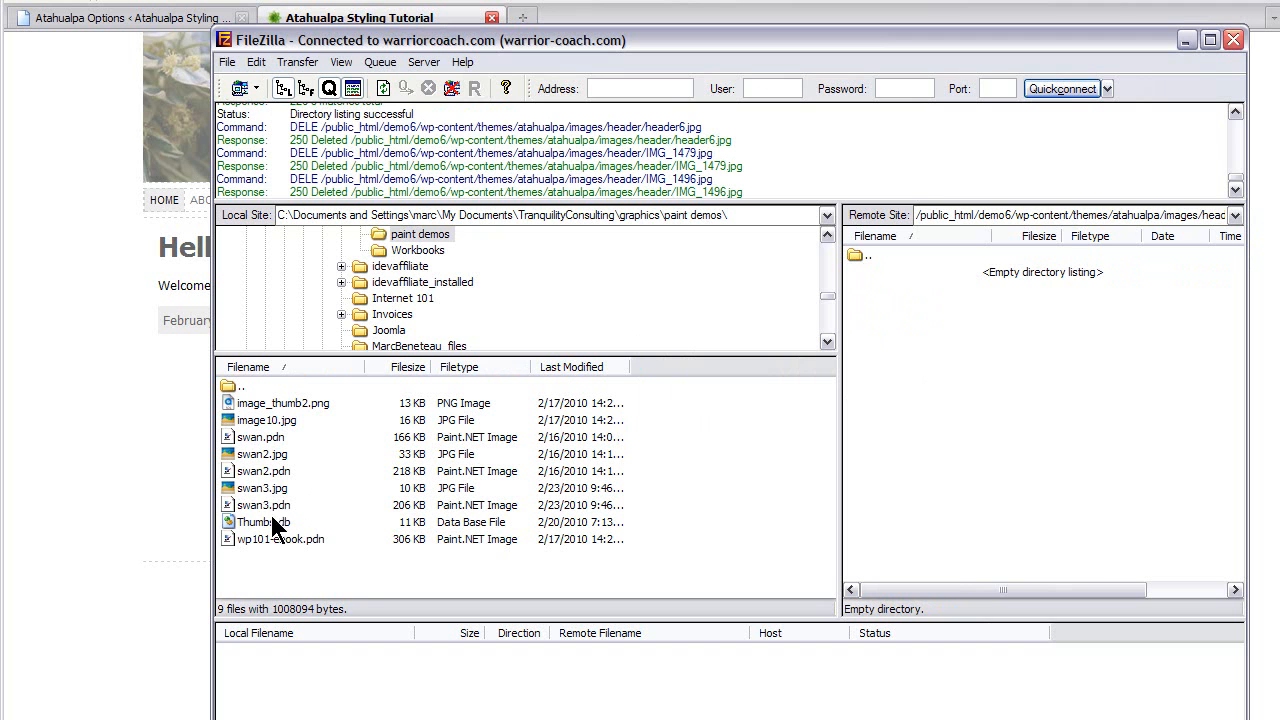
{"action": "left_click", "coordinate": [263, 488]}
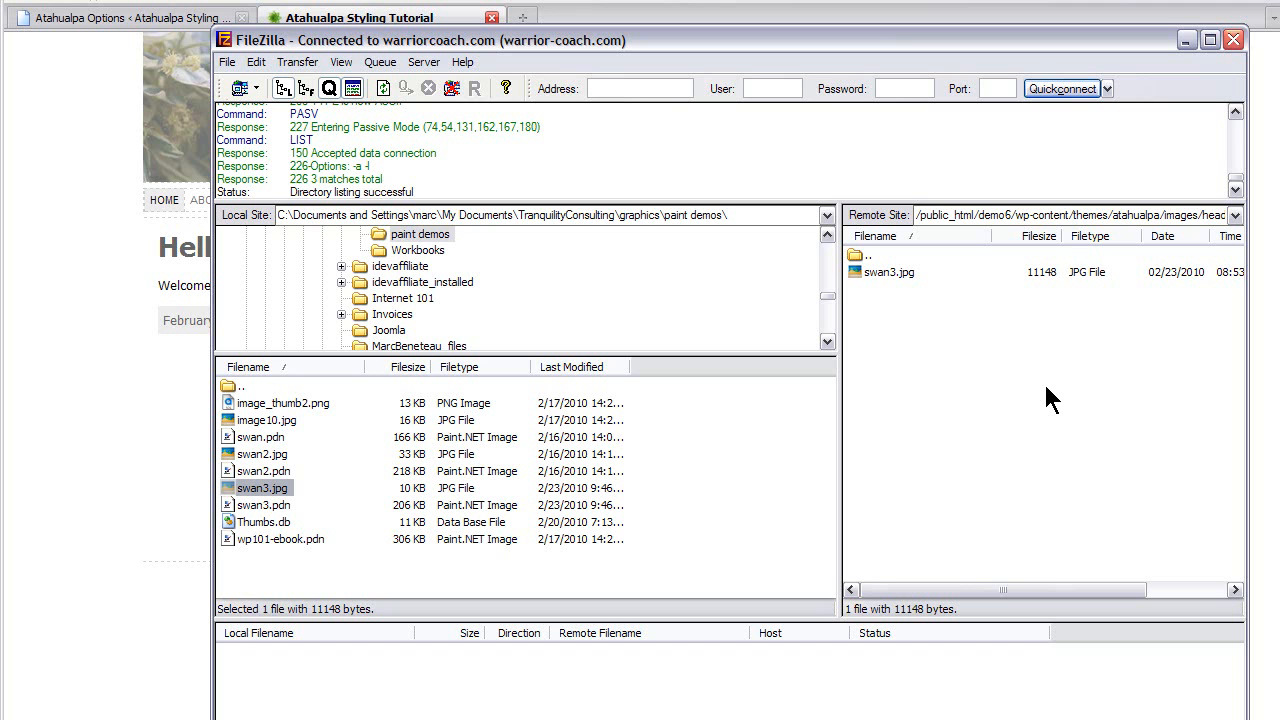
{"action": "mouse_move", "coordinate": [1155, 95]}
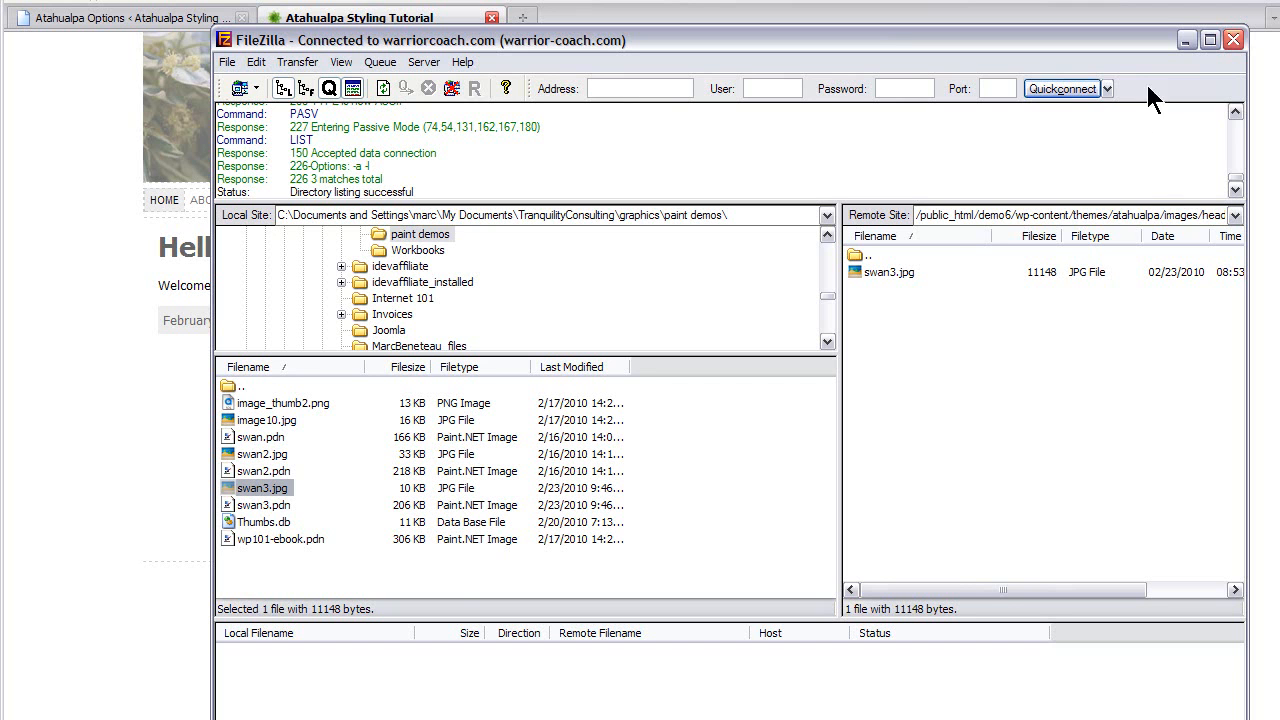